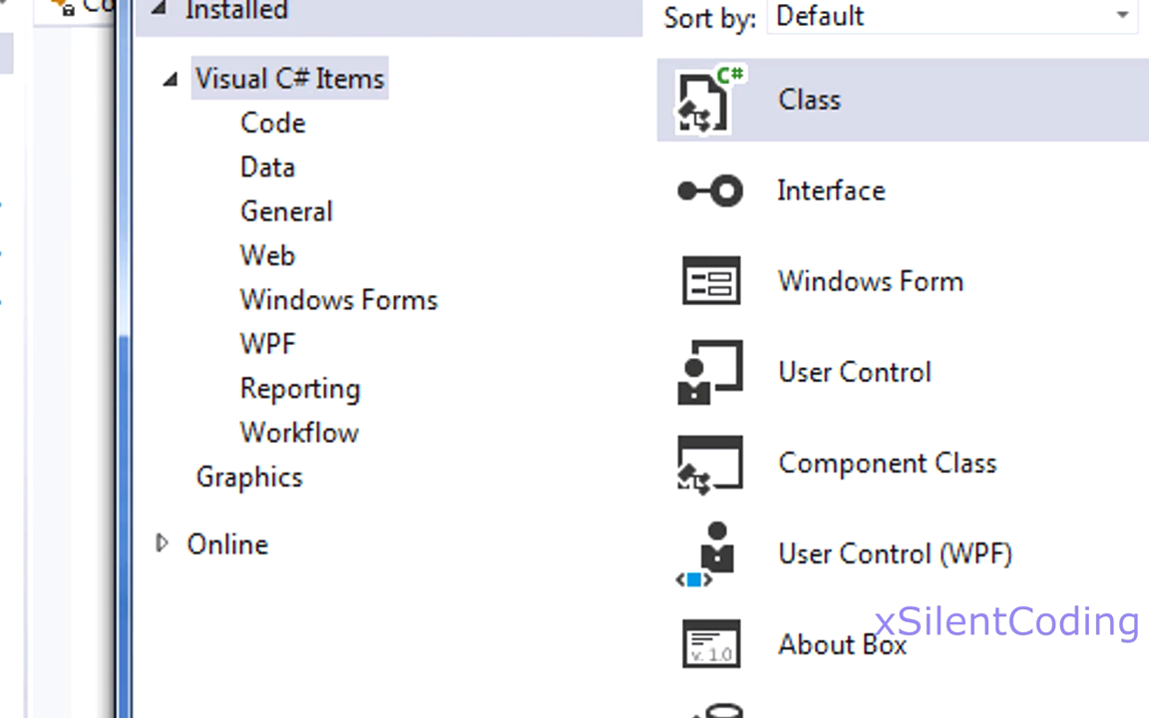
# Add a new class file declaring an empty 'public enum Headers : ushort'
pyautogui.click(818, 98)
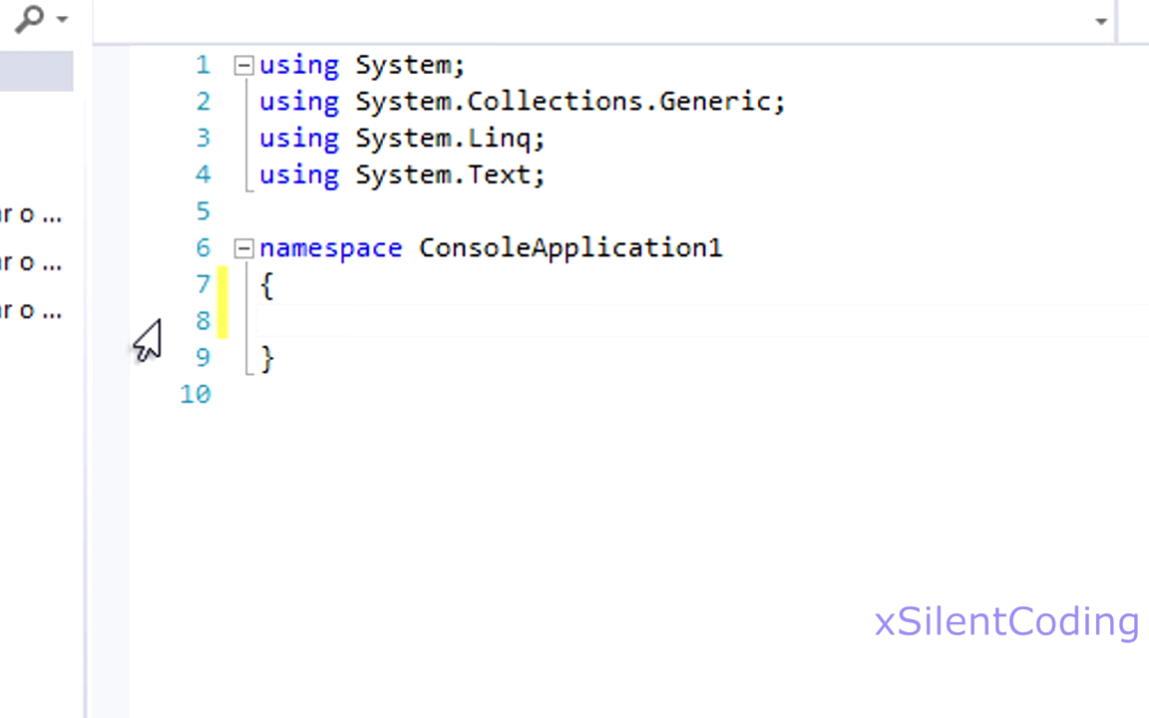
pyautogui.write('public enum')
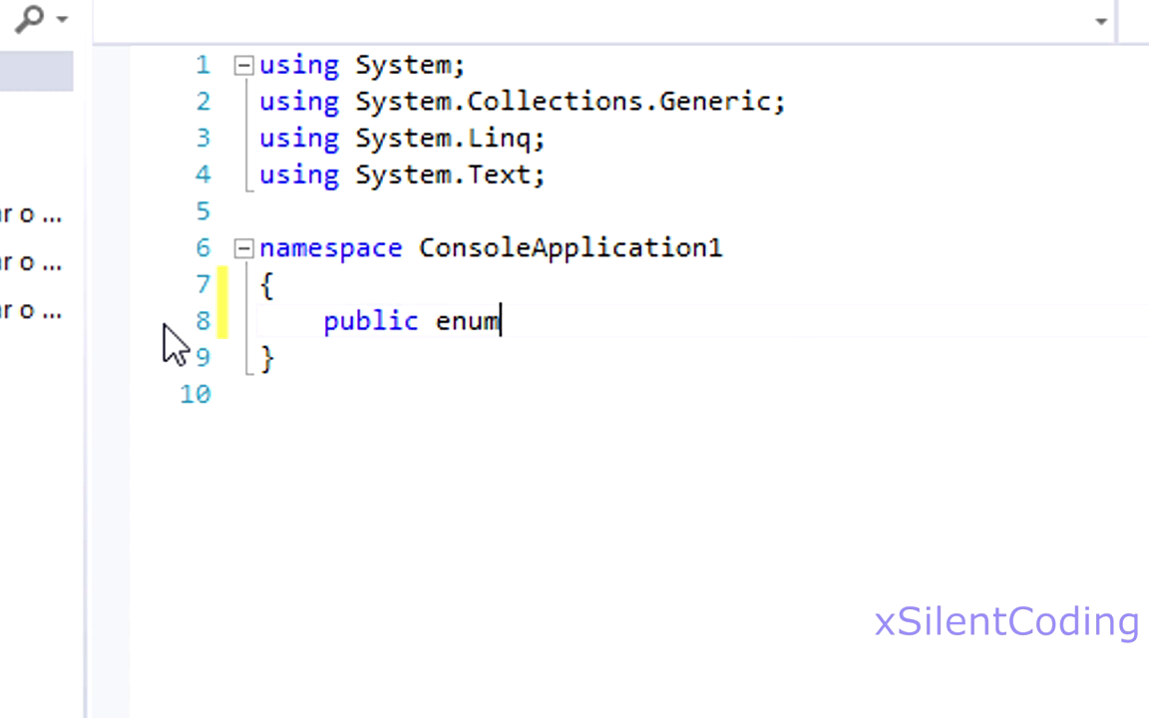
pyautogui.write('Headers')
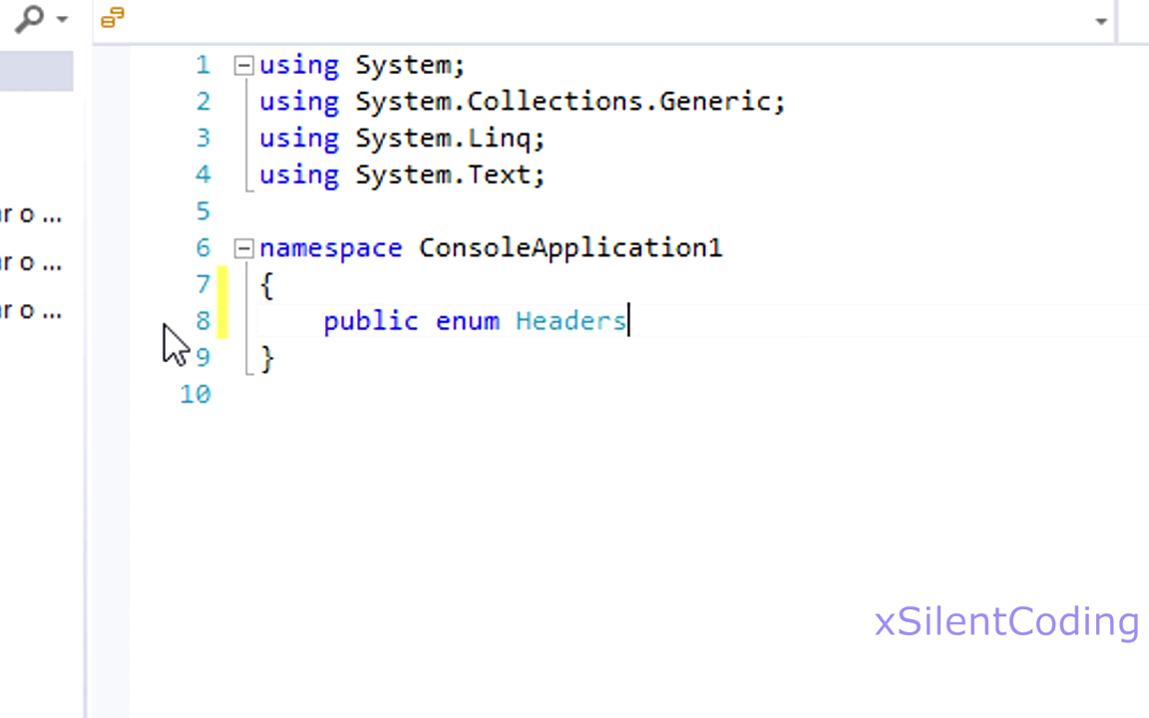
pyautogui.write(': ushort')
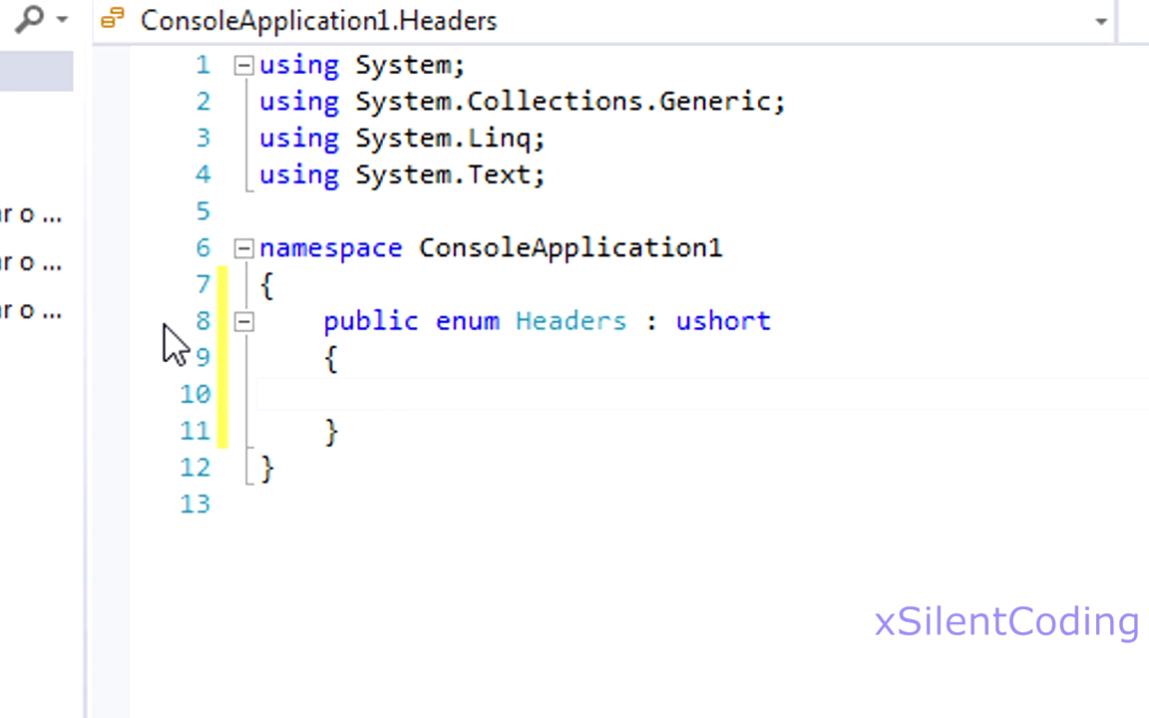
pyautogui.click(388, 393)
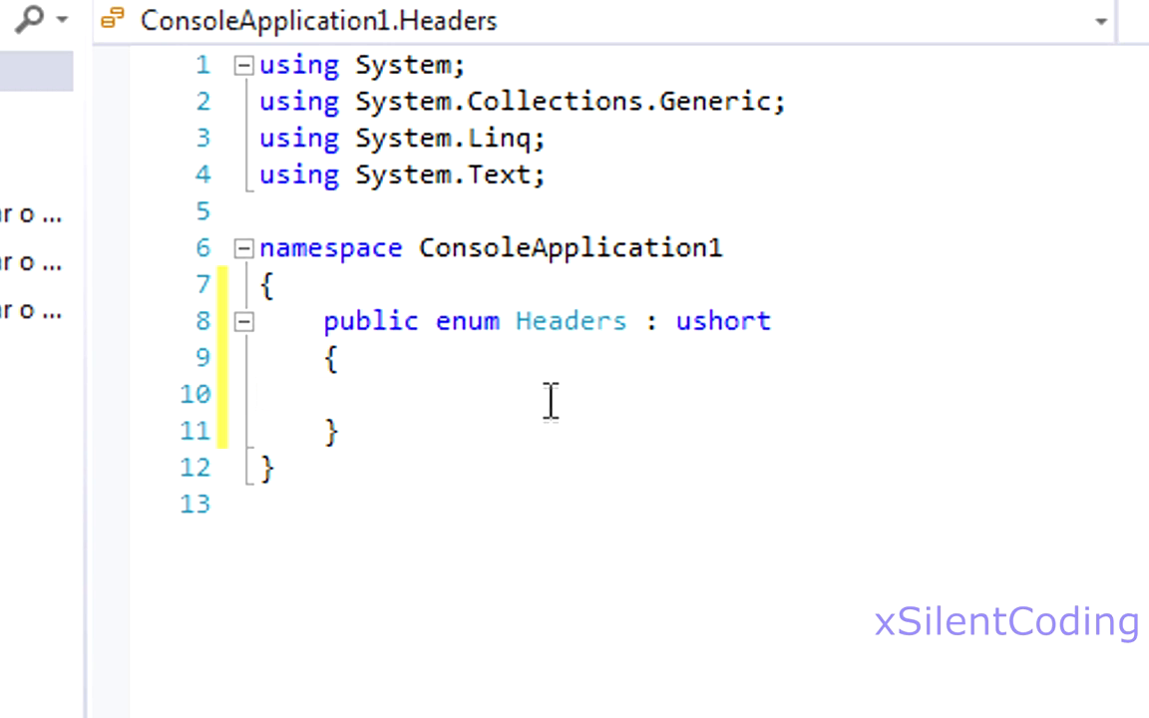
pyautogui.moveTo(868, 405)
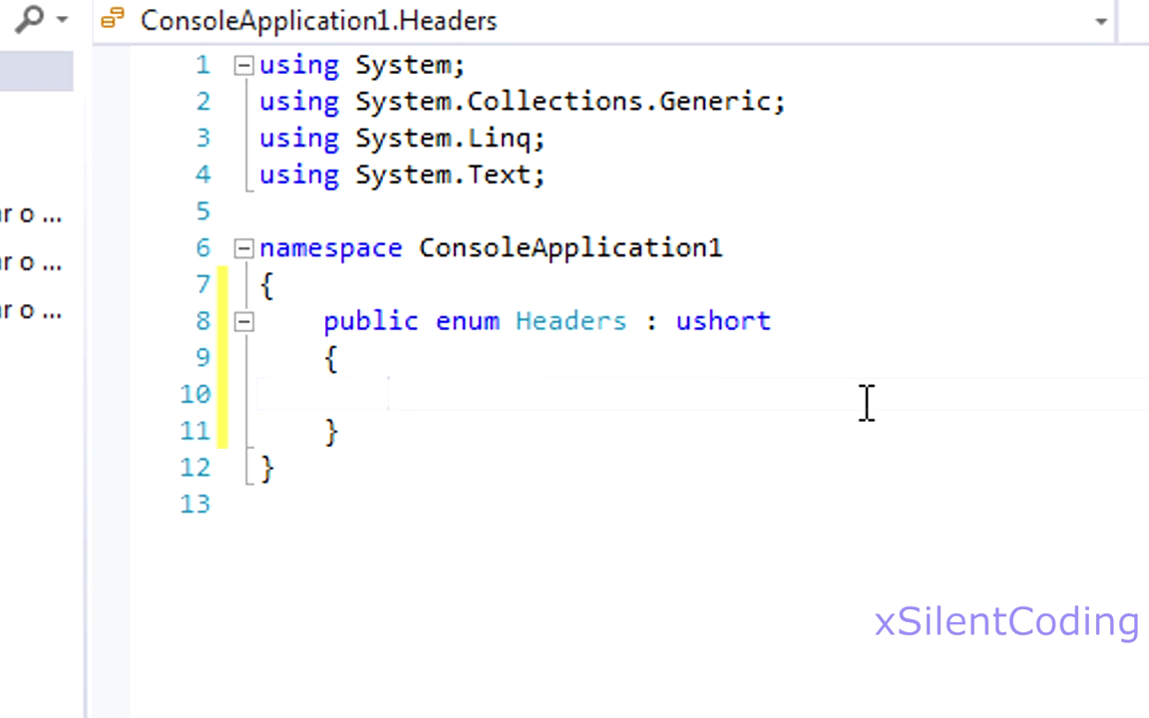
# List Text, Image and DoMath as Headers members, leaving a blank line below the enum
pyautogui.click(389, 395)
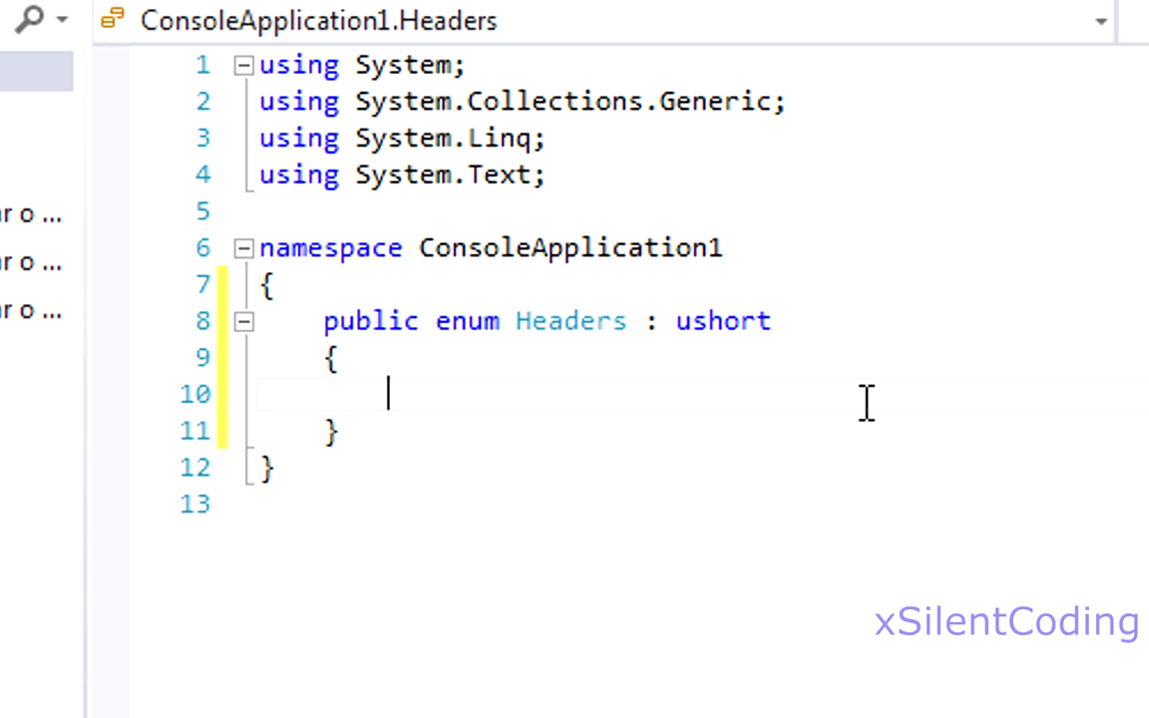
pyautogui.write('Text,')
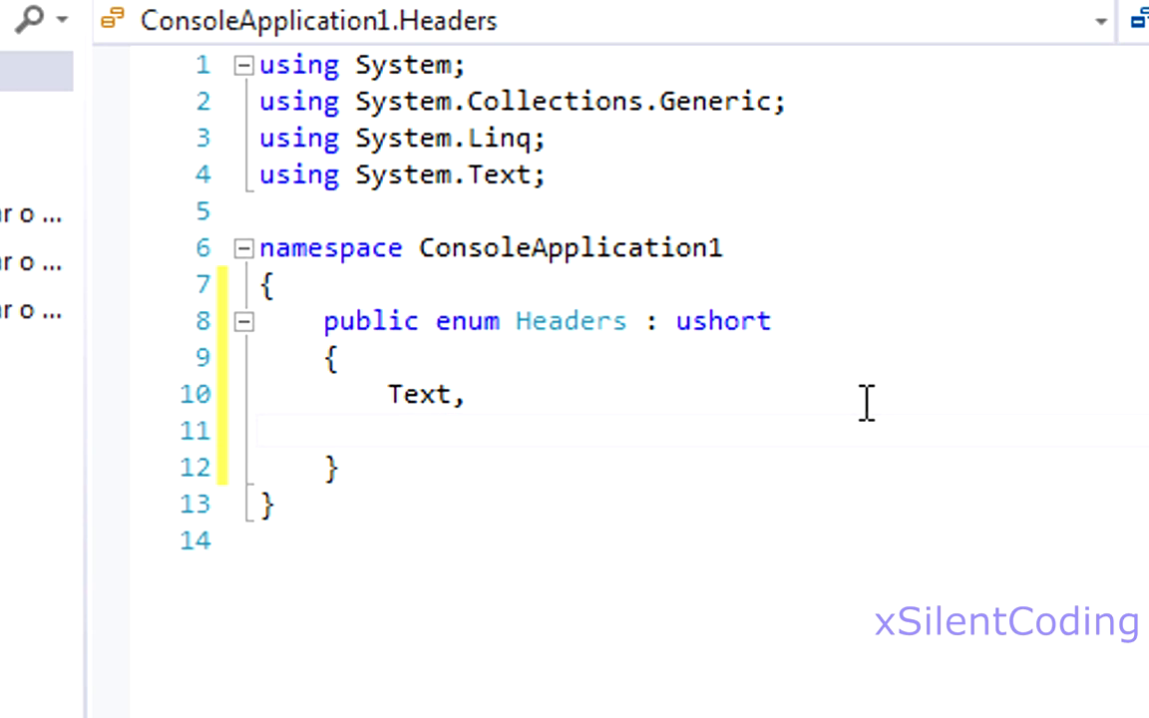
pyautogui.write('Image,')
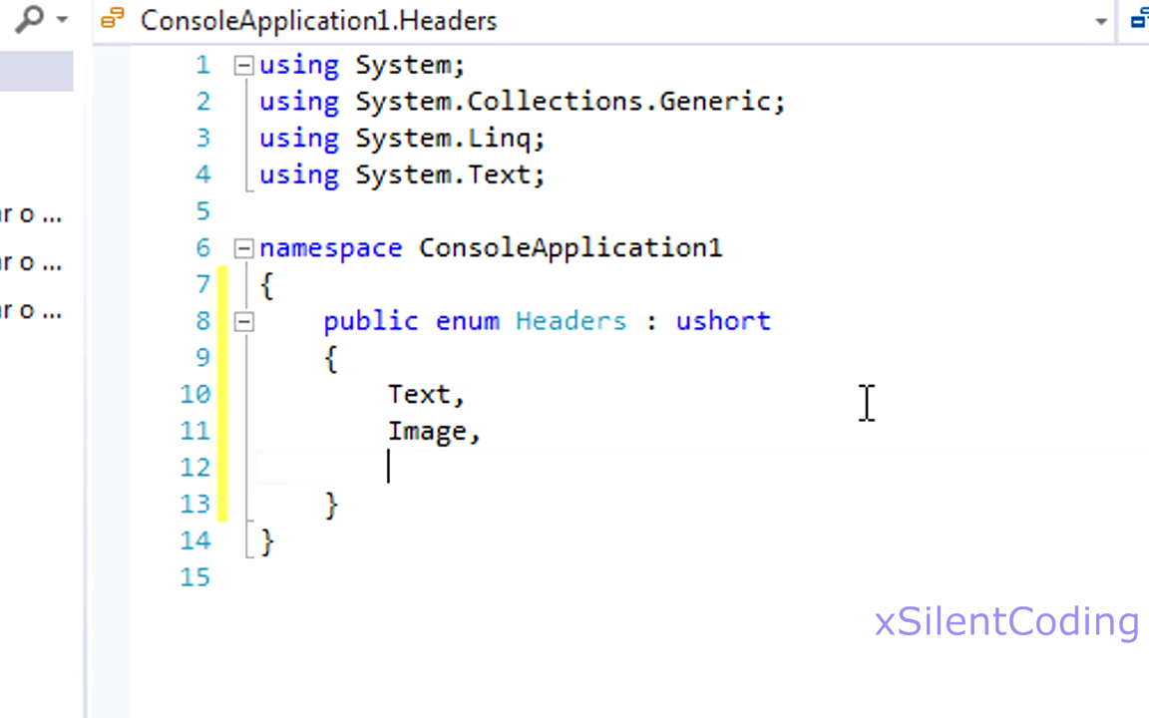
pyautogui.write('DoMath')
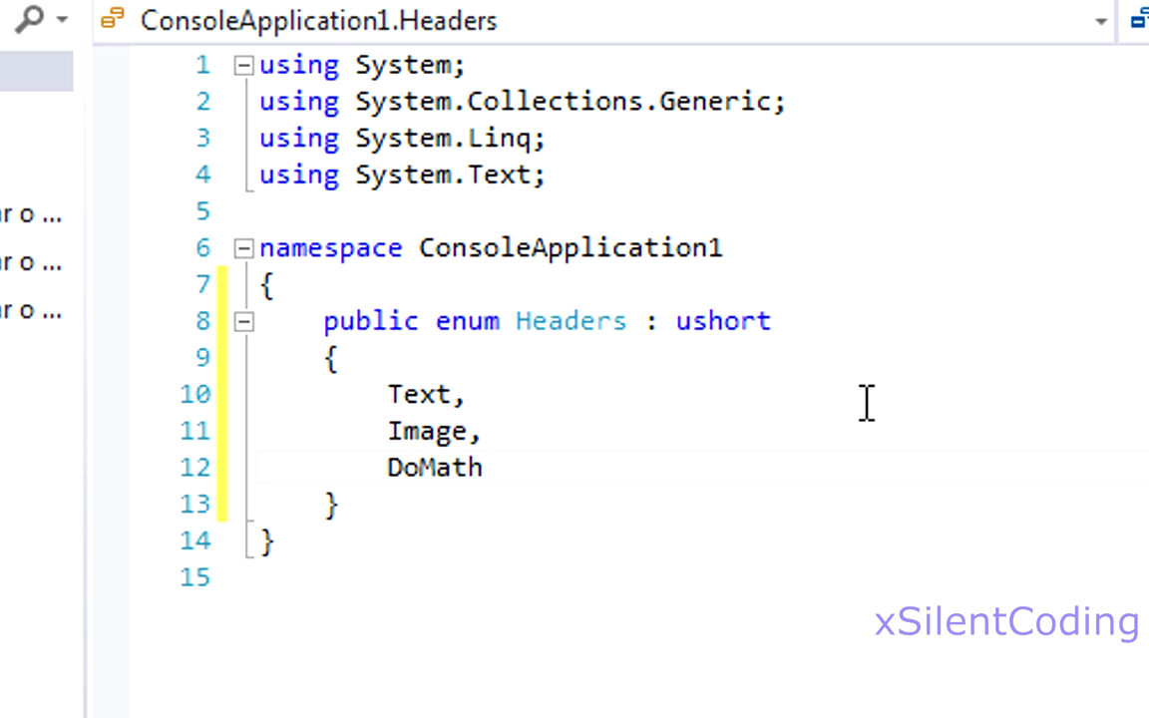
pyautogui.press('enter')
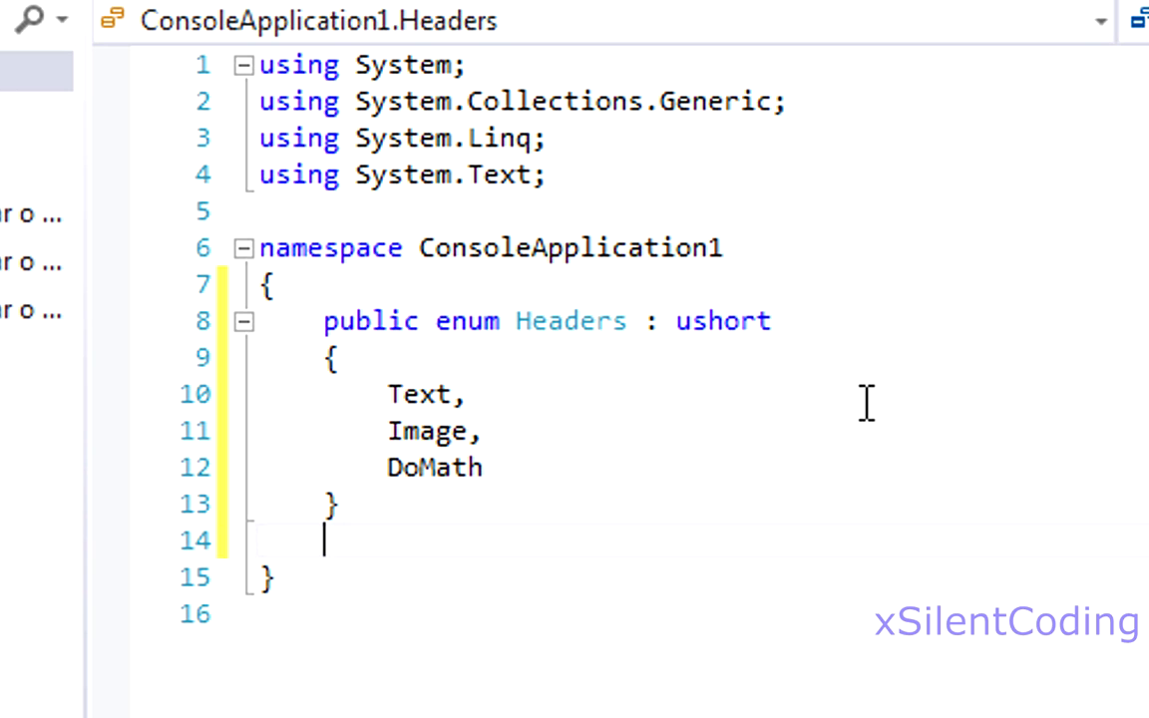
pyautogui.press('Enter')
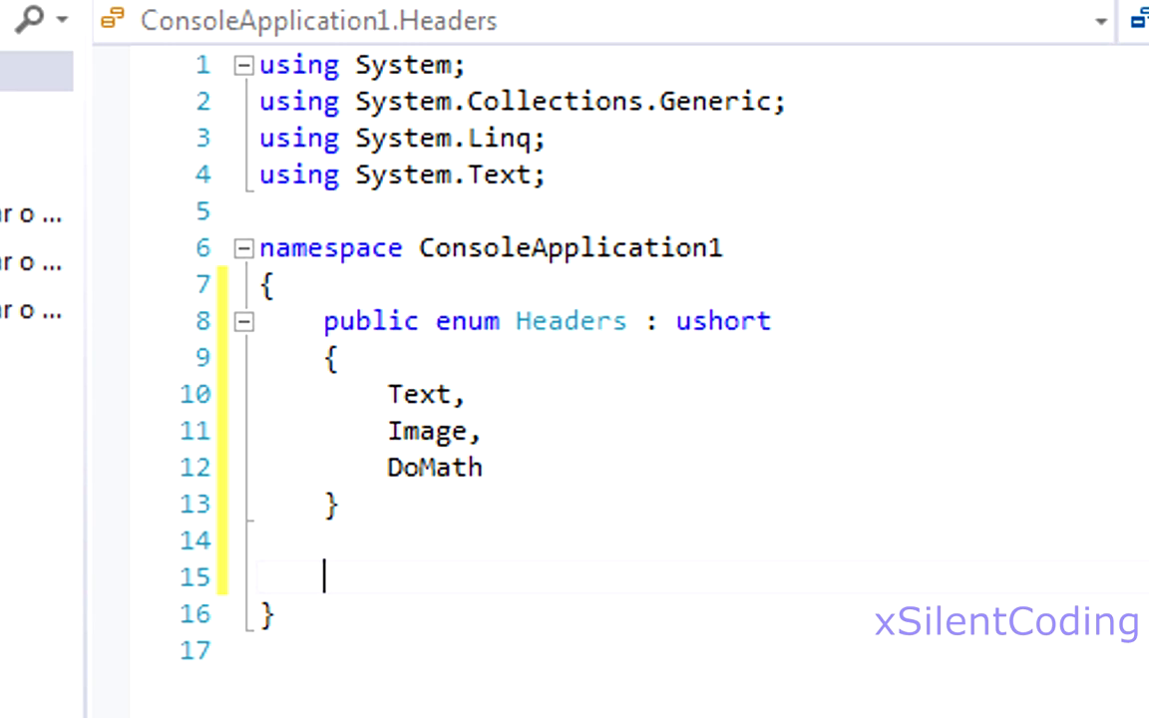
# Declare 'public enum SubHeaders : ushort' with its braces
pyautogui.write('public enum')
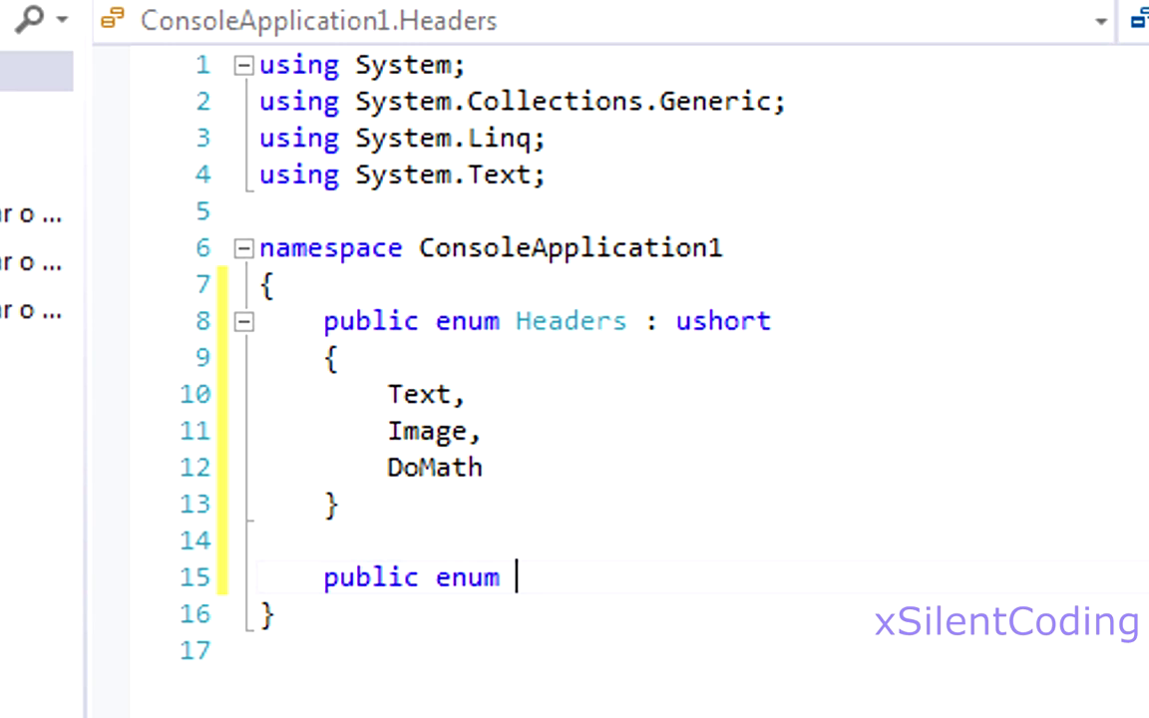
pyautogui.write('SubHeader')
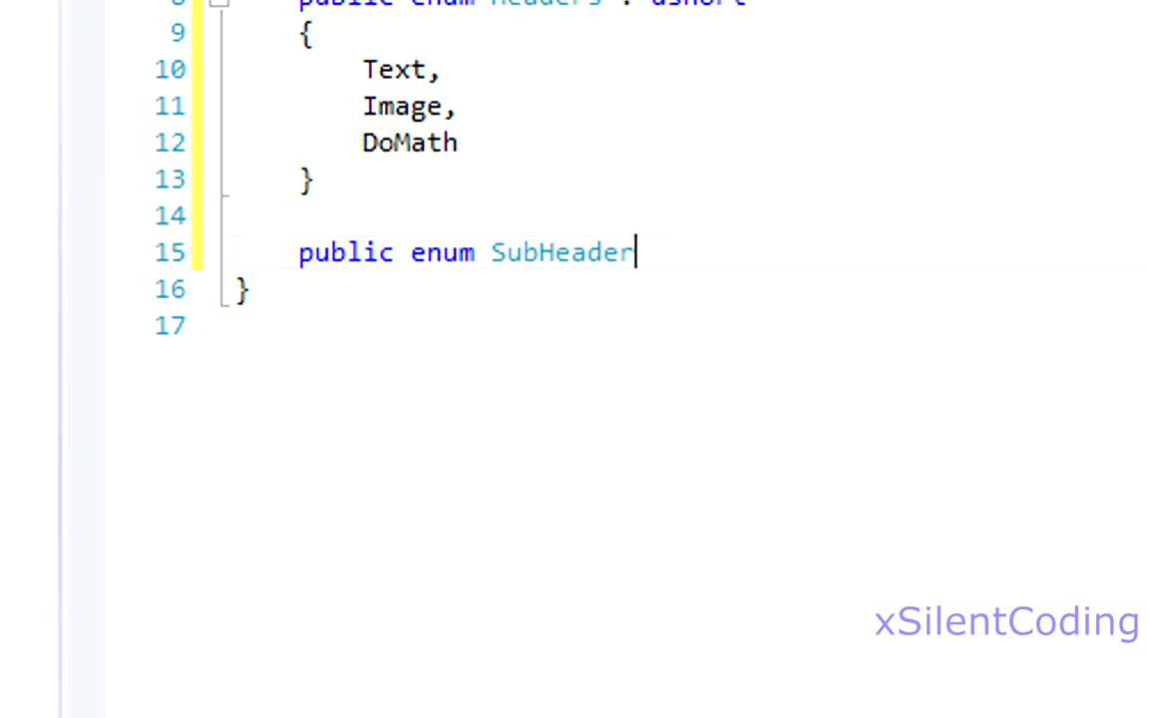
pyautogui.write('S')
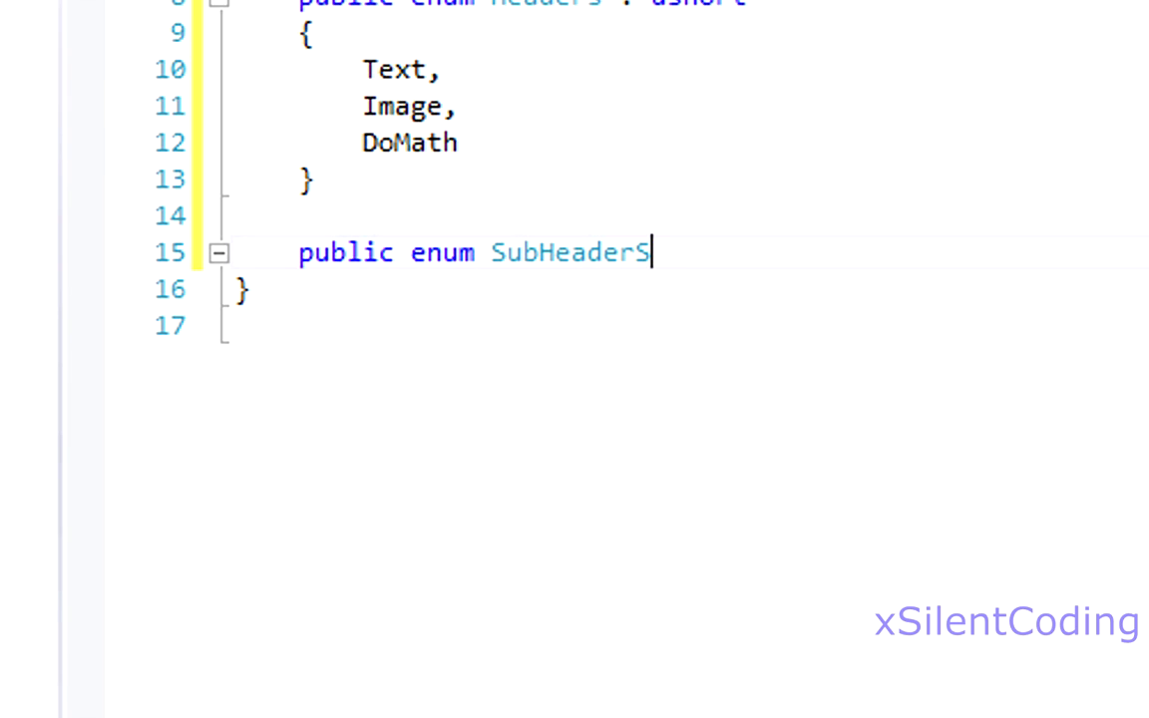
pyautogui.write(': ushort')
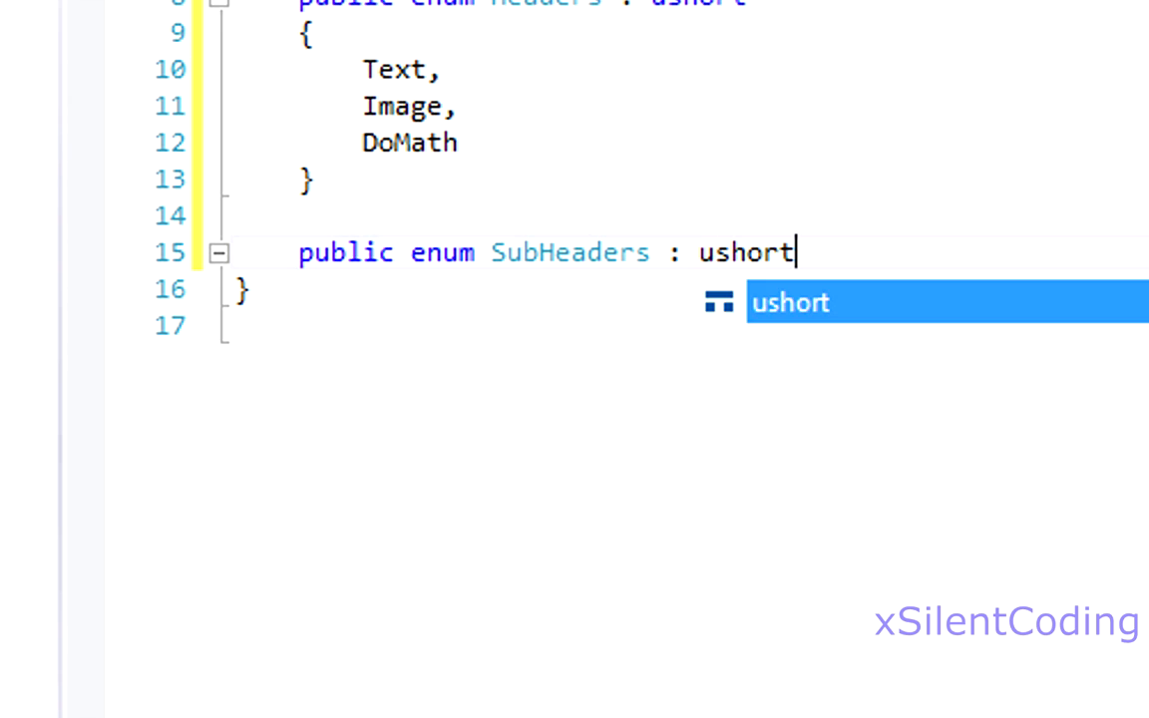
pyautogui.press('Enter')
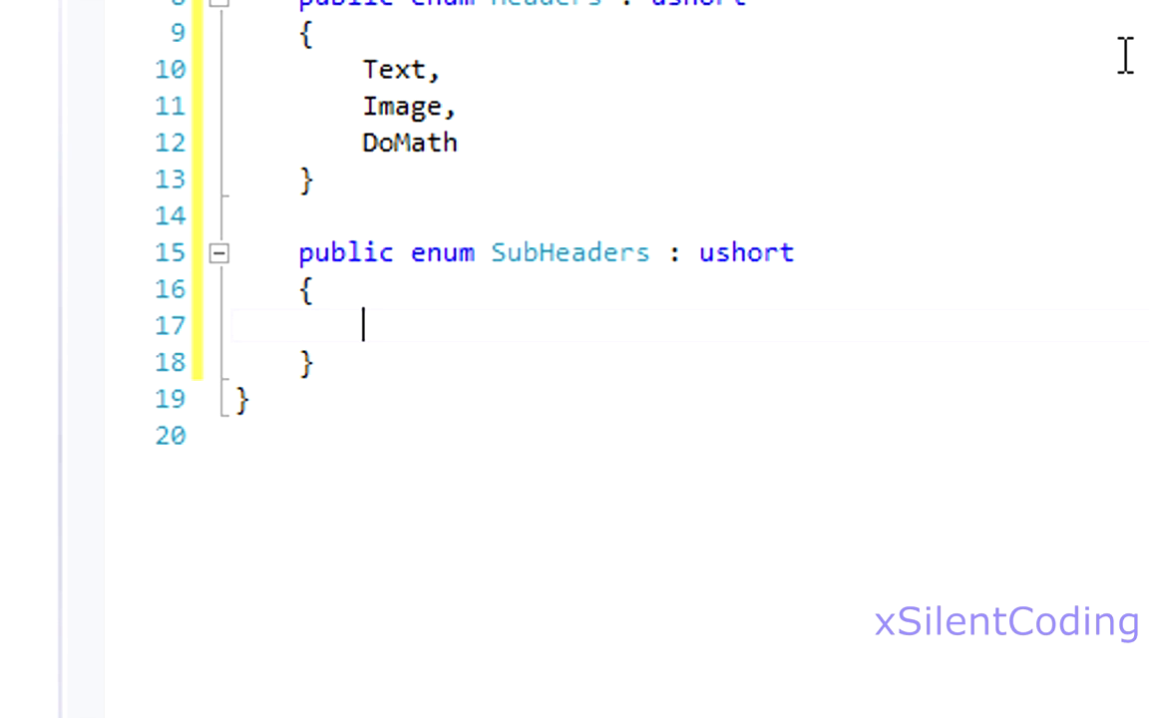
# Fill SubHeaders with Addition, Subtraction, Multiplication and Division
pyautogui.write('Add')
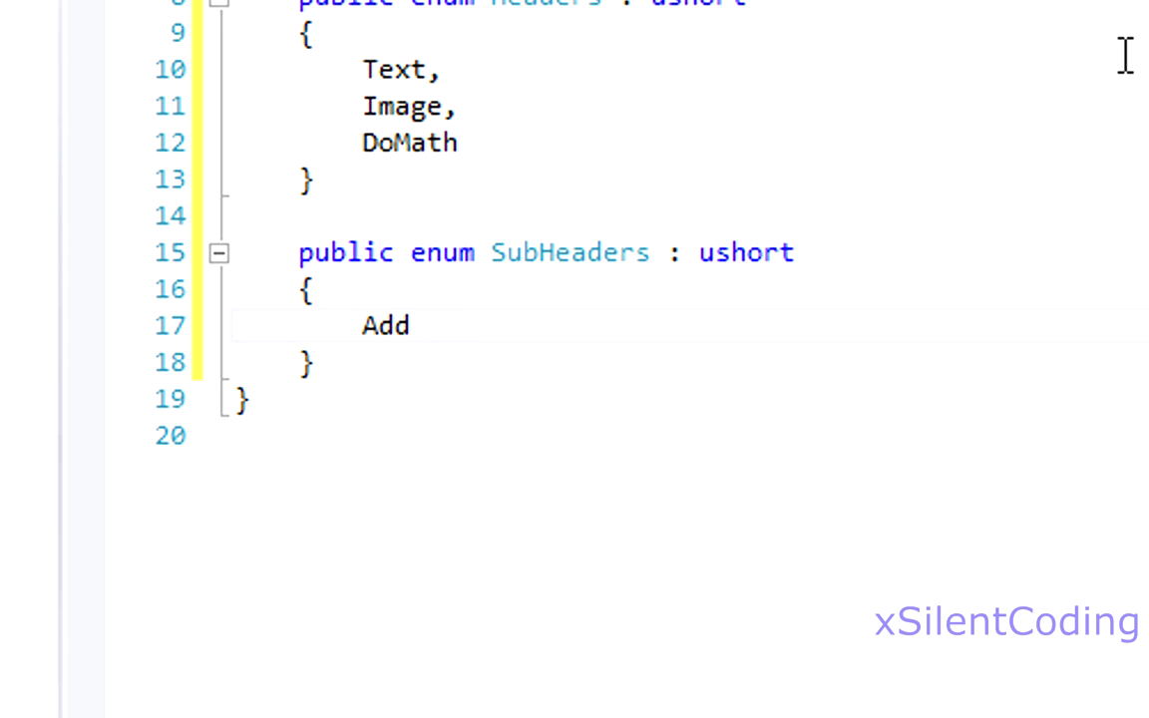
pyautogui.write('ition')
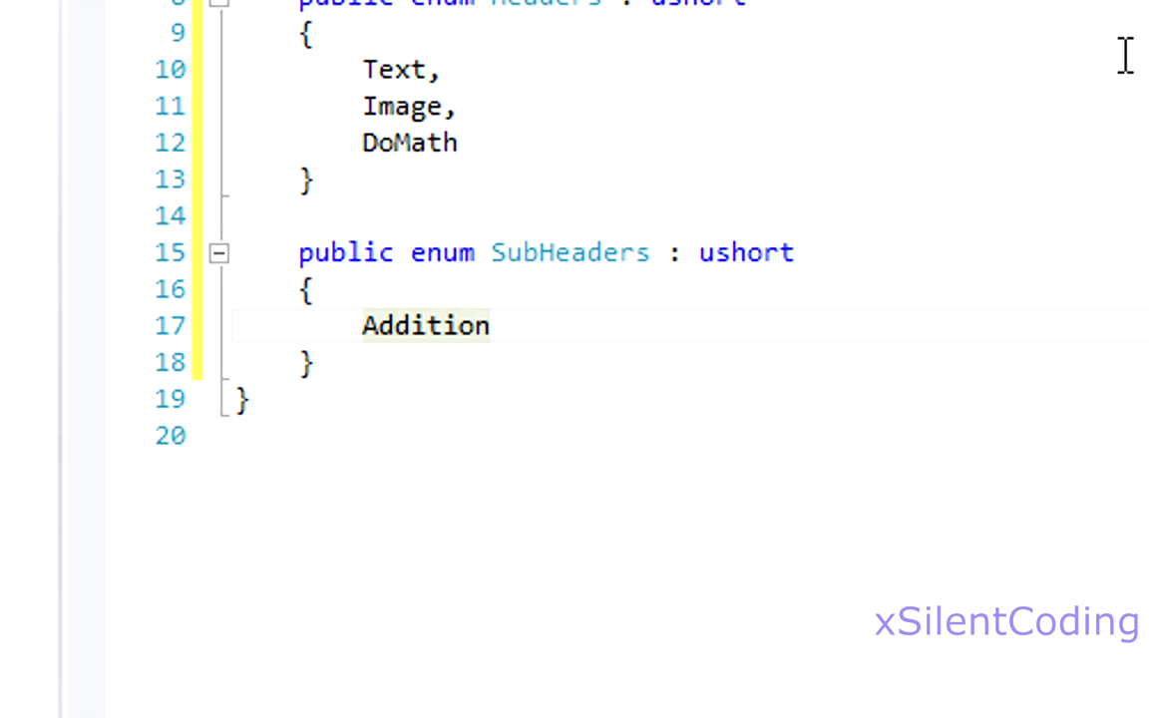
pyautogui.write(',')
pyautogui.write('Subtraction,')
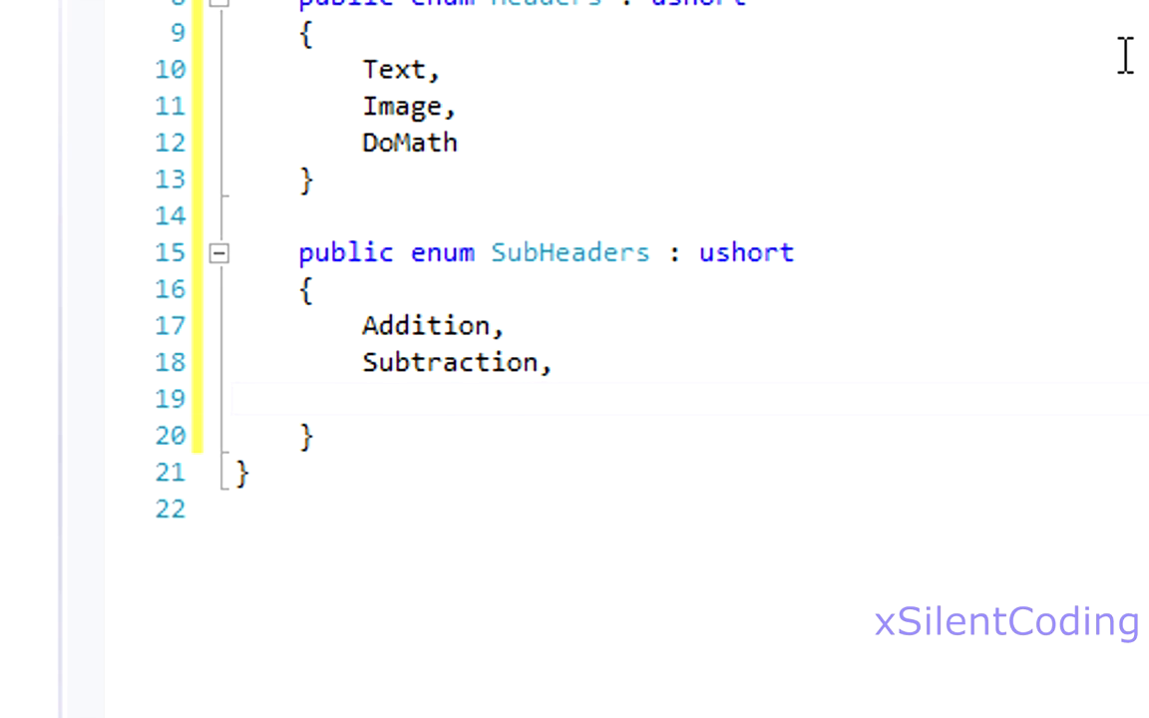
pyautogui.write('Multi')
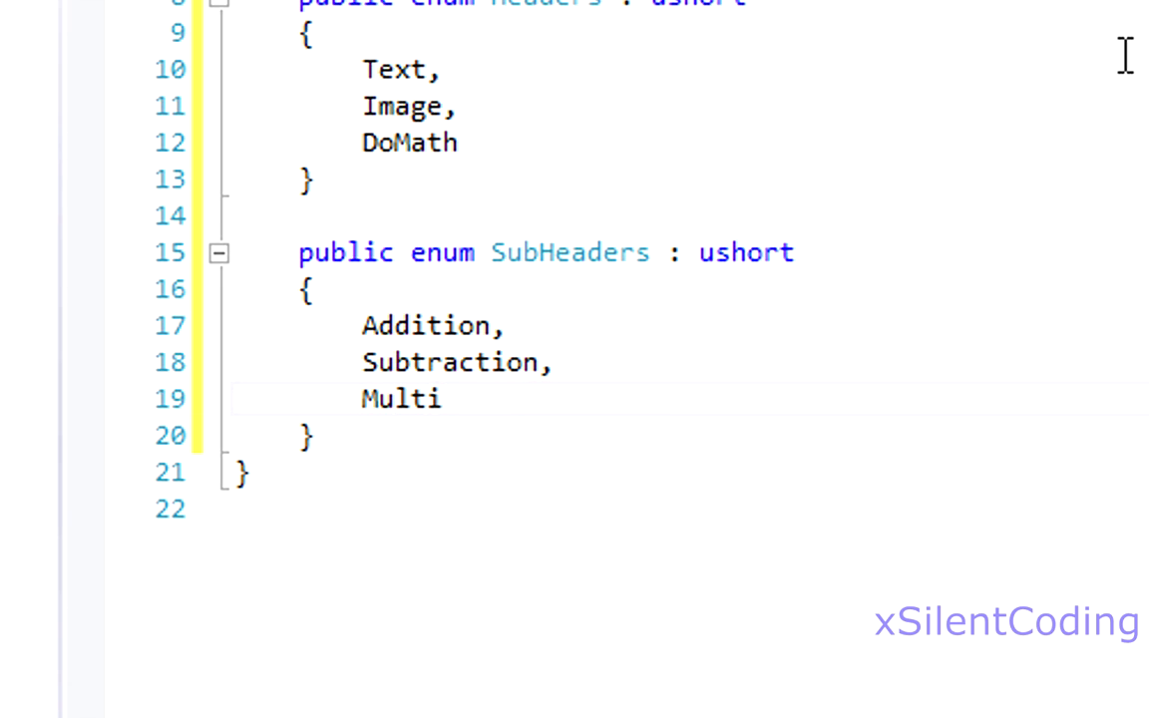
pyautogui.write('plication,')
pyautogui.write('D')
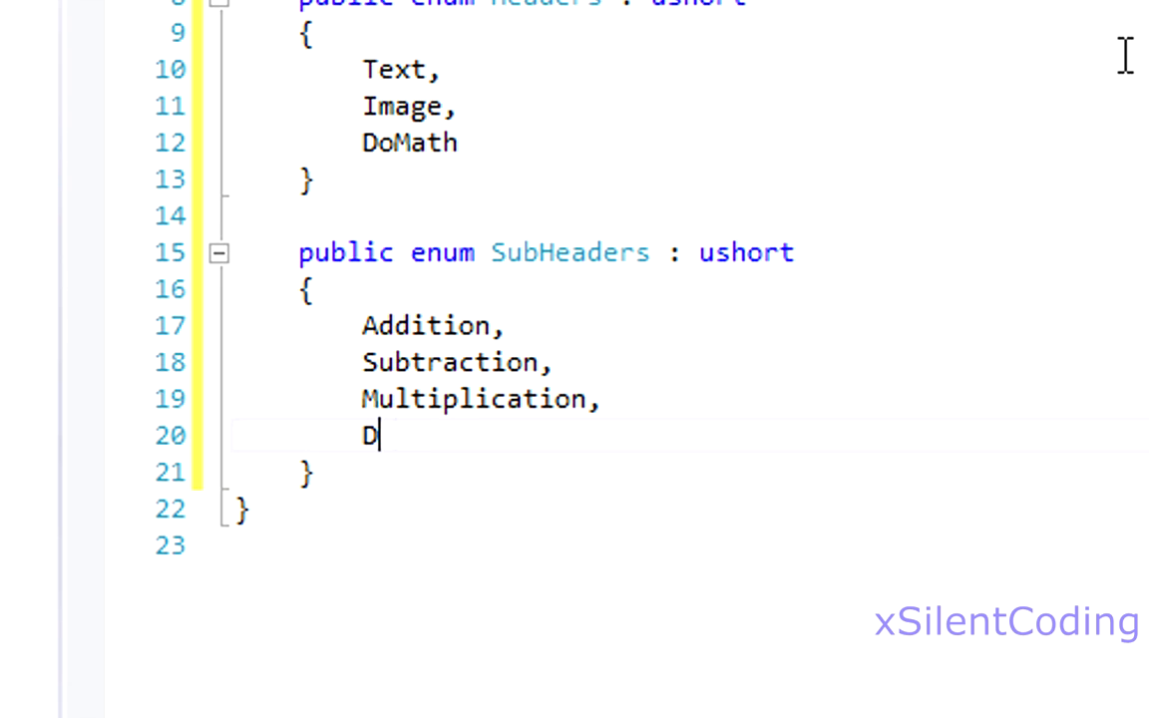
pyautogui.write('ivision')
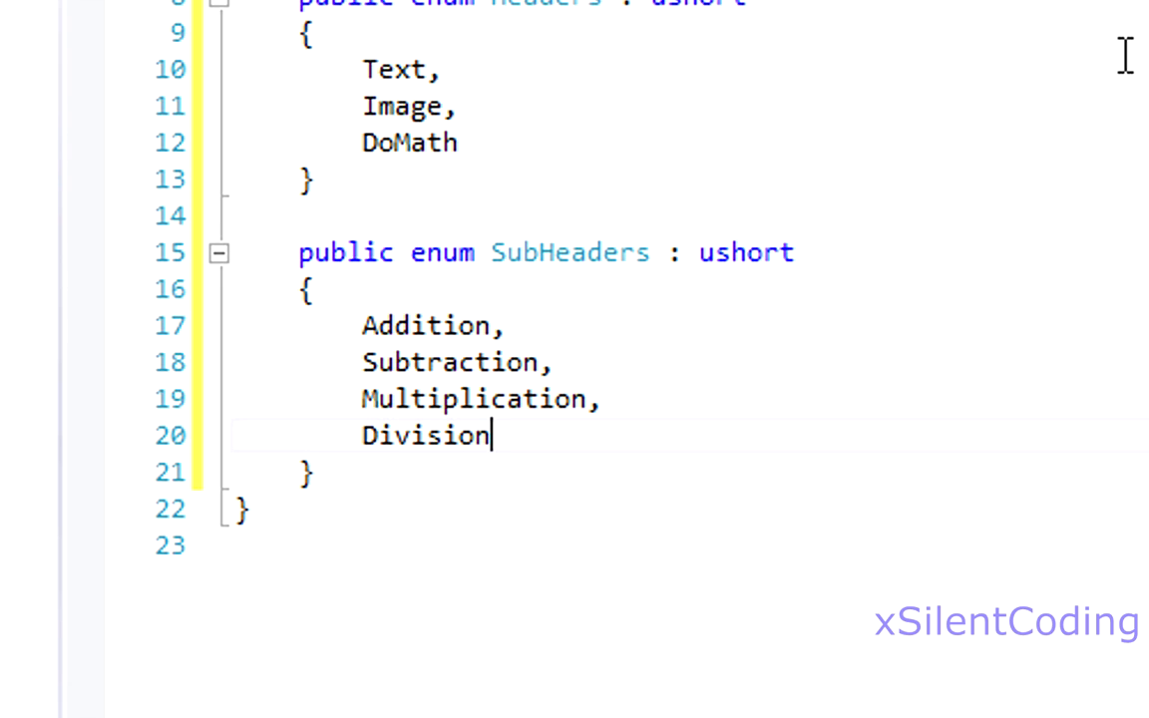
# Rename SubHeaders to MathHeaders and bring up Program's empty Main method
pyautogui.doubleClick(424, 435)
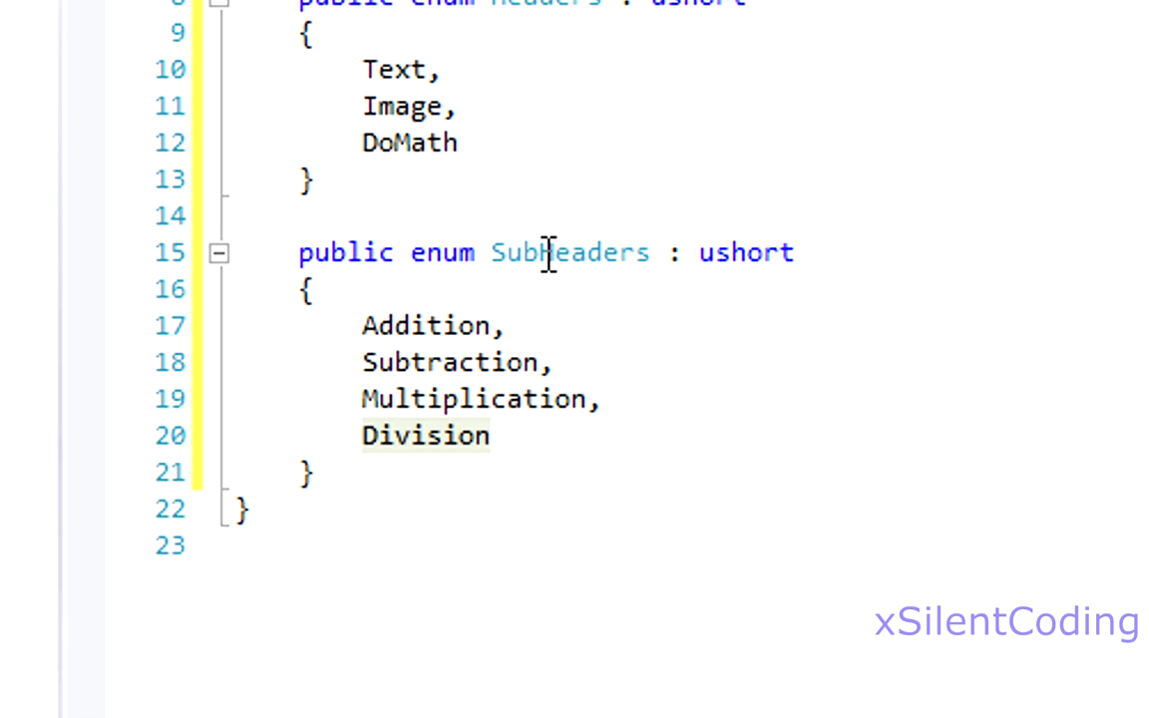
pyautogui.write('MathHea')
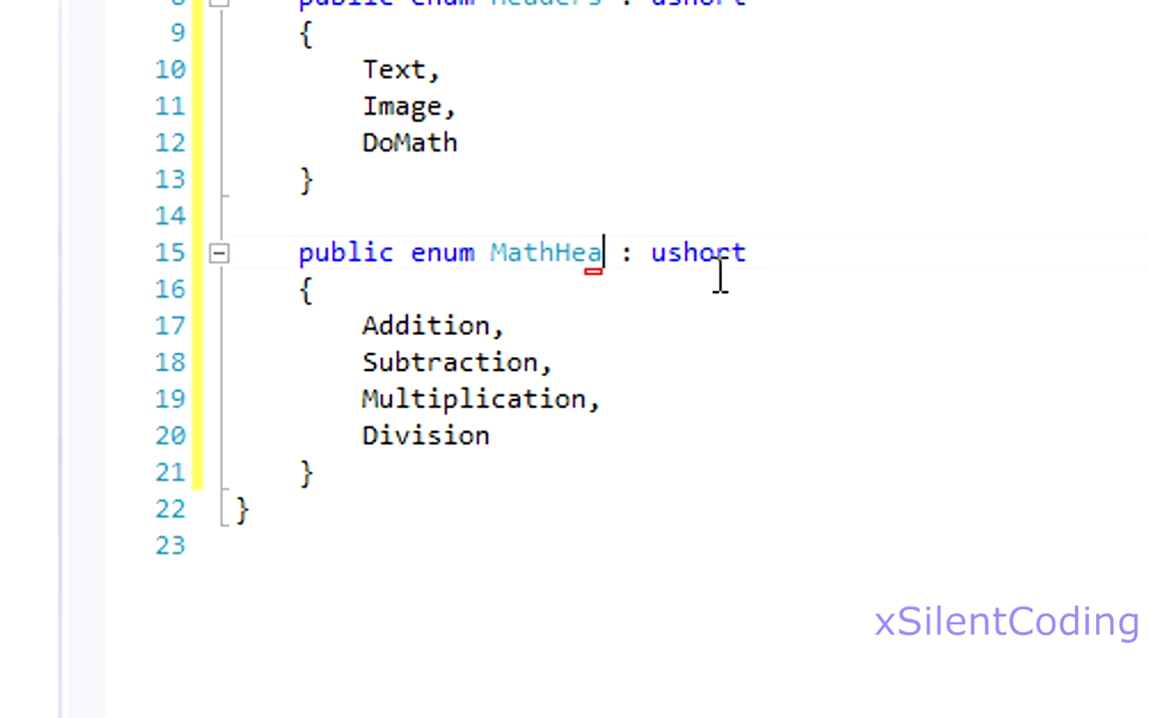
pyautogui.write('ders')
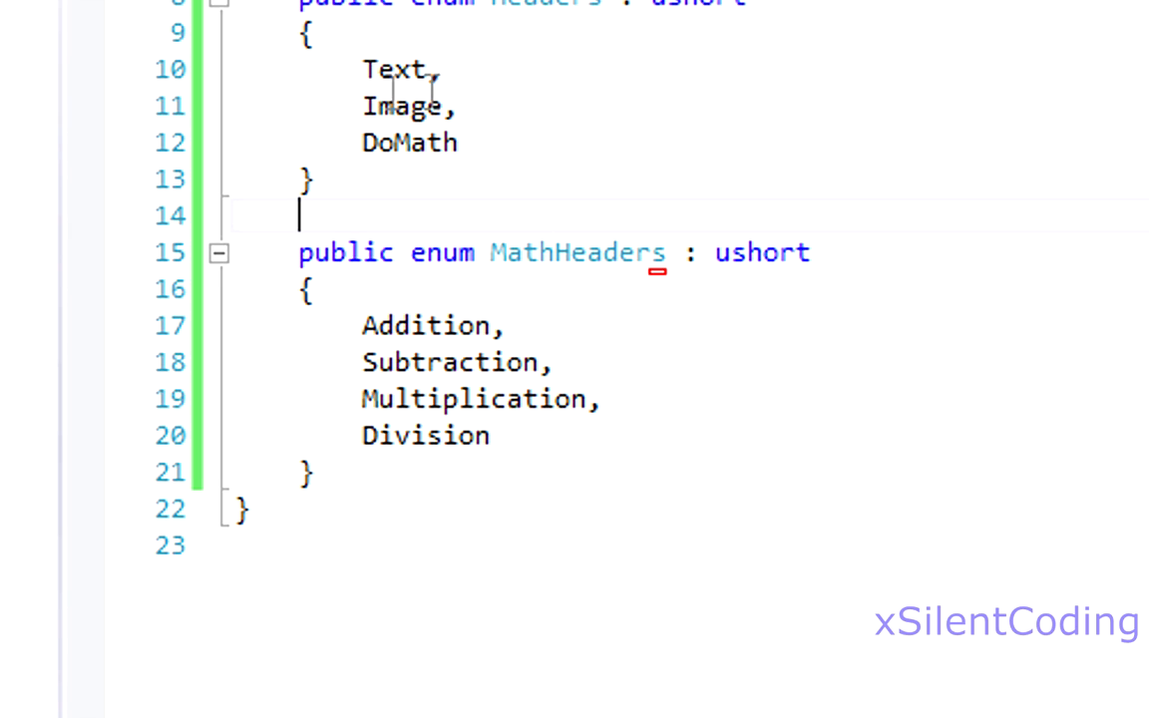
pyautogui.moveTo(484, 464)
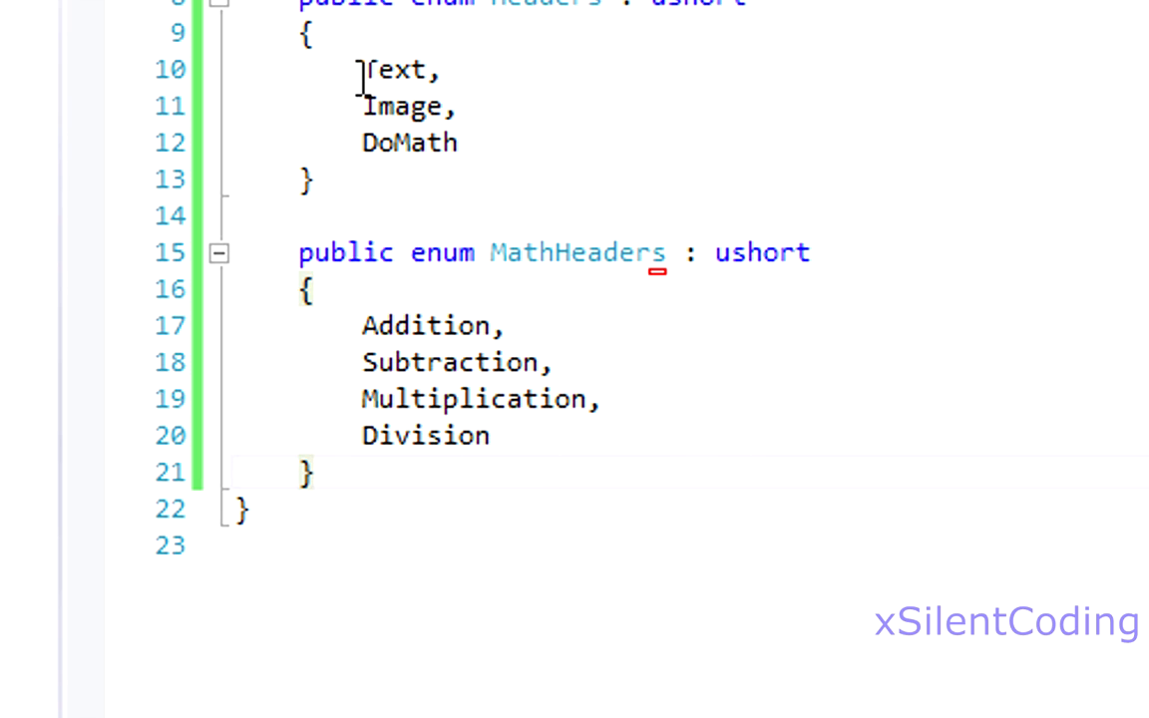
pyautogui.moveTo(656, 79)
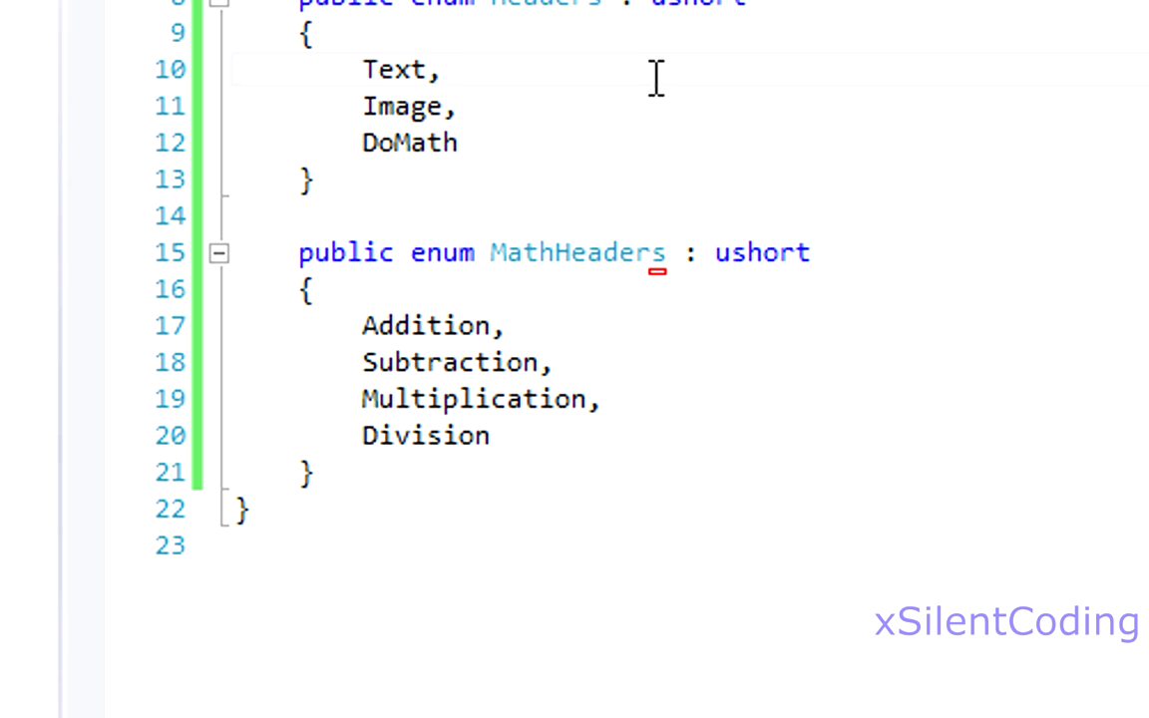
pyautogui.doubleClick(404, 105)
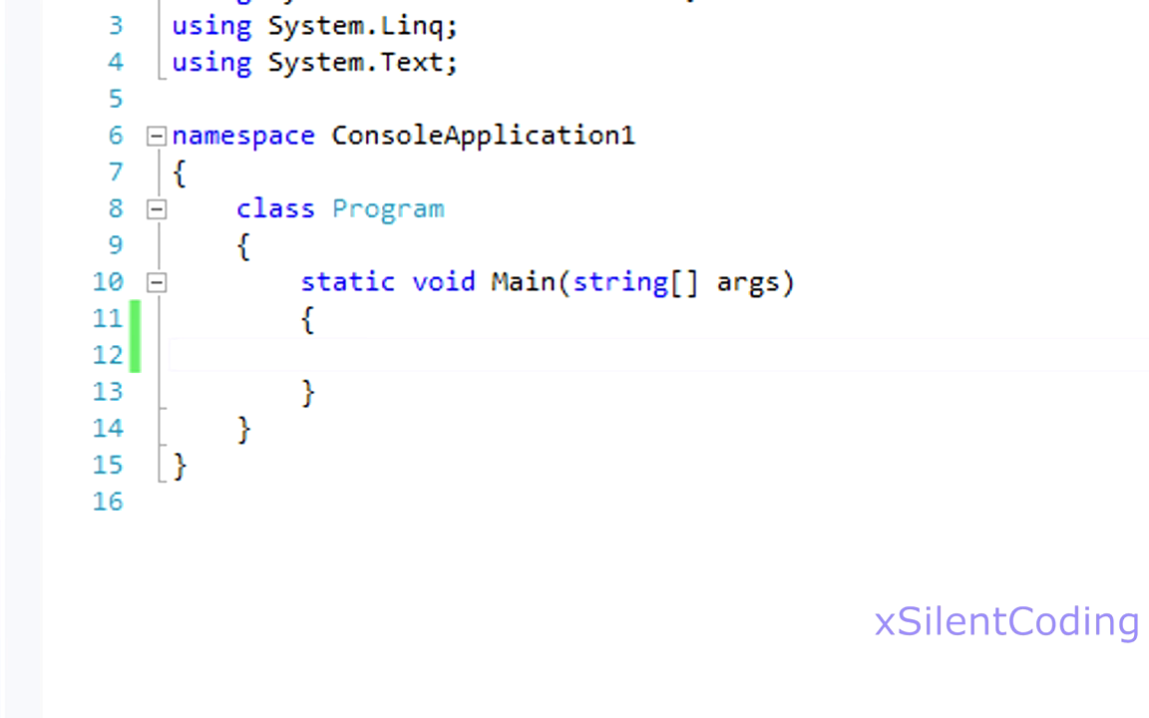
# In Main, create PacketWriter pw and write (ushort)Headers.Text to it
pyautogui.click(367, 354)
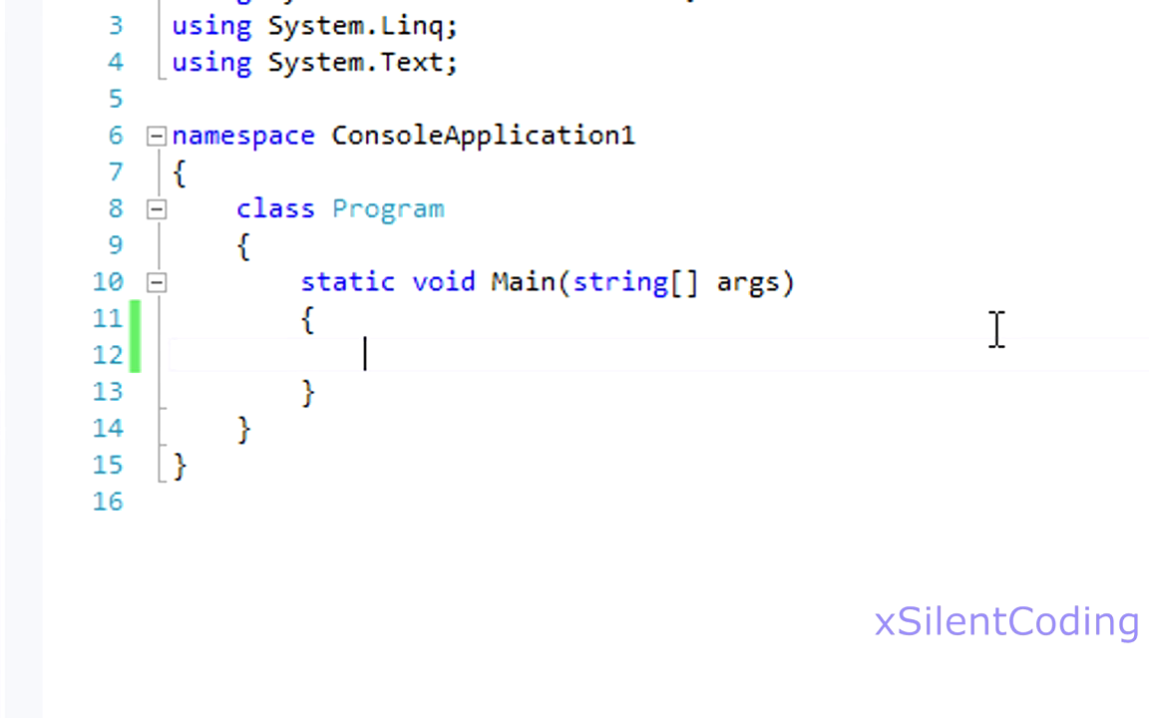
pyautogui.write('PacketWriter pw = new PacketWriter')
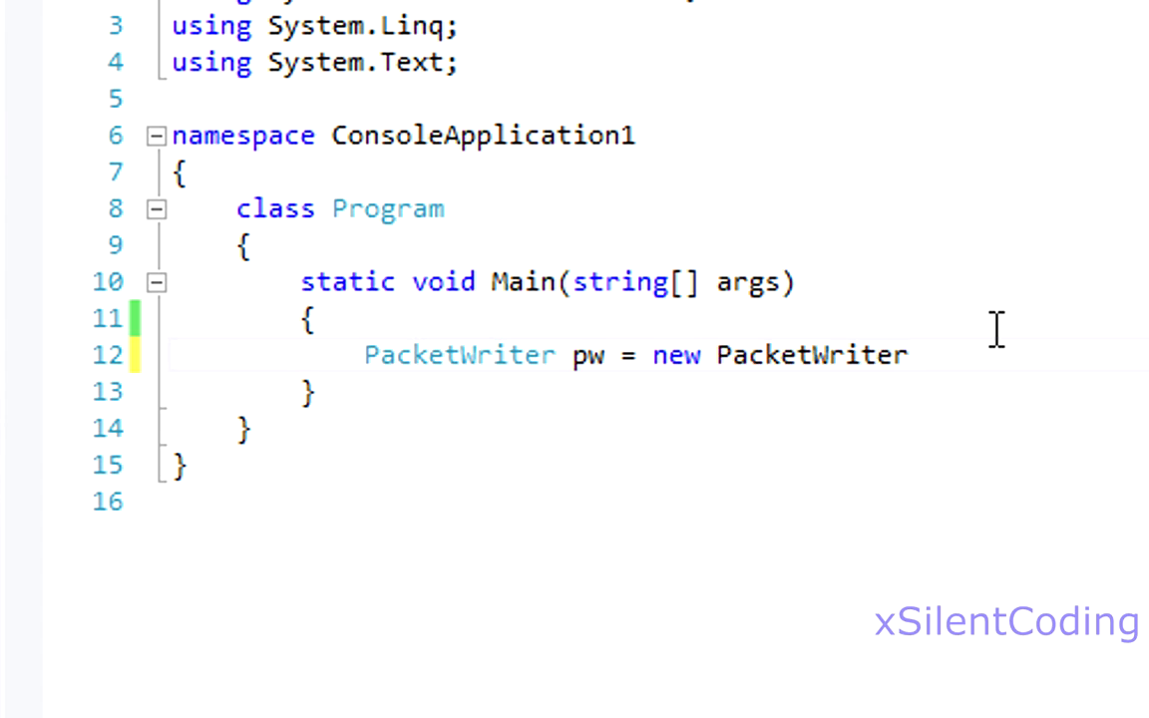
pyautogui.write('();')
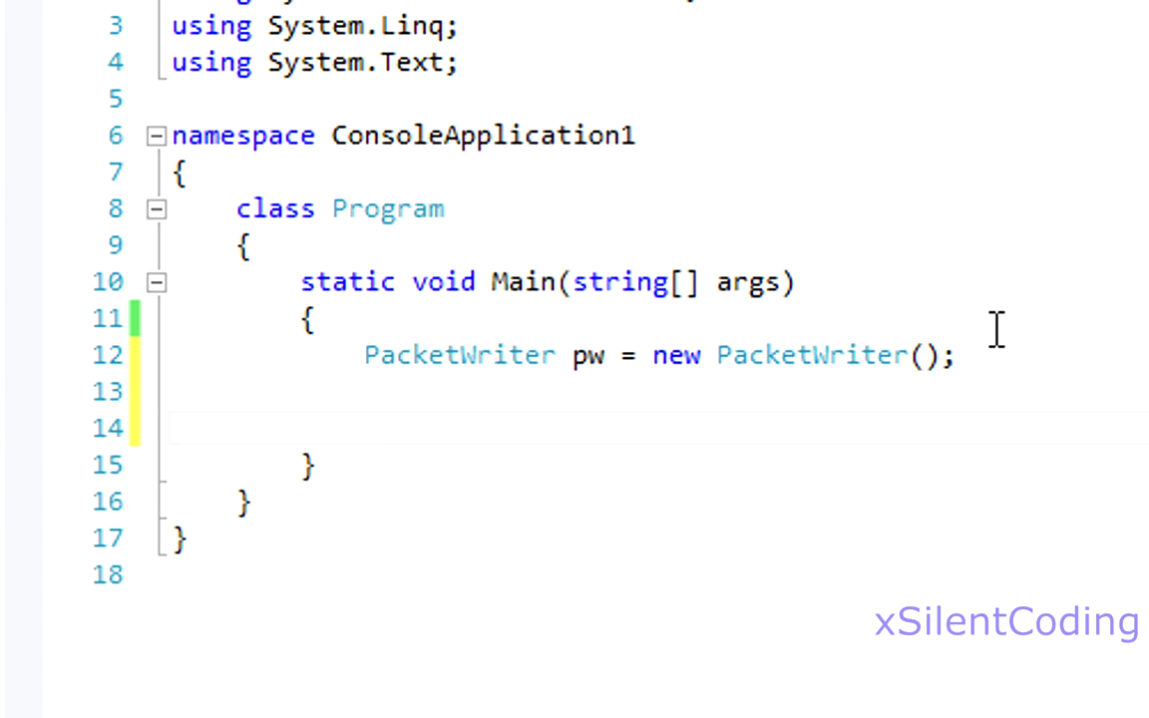
pyautogui.write('pw.')
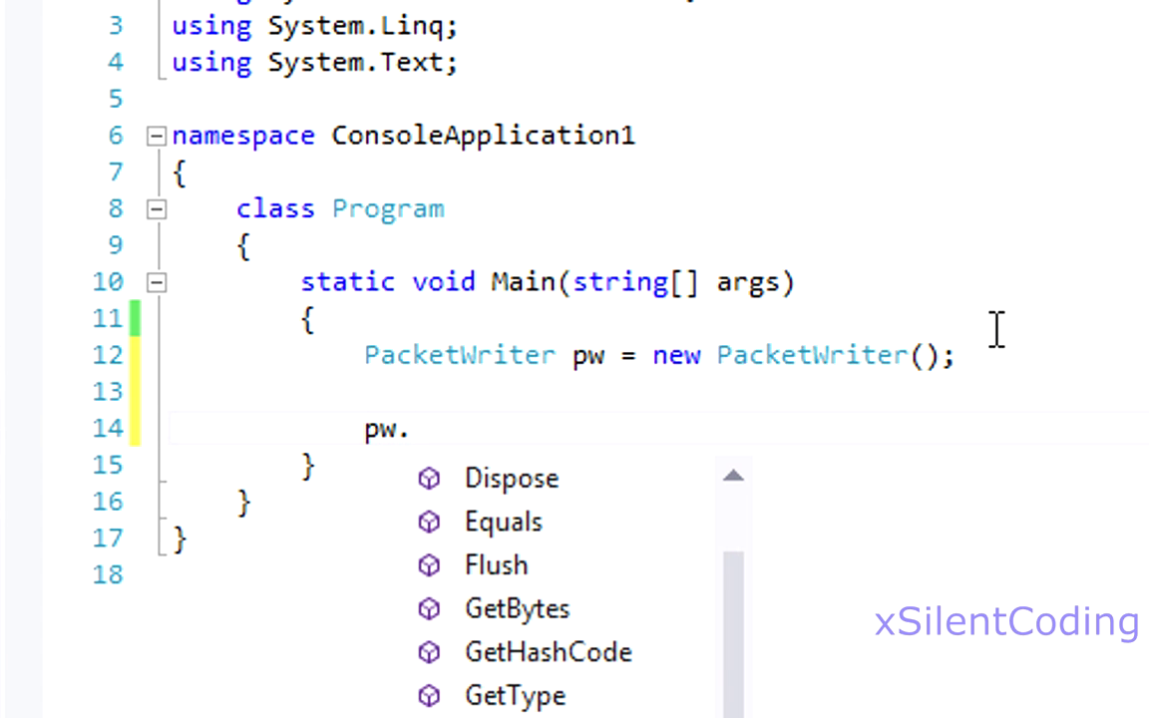
pyautogui.write('Write((')
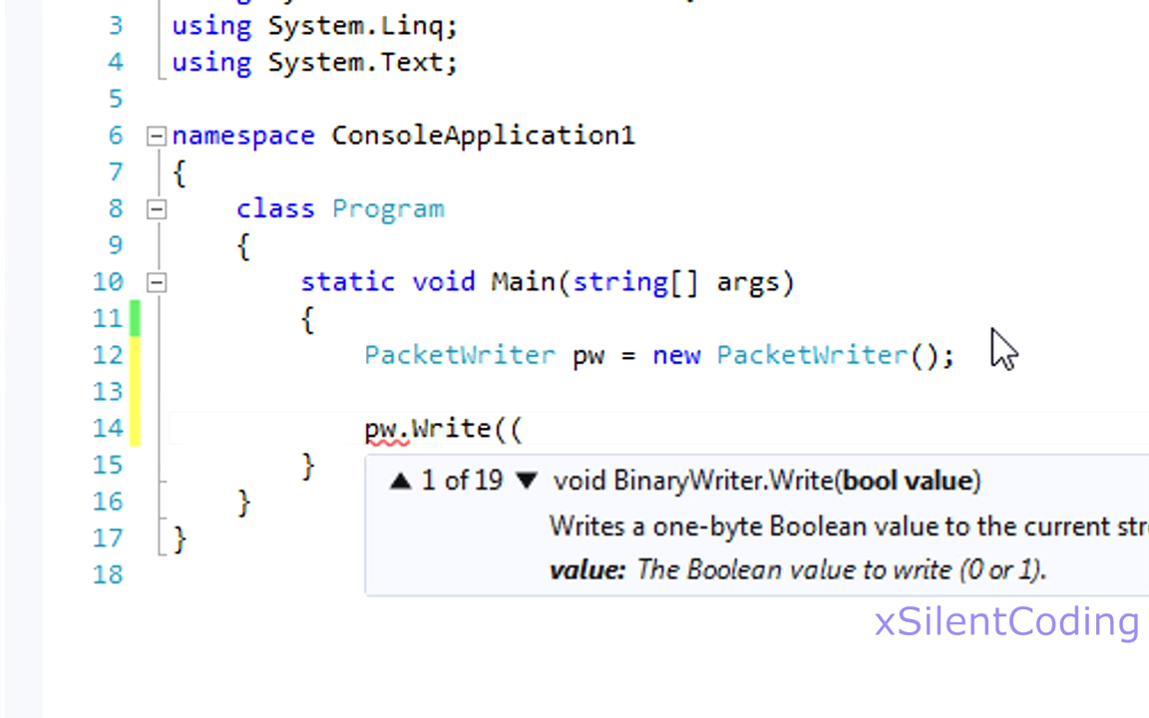
pyautogui.write('ushort')
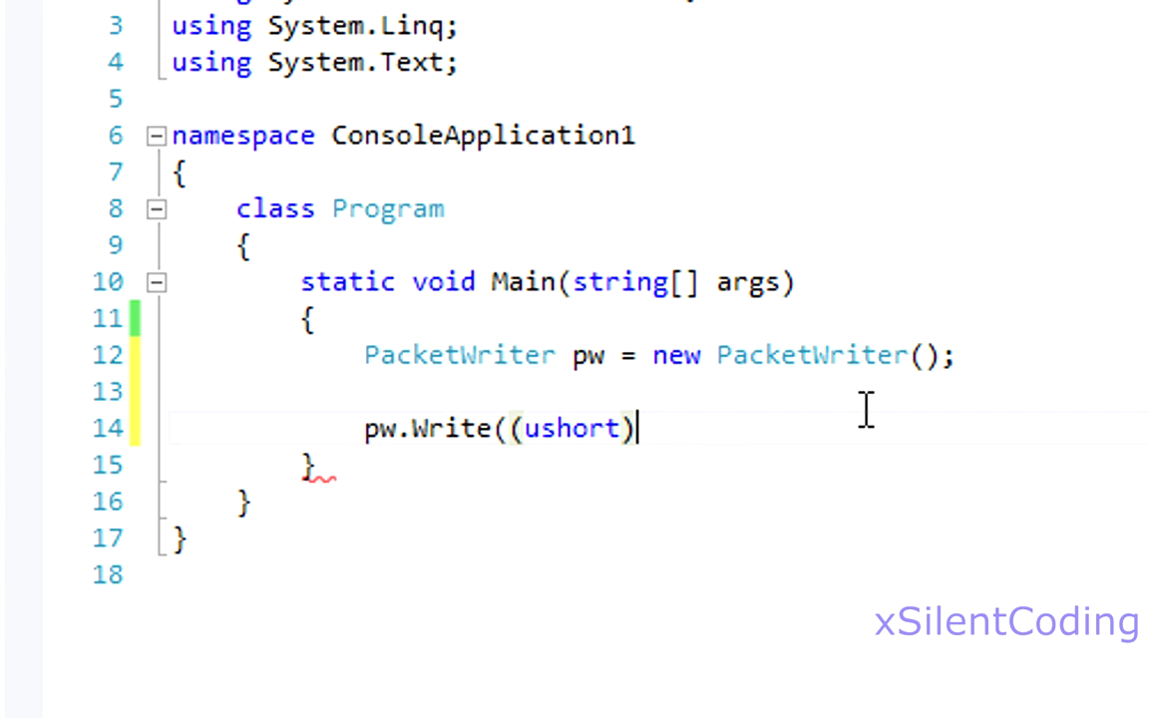
pyautogui.write('headers.Text);')
pyautogui.write('pw.Write')
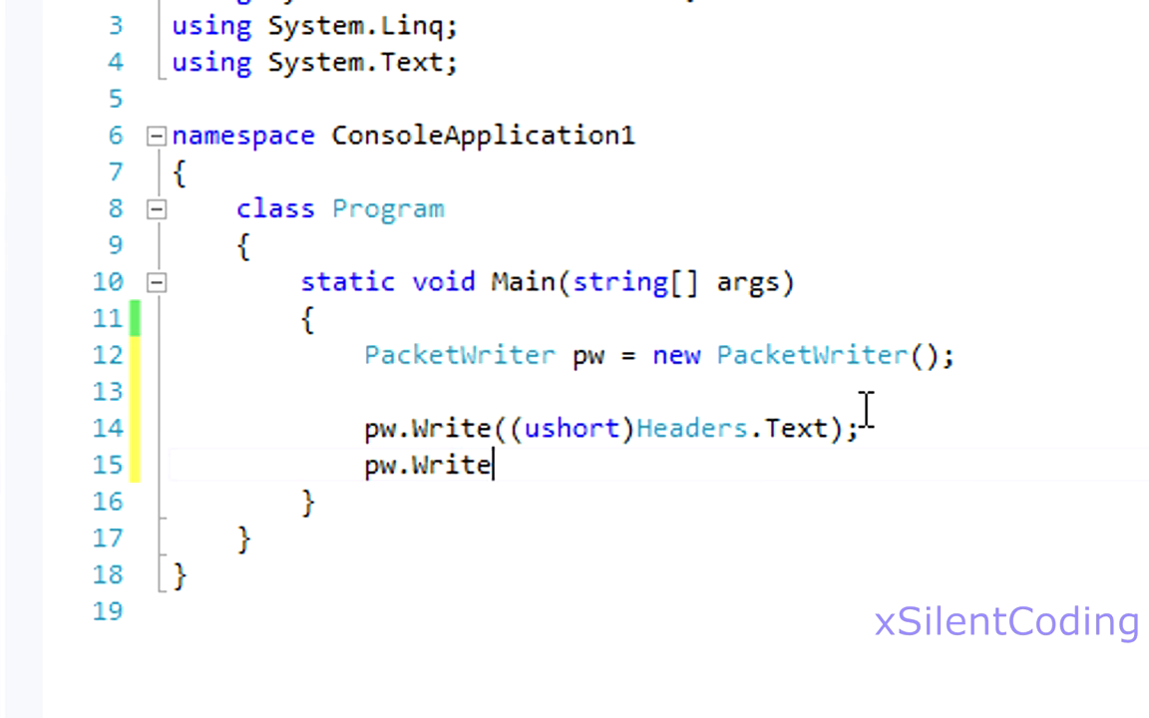
# Write Console.ReadLine() into the packet writer
pyautogui.write('(')
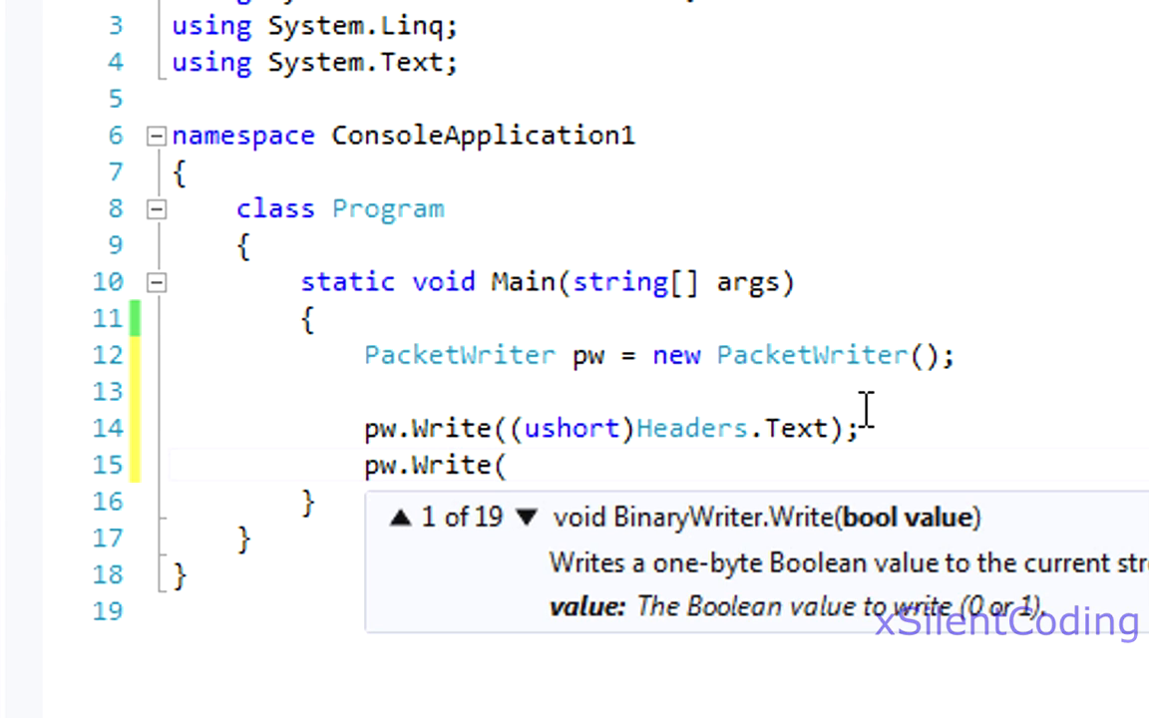
pyautogui.write('Consols')
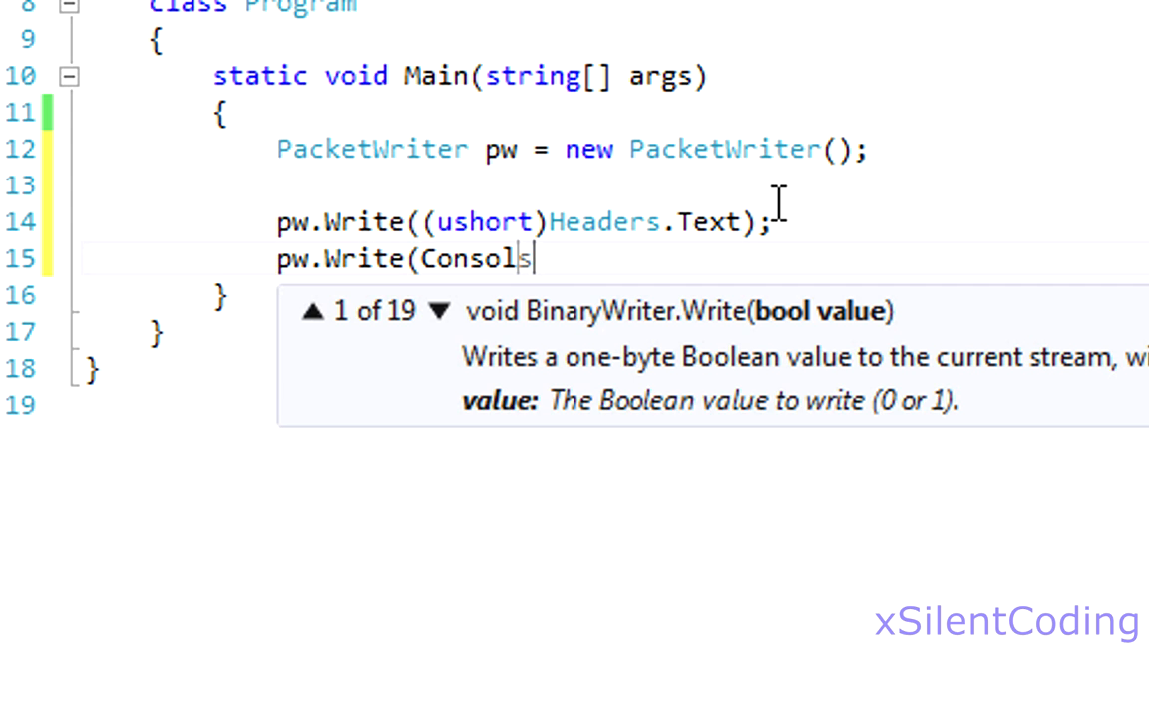
pyautogui.write('e.ReadLine()')
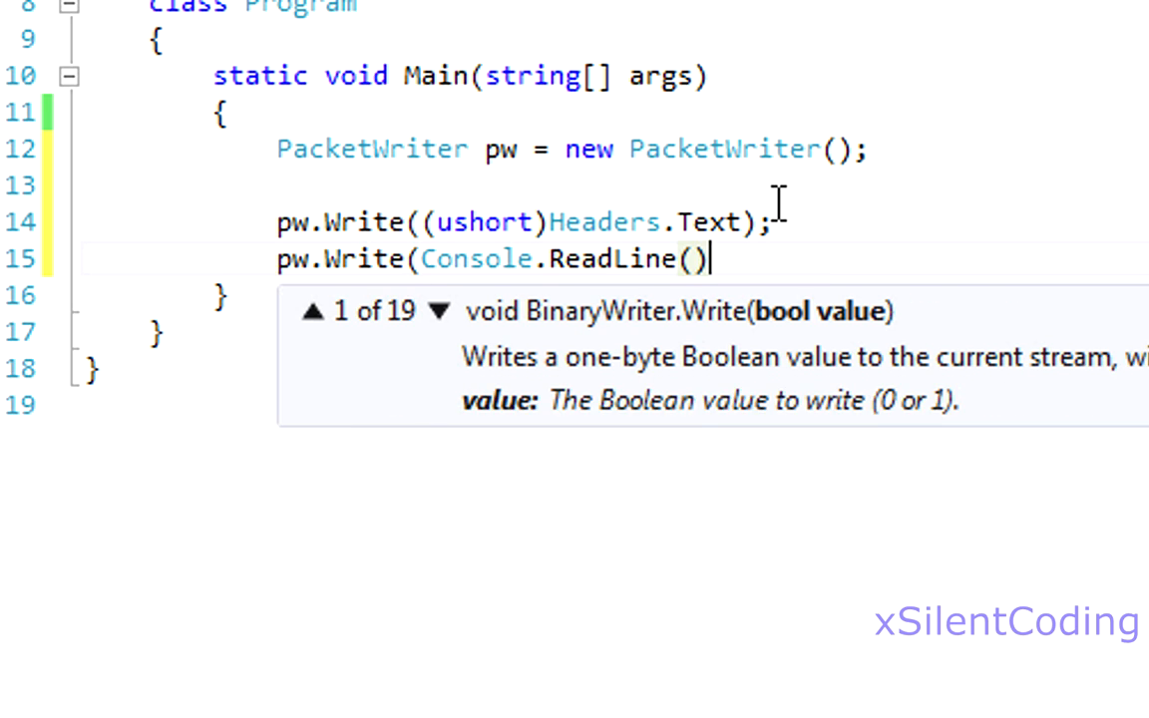
pyautogui.write(';')
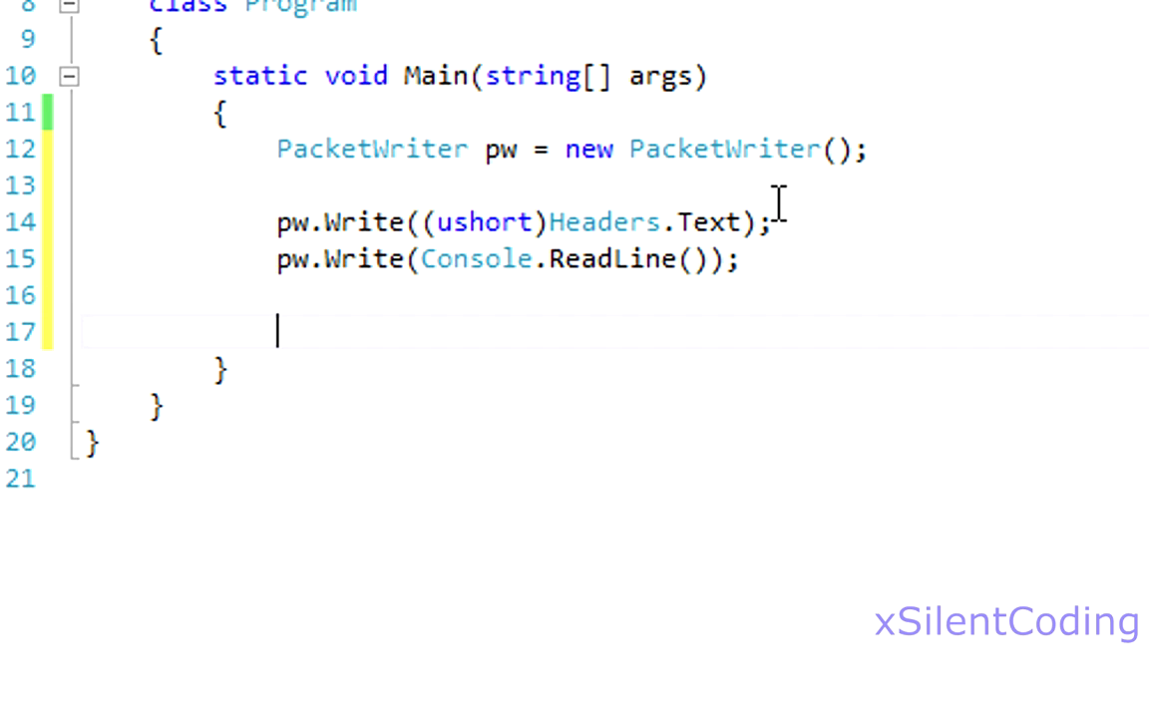
# Declare 'byte[] data = pw.GetBytes();', replacing the mistyped ToArray call
pyautogui.write('byte[] d')
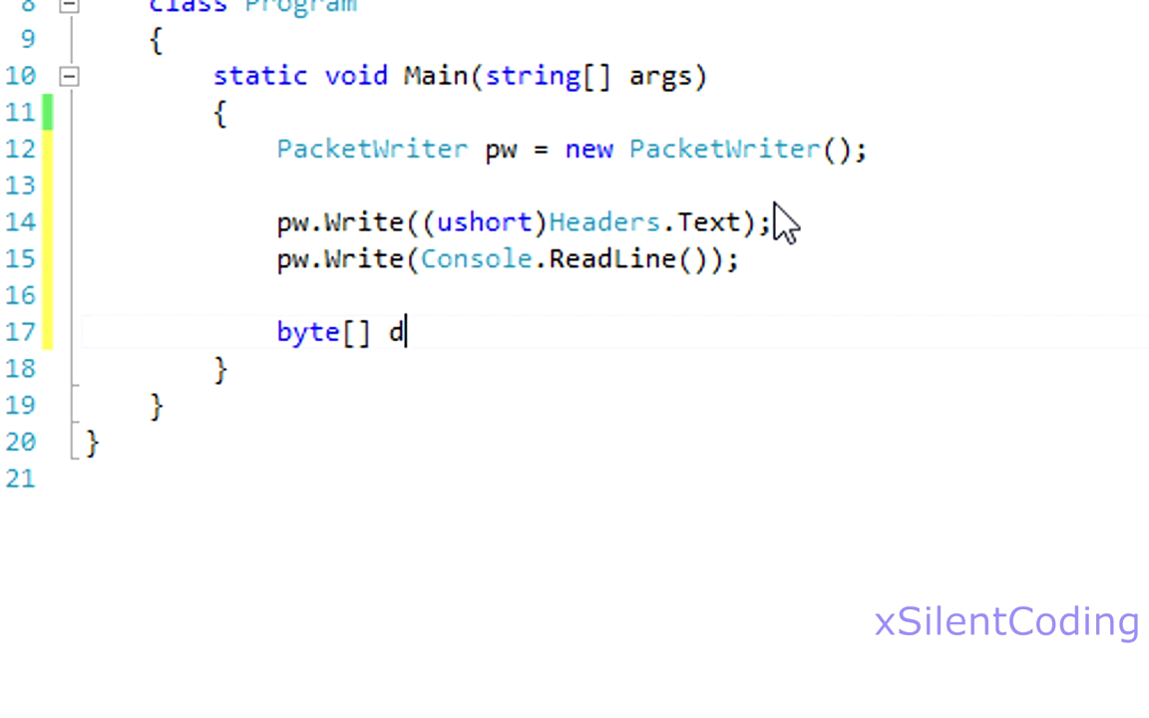
pyautogui.write('ata = pw.ToString')
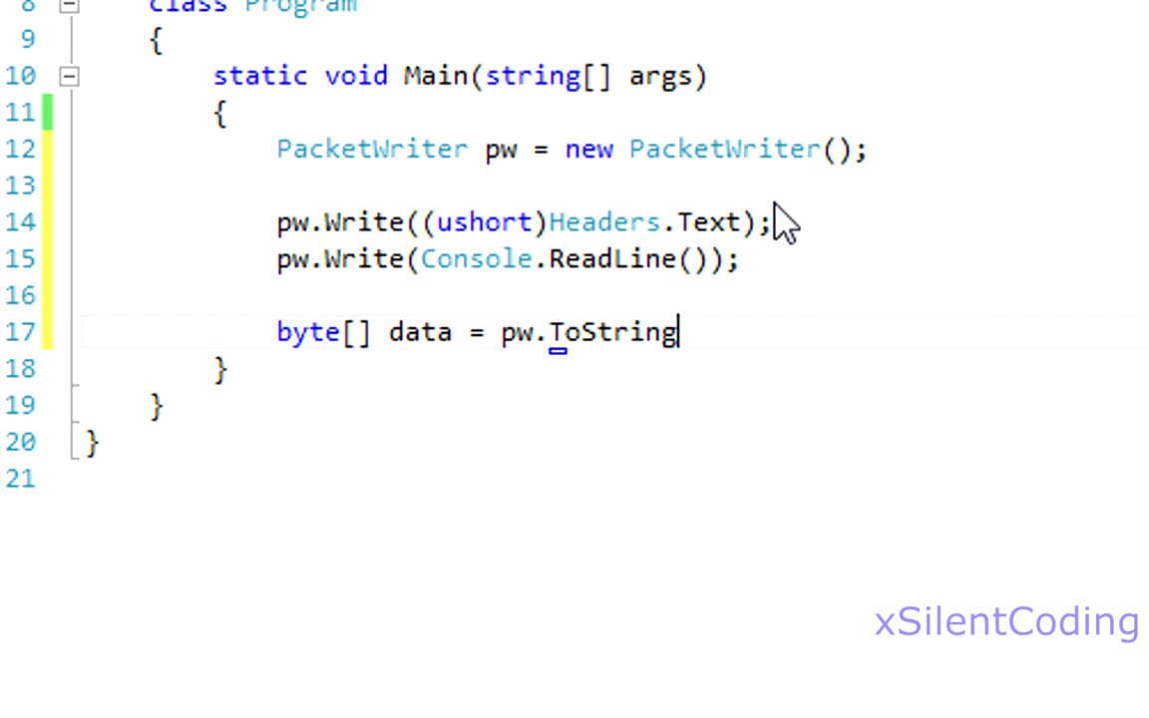
pyautogui.write('ToArray()')
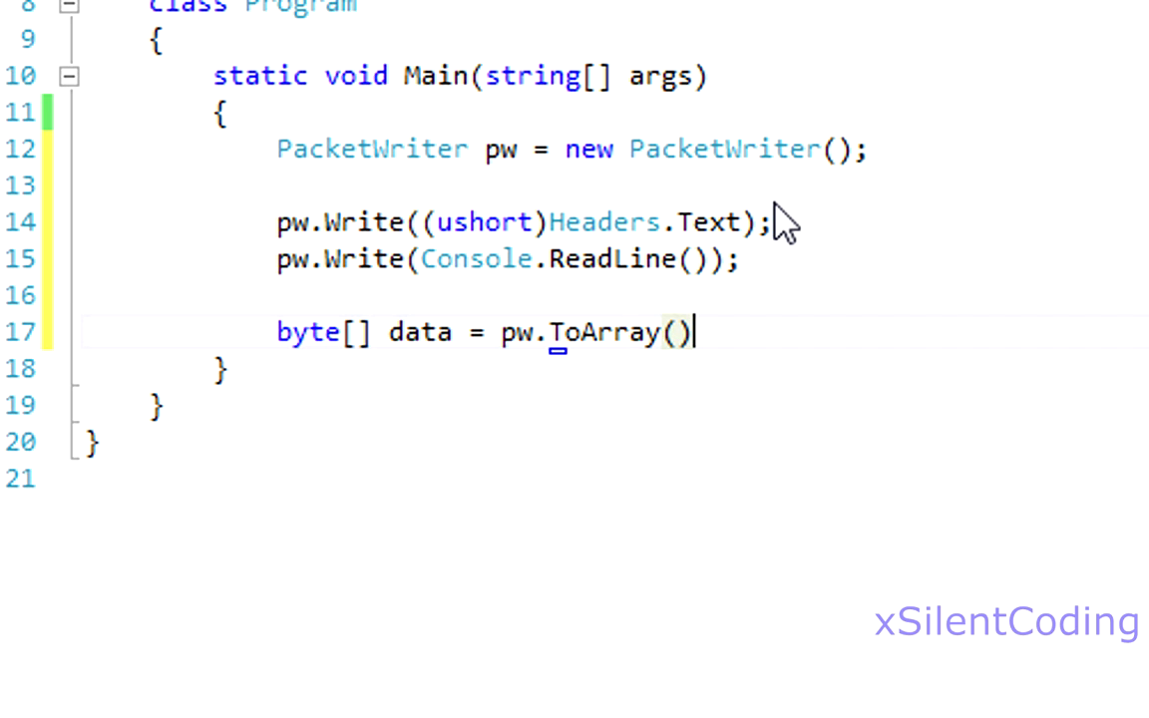
pyautogui.write(';')
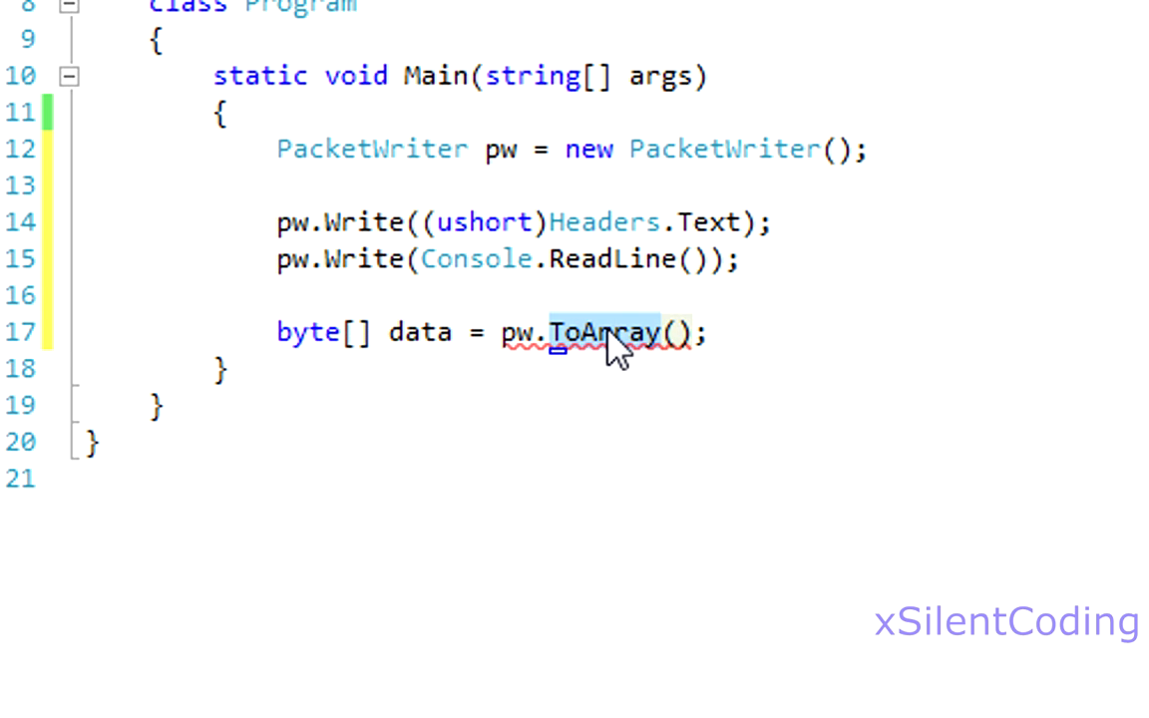
pyautogui.write('GetBYtes')
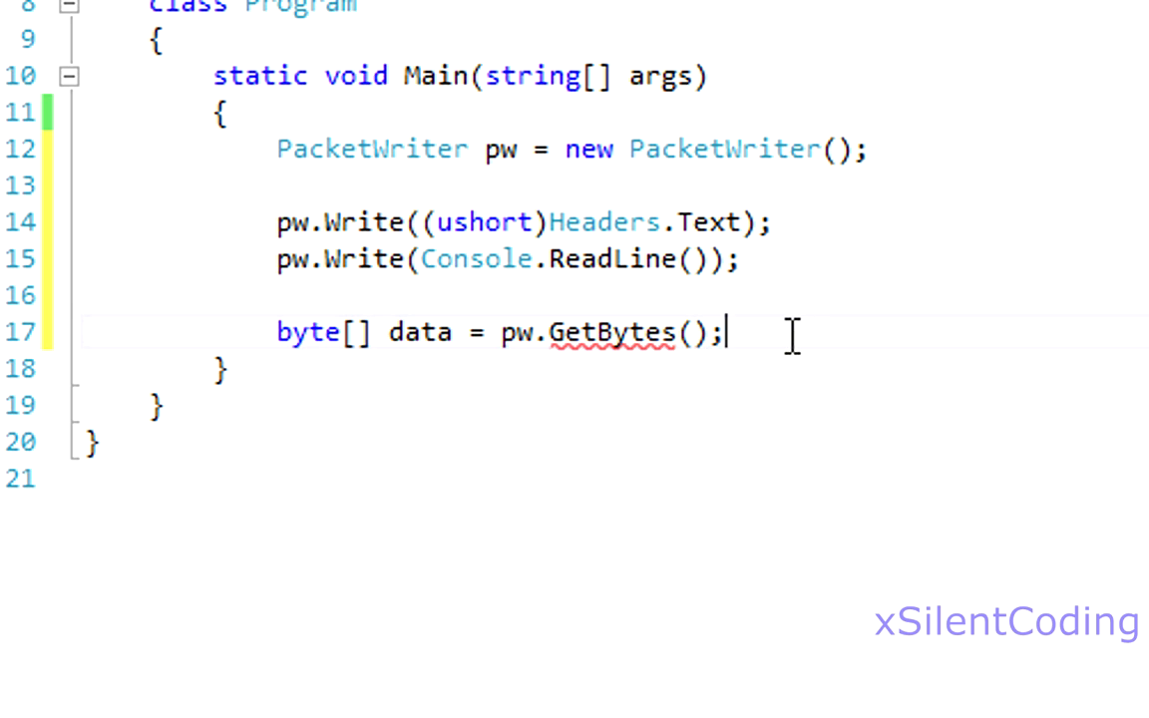
# Add a '//Simulate sending data...' comment below the data line, followed by a new line
pyautogui.press('Enter')
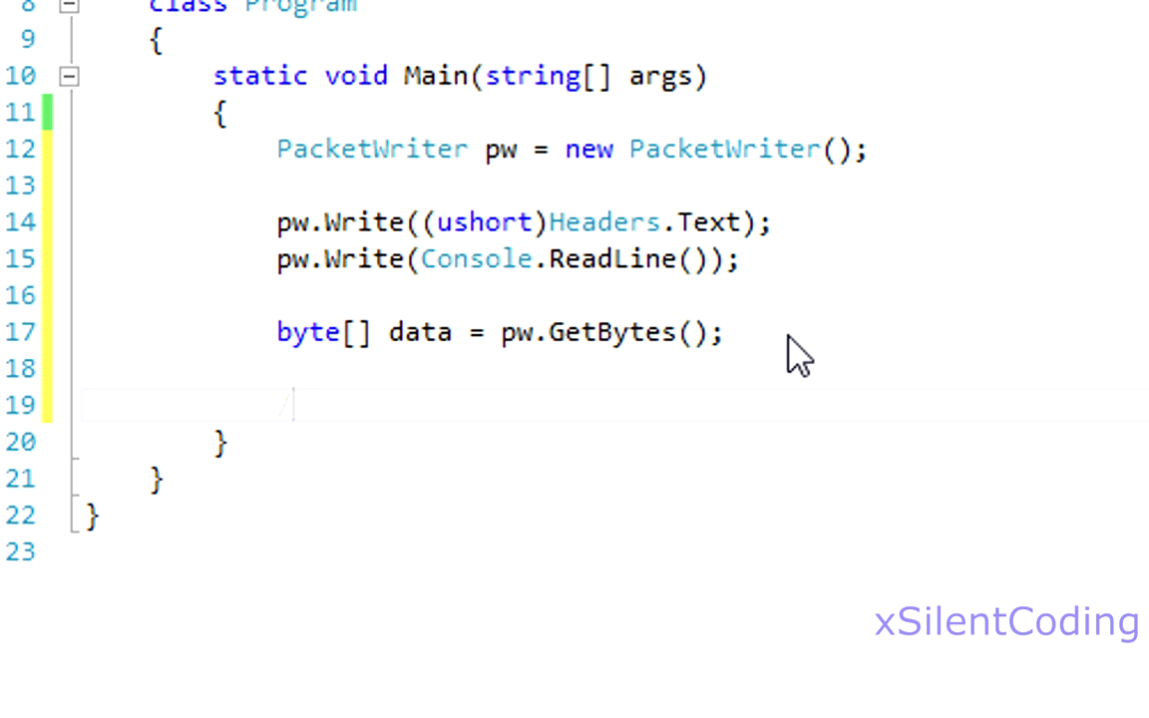
pyautogui.write('//Simula')
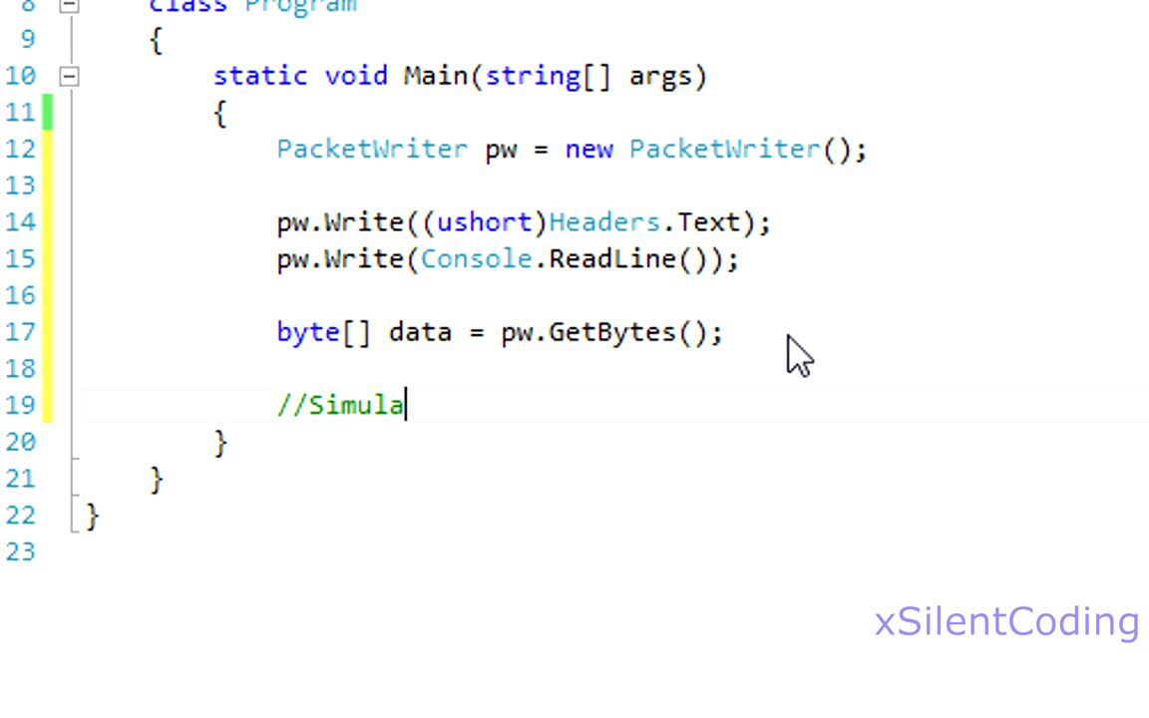
pyautogui.write('te sending da')
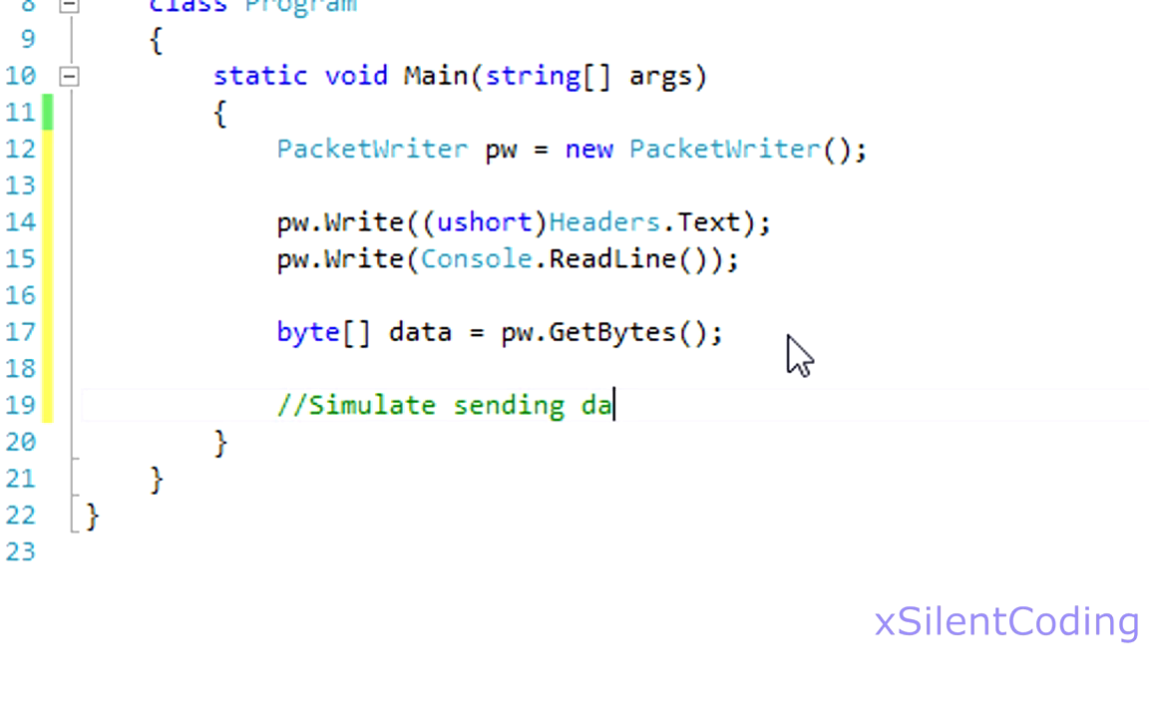
pyautogui.write('ta...')
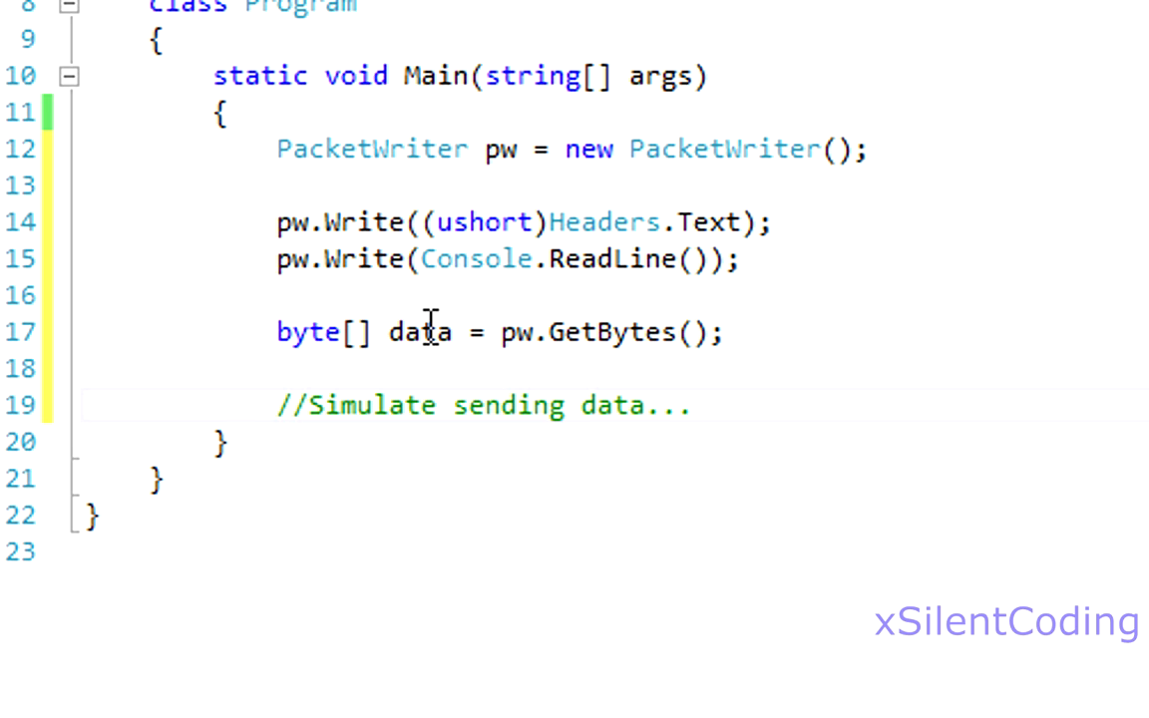
pyautogui.moveTo(277, 332); pyautogui.dragTo(469, 332)
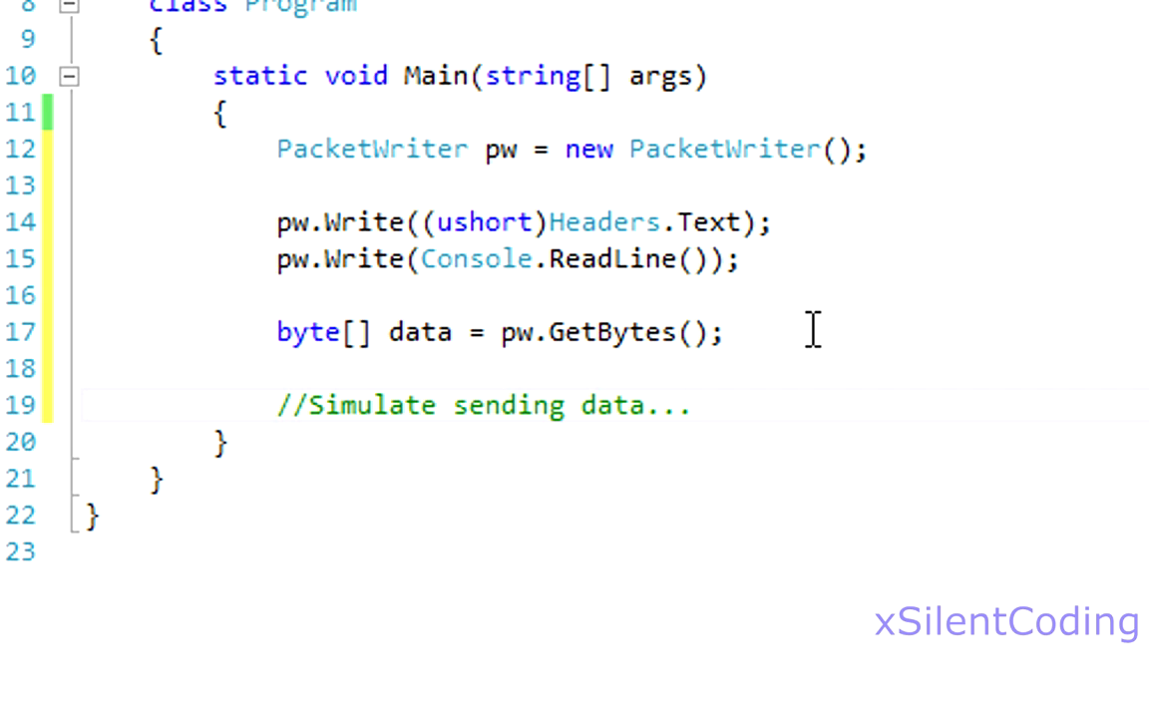
pyautogui.press('Enter')
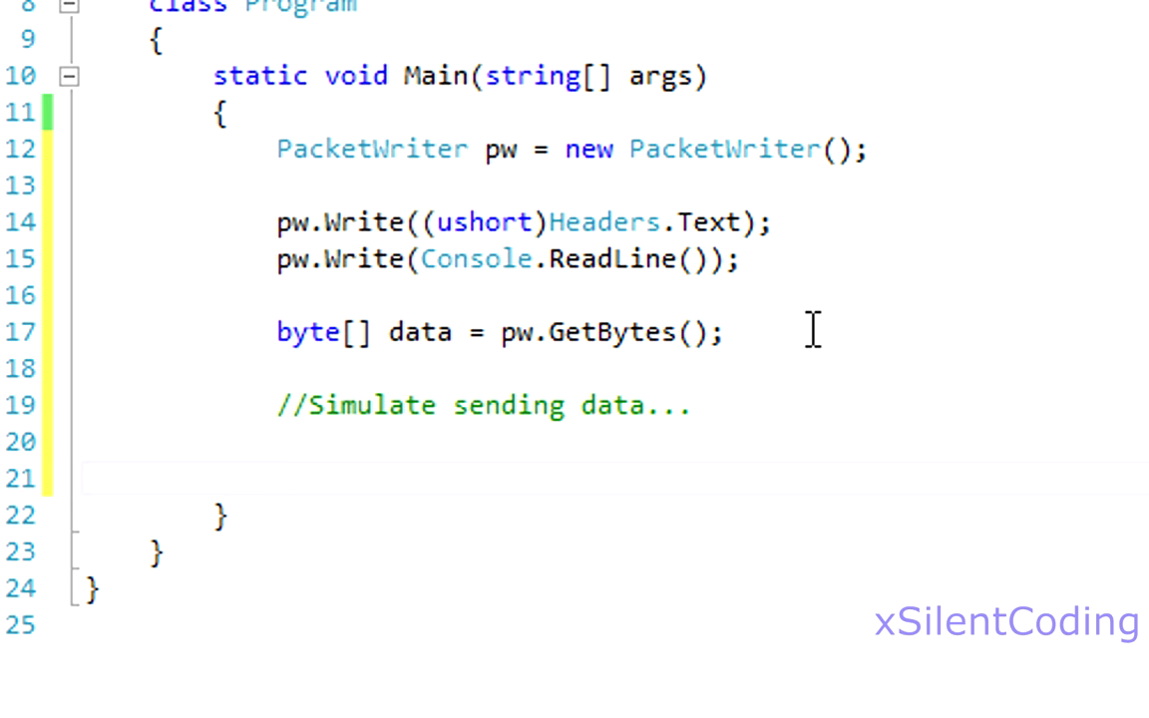
# Create 'PacketReader pr = new PacketReader(data);'
pyautogui.write('Packet')
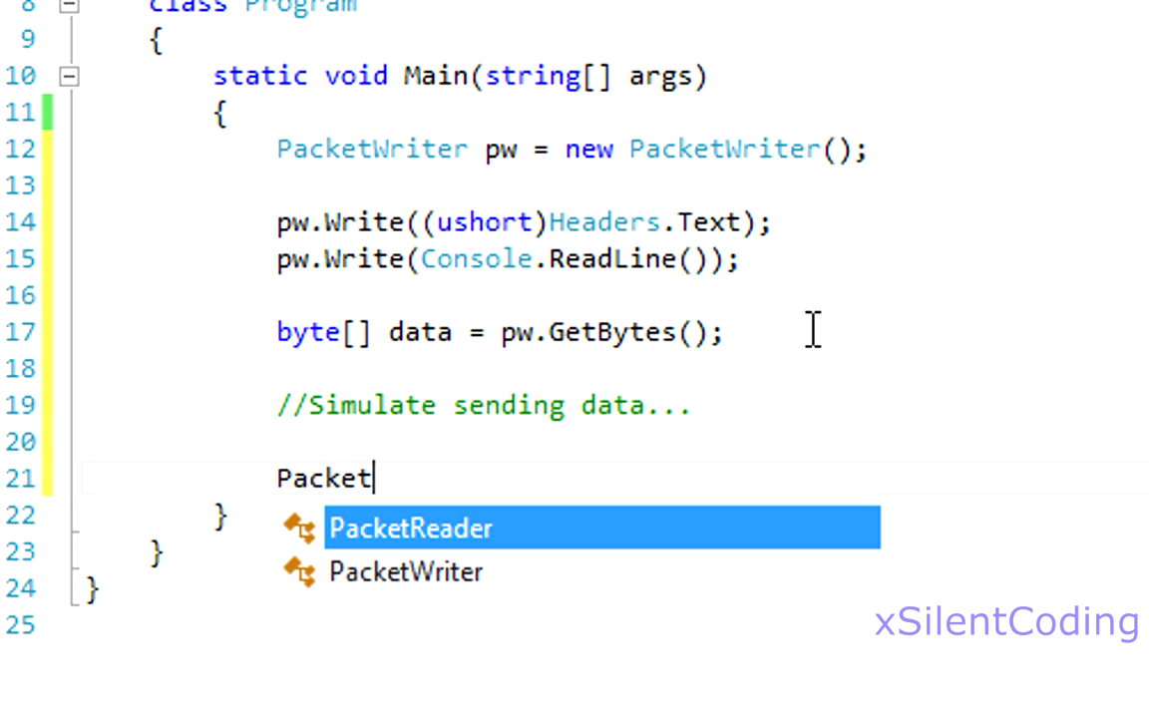
pyautogui.press('Tab')
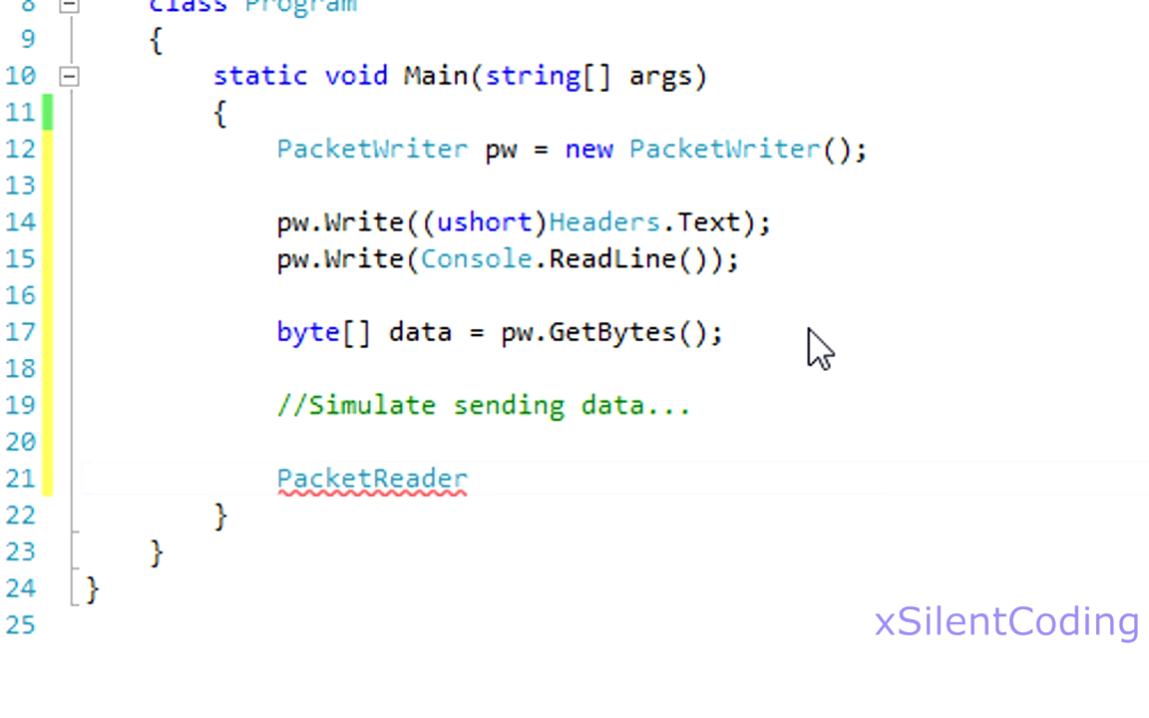
pyautogui.write('pr = new')
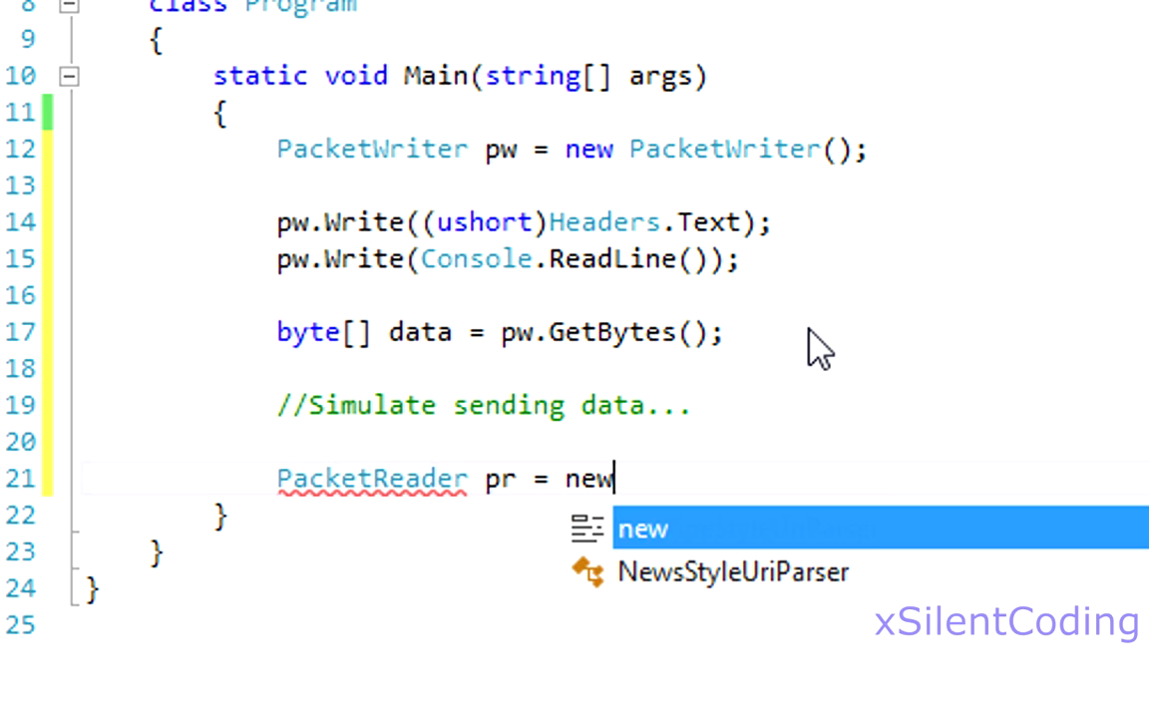
pyautogui.write('PacketReader(data')
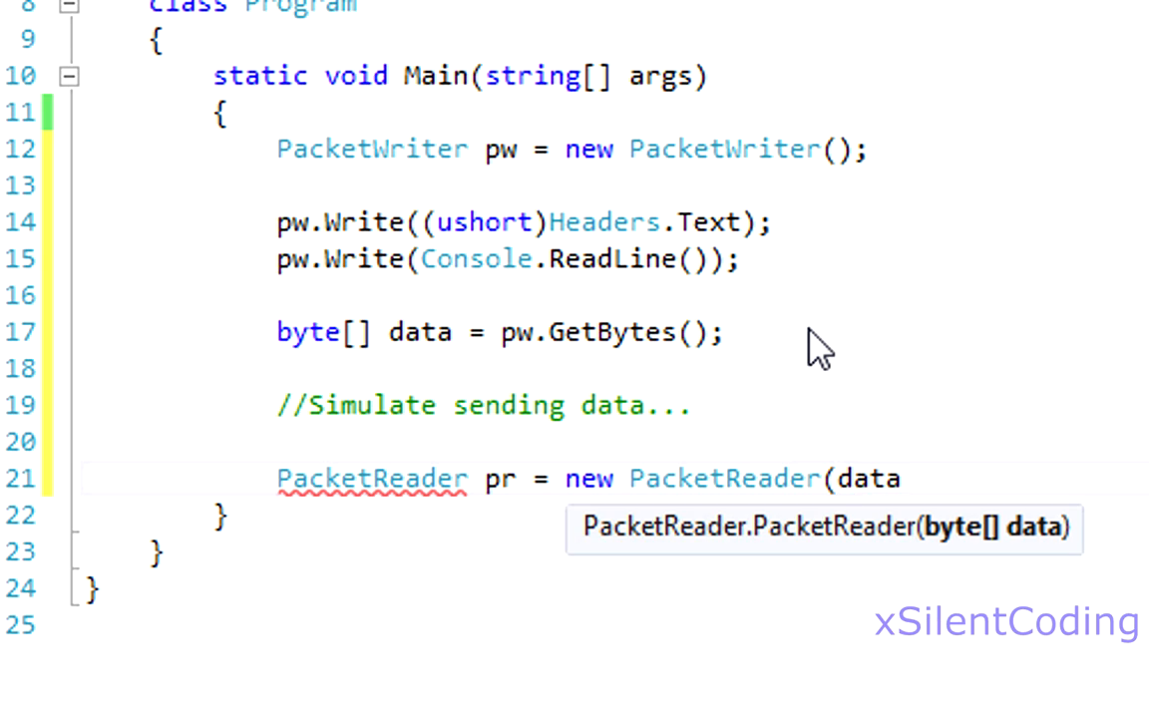
pyautogui.write(');')
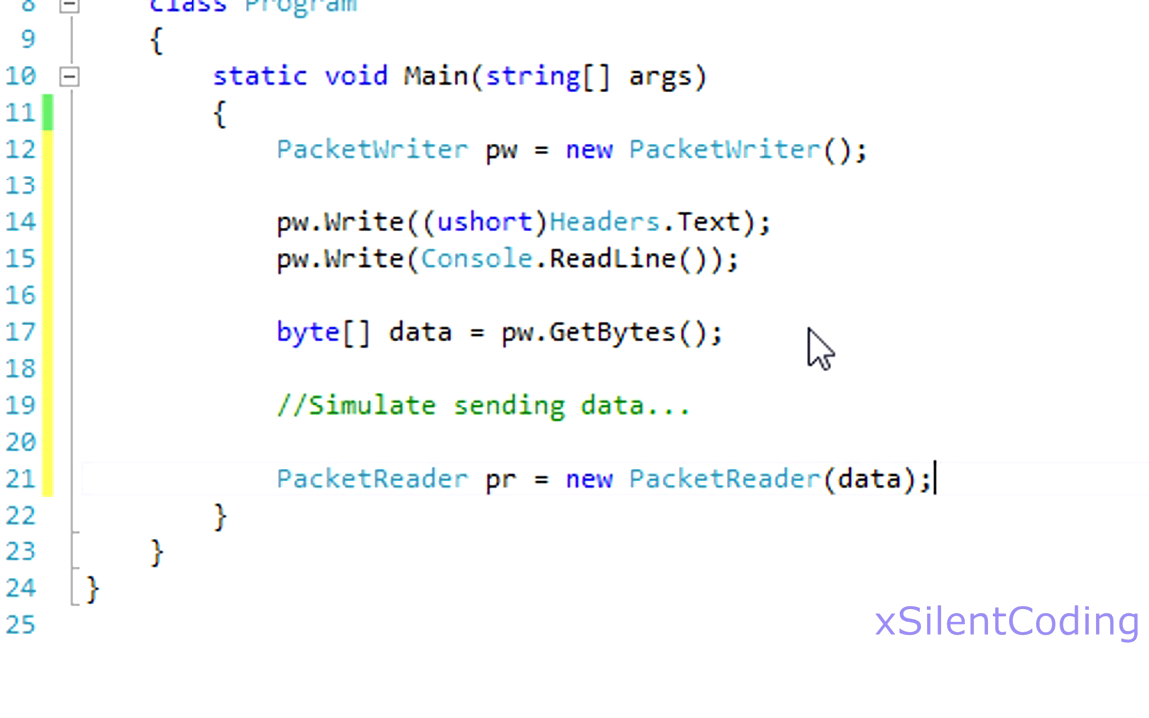
# Read the header with 'Headers header = (Headers)pr.ReadUInt16();'
pyautogui.write('Headers')
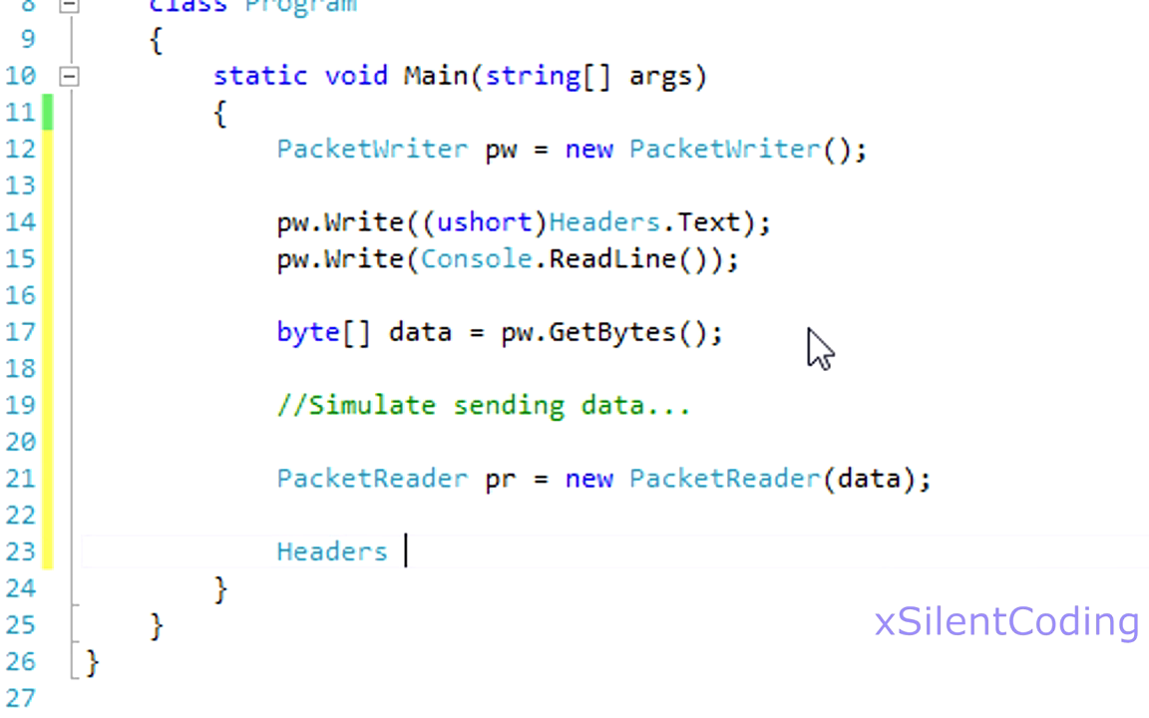
pyautogui.write('header = (')
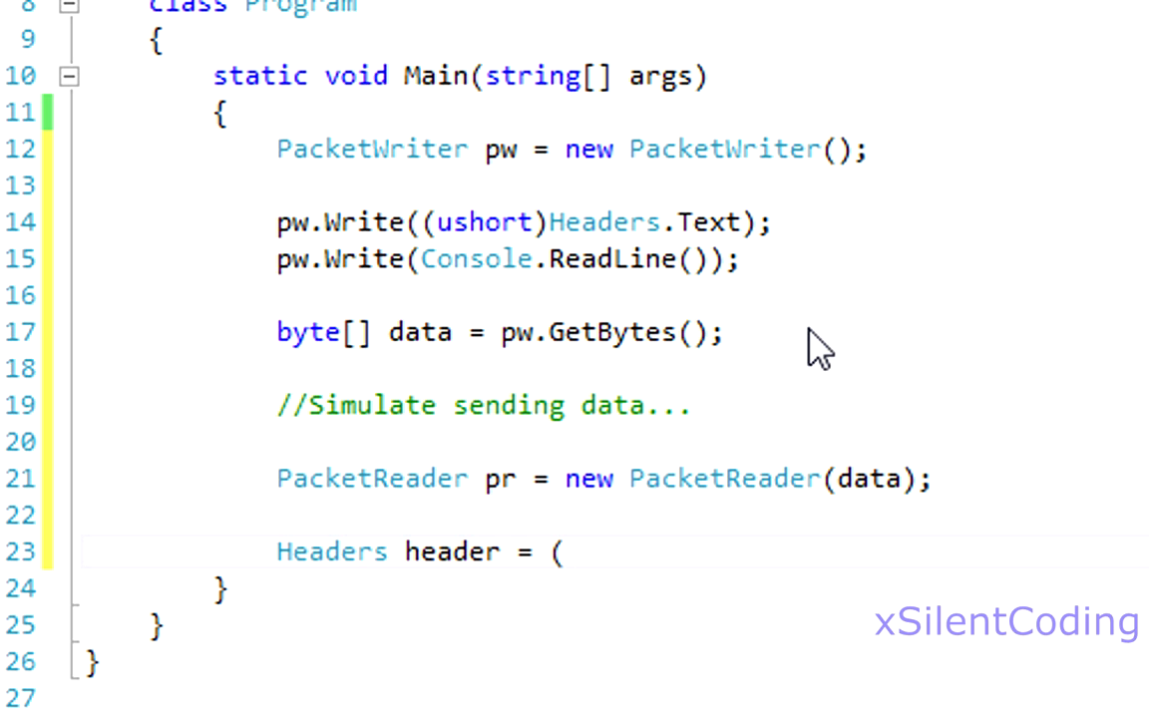
pyautogui.write('Headers)r')
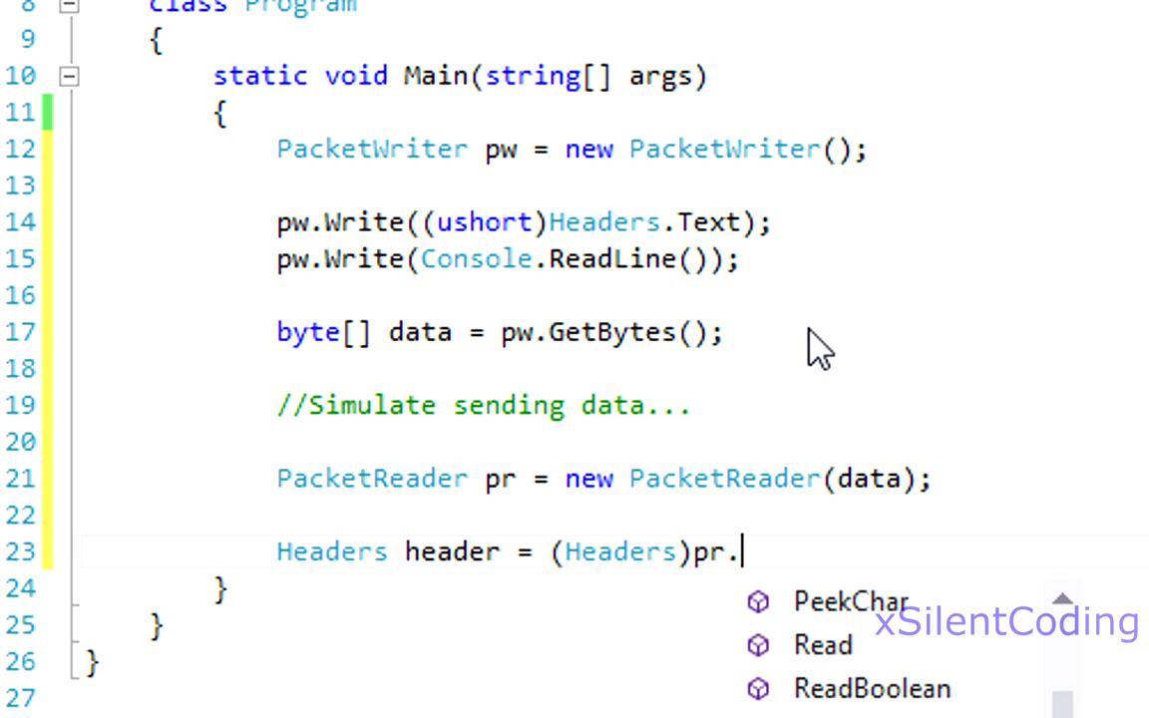
pyautogui.write('ReadUInt16();')
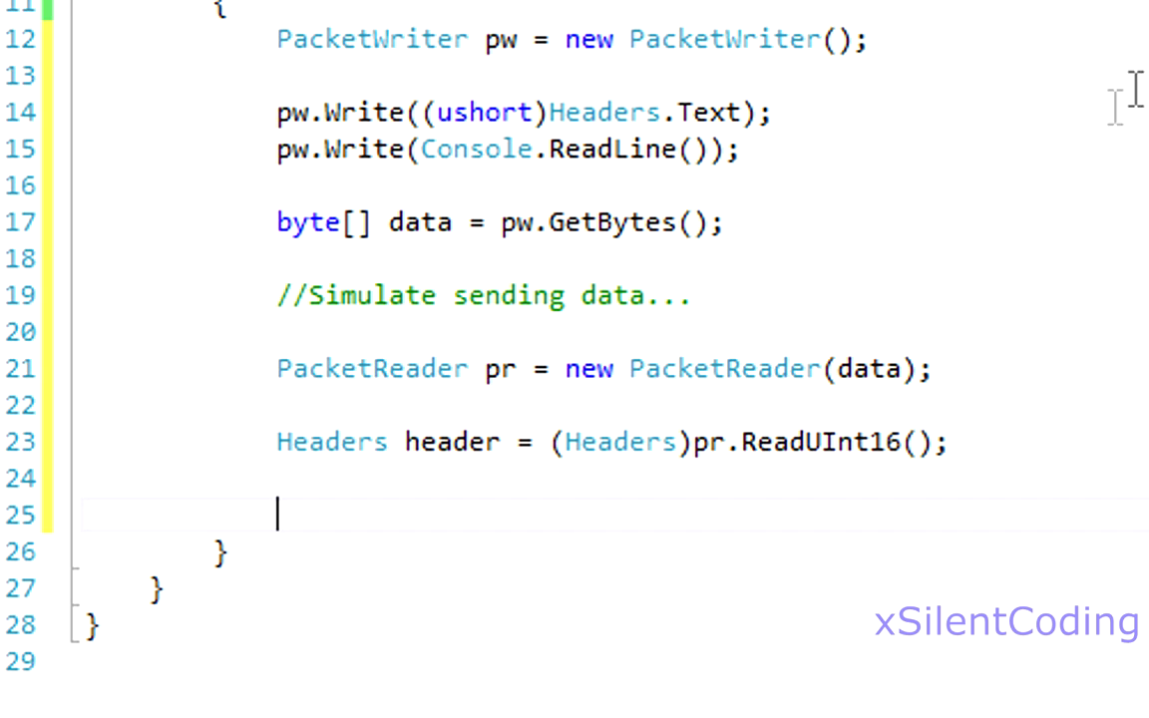
# Start 'switch (header)' with a Headers.Text case holding a //Process comment and break
pyautogui.write('switch (h')
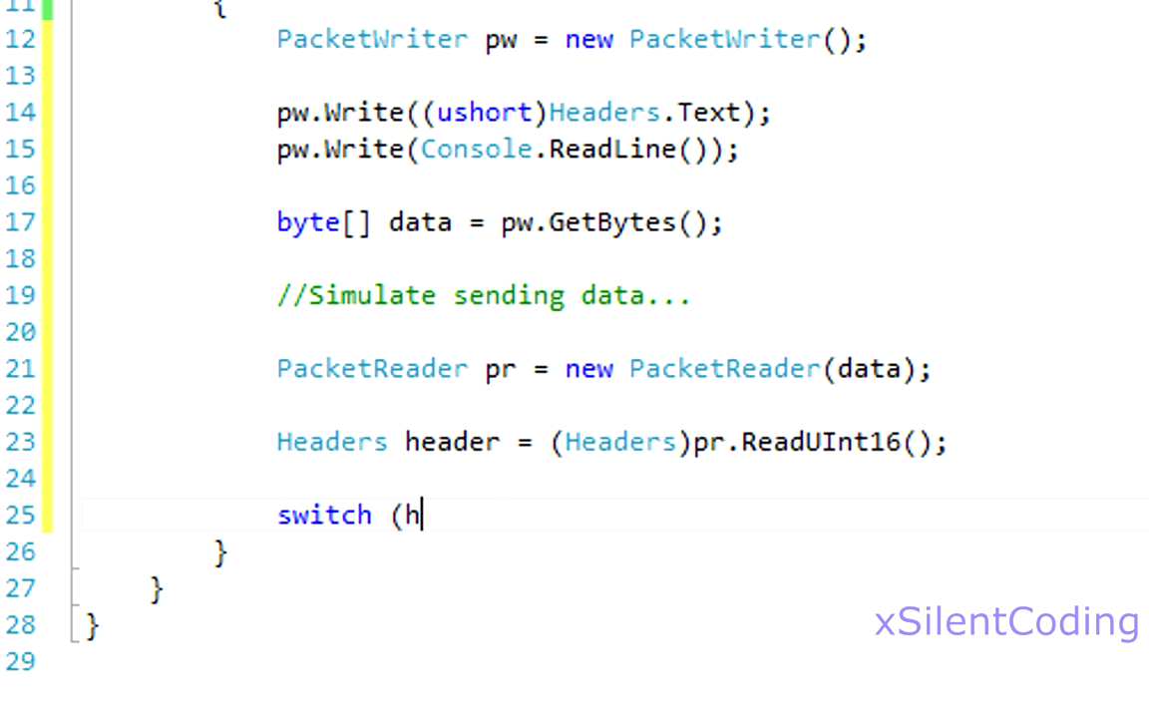
pyautogui.write('eader)')
pyautogui.write('{')
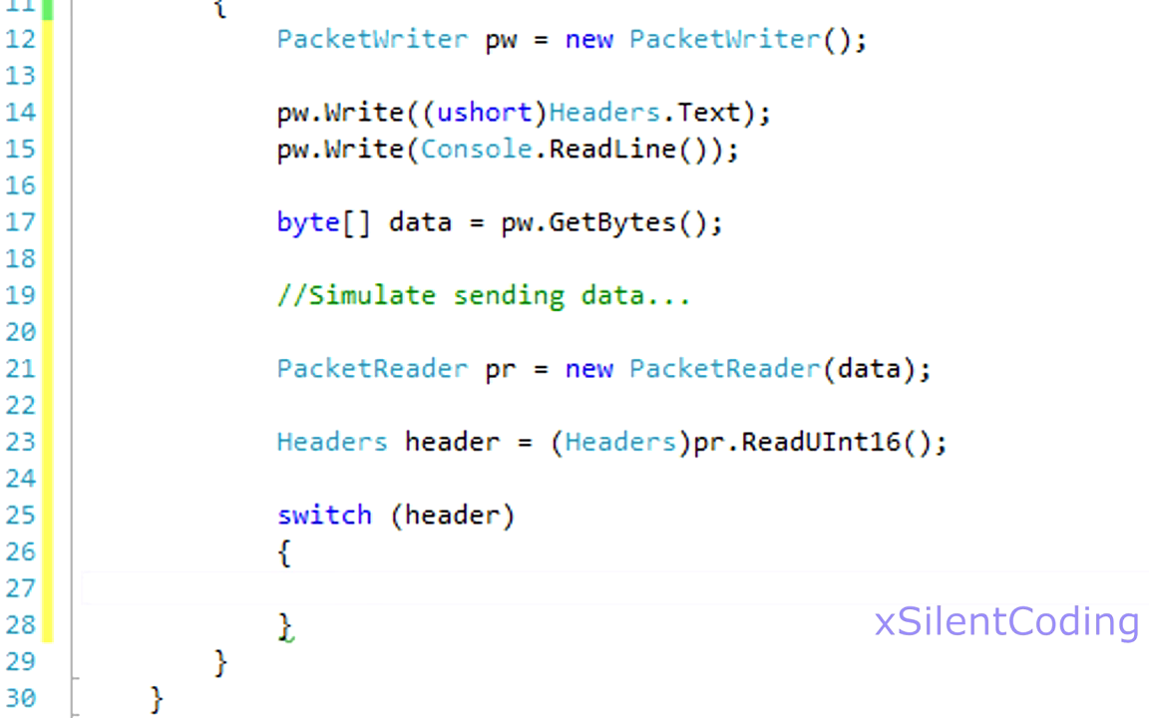
pyautogui.write('case Headers.Text:')
pyautogui.write('{')
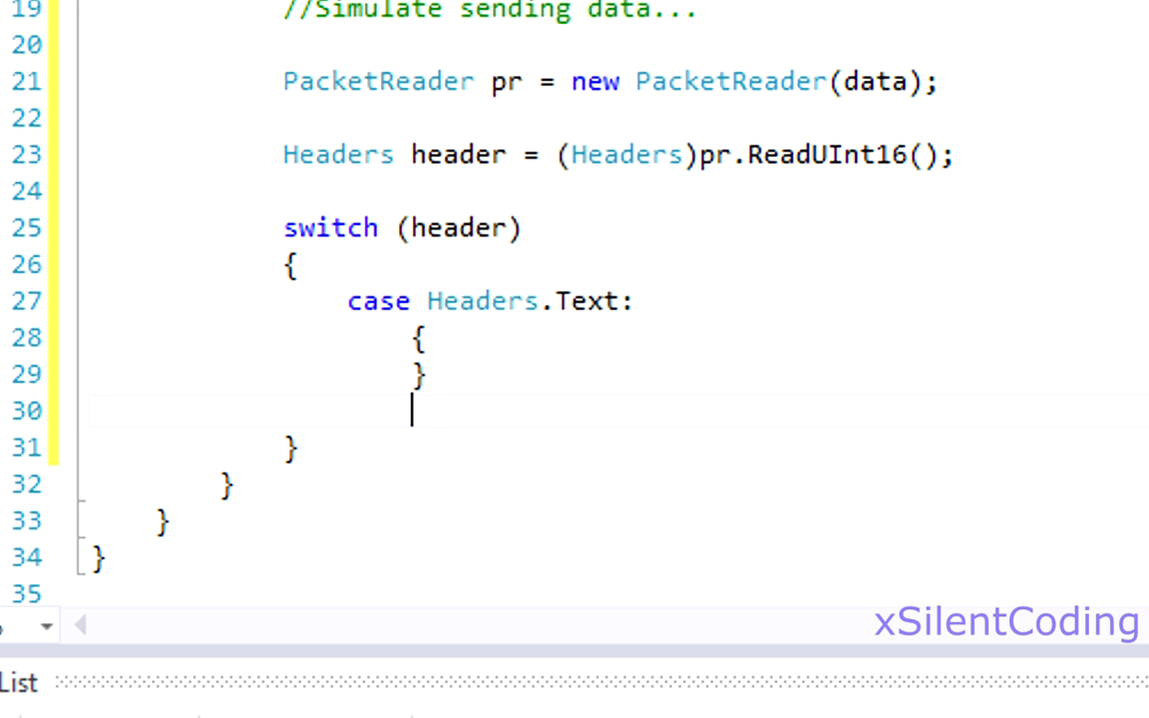
pyautogui.write('break;')
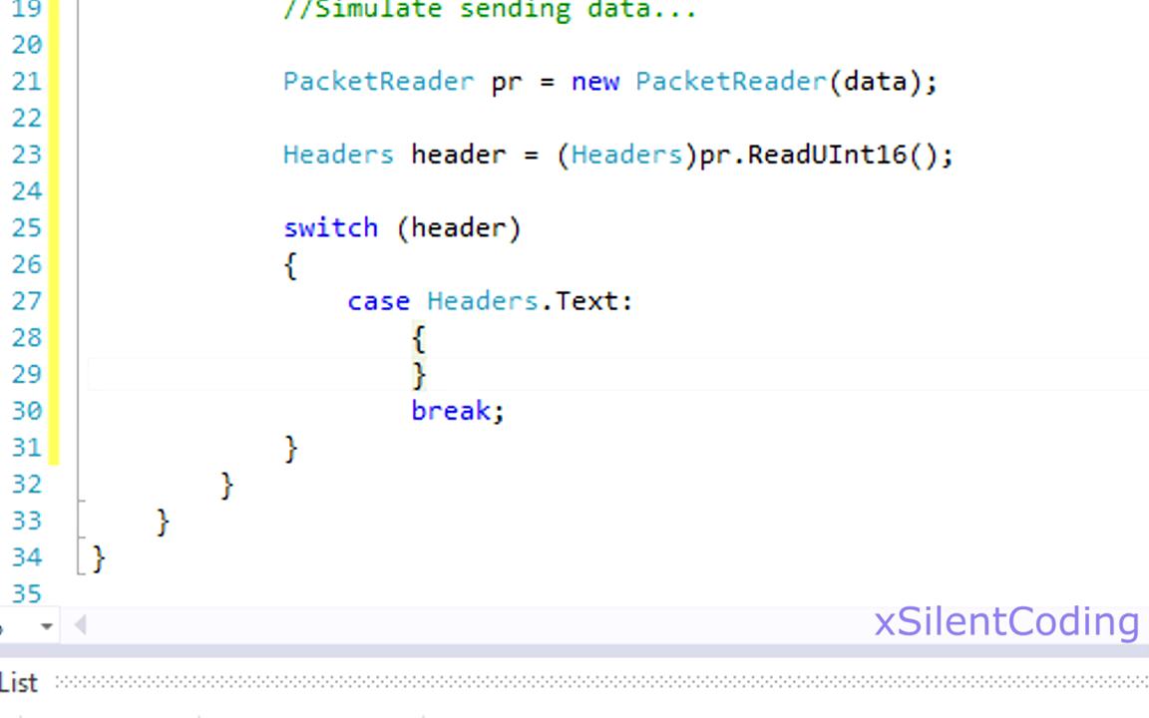
pyautogui.write('//Process text')
pyautogui.write('case')
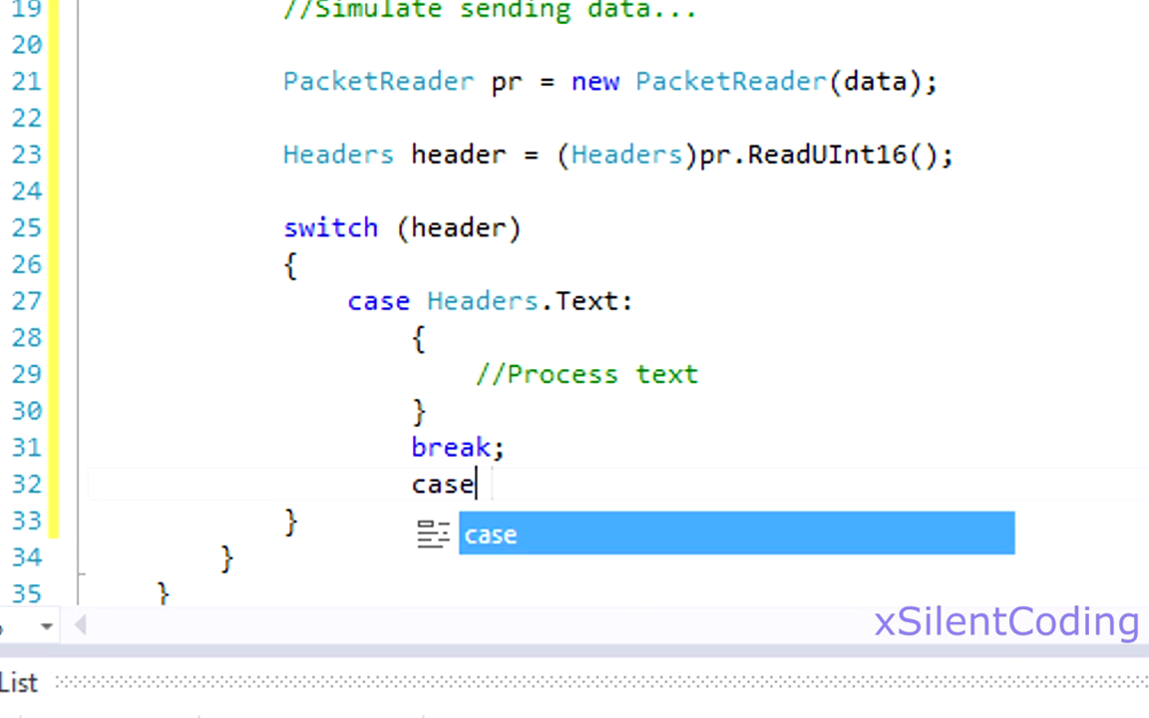
# Add Headers.Image and Headers.DoMath cases with '//Process image' and '//Process DoMath' comments
pyautogui.write('Headers.Image:')
pyautogui.write('//Proc')
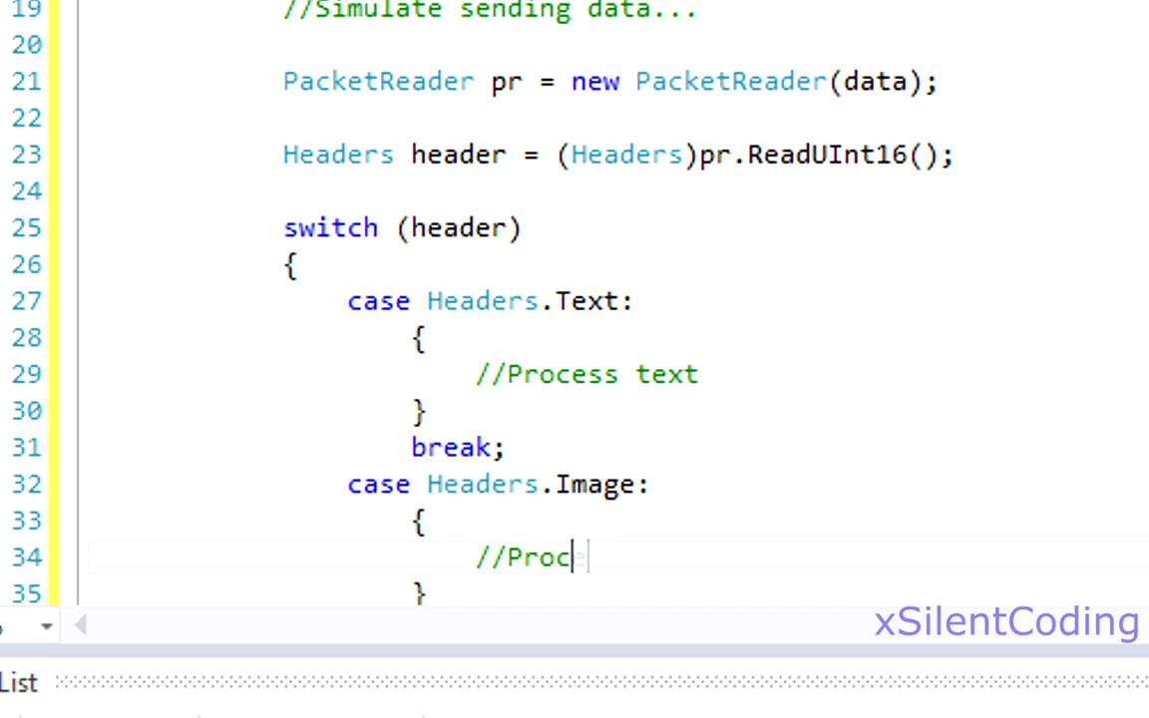
pyautogui.write('ess image')
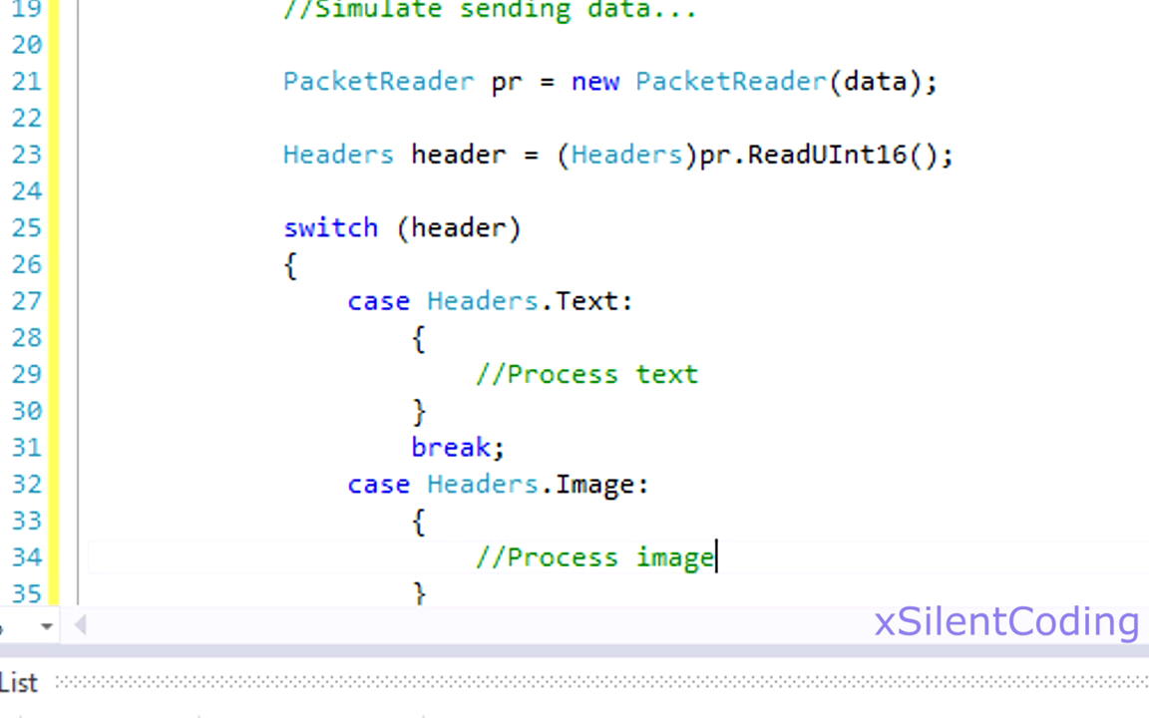
pyautogui.write('break;')
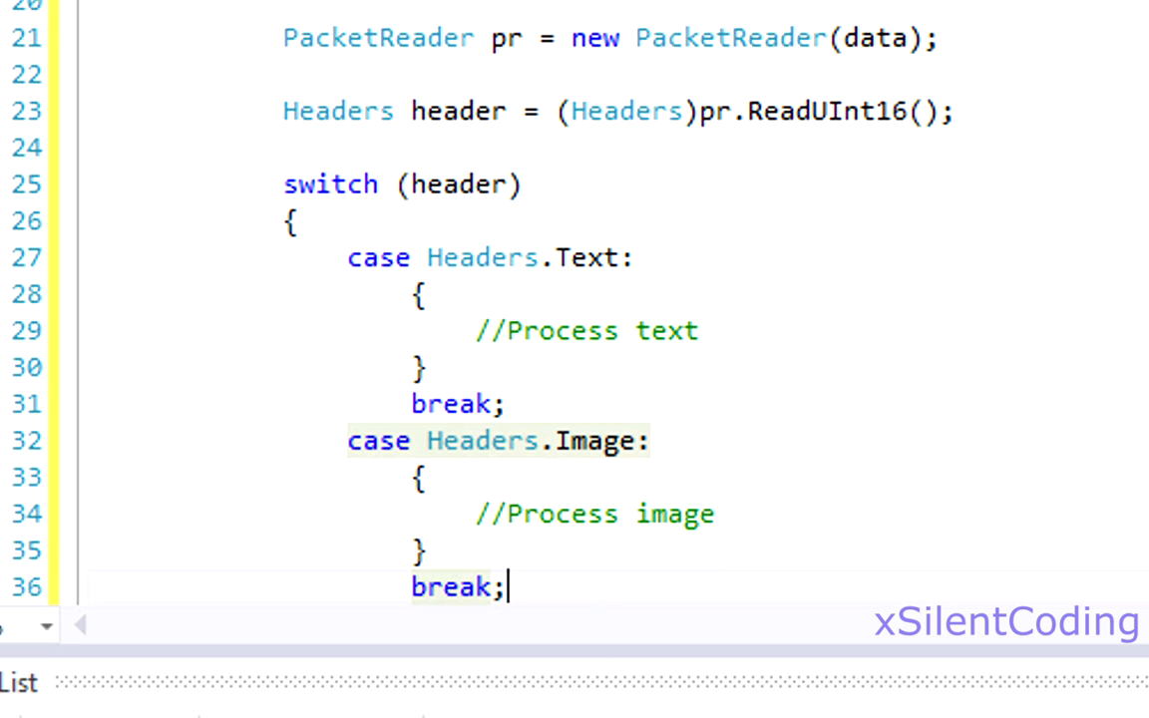
pyautogui.write('case')
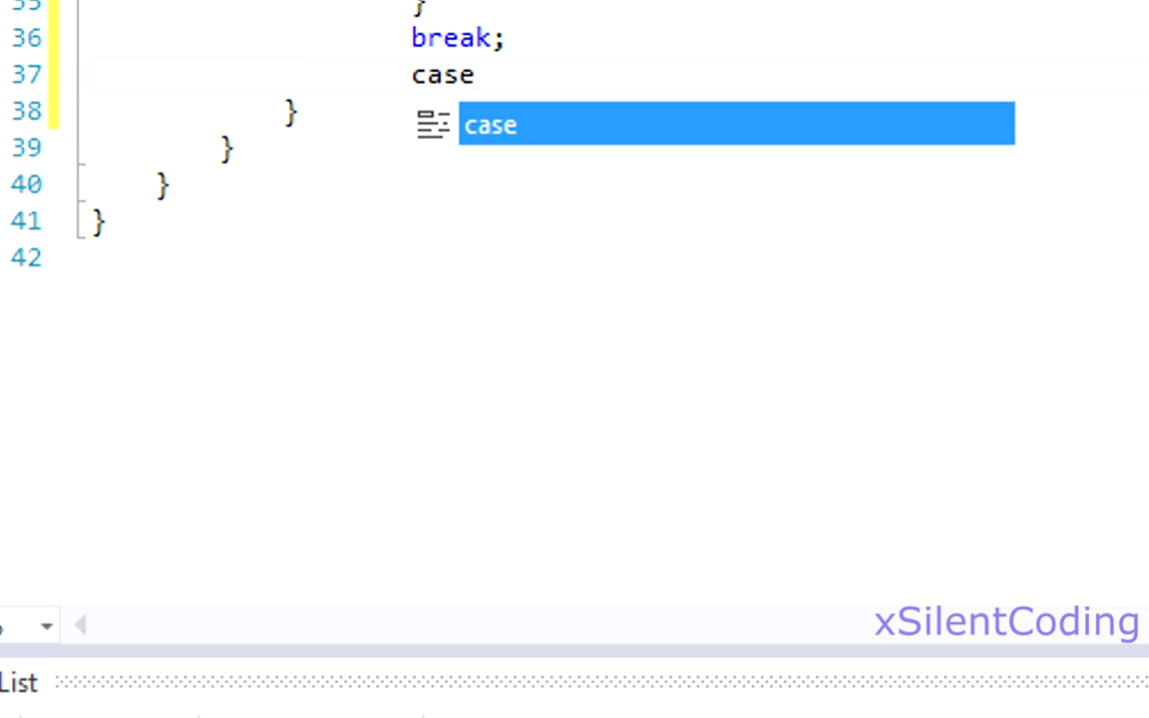
pyautogui.write('Headers.Image=')
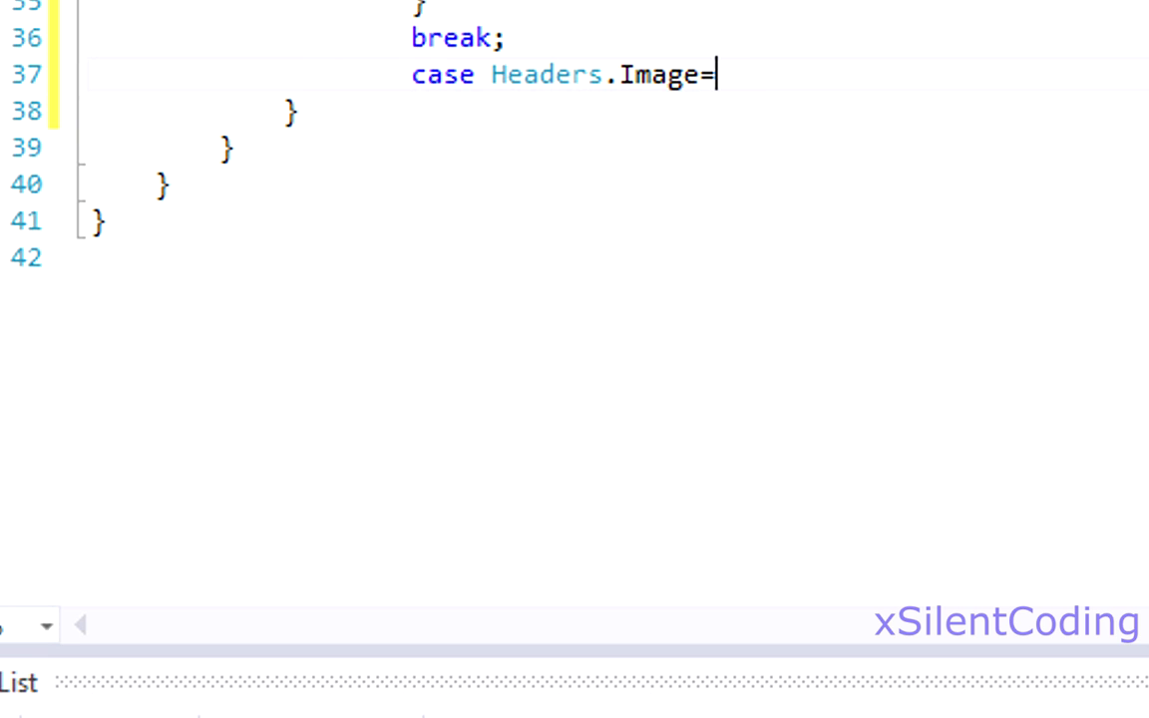
pyautogui.write('DoMath:')
pyautogui.write('}')
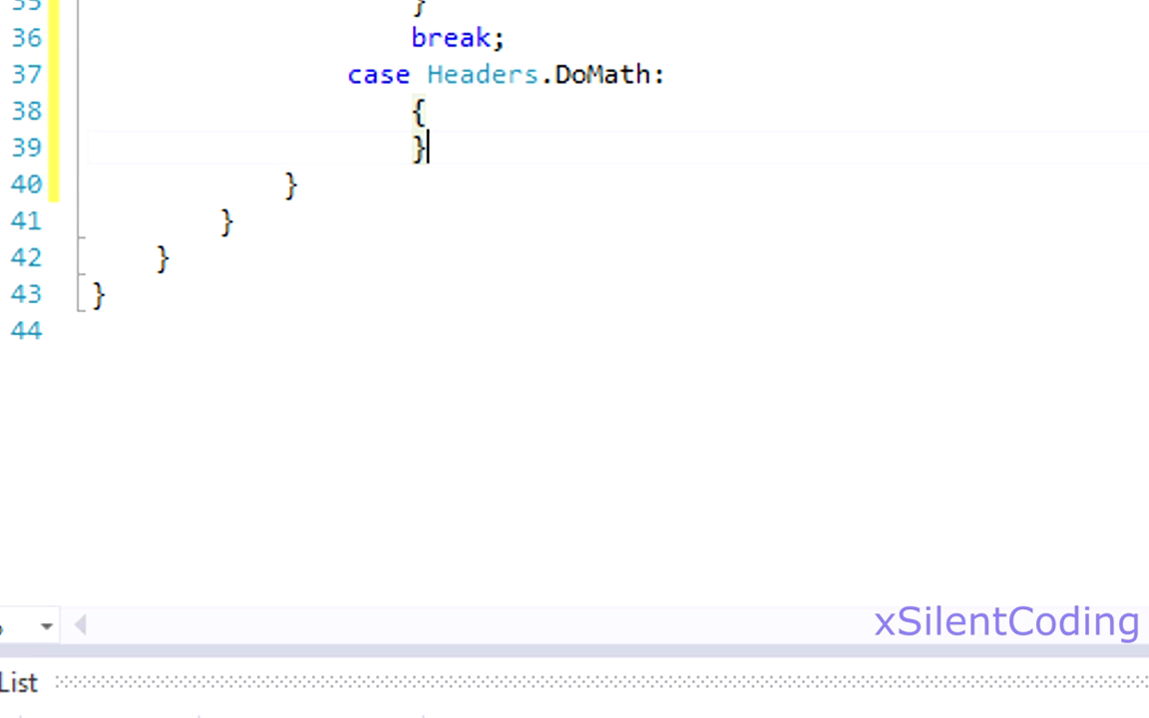
pyautogui.write('//Proces')
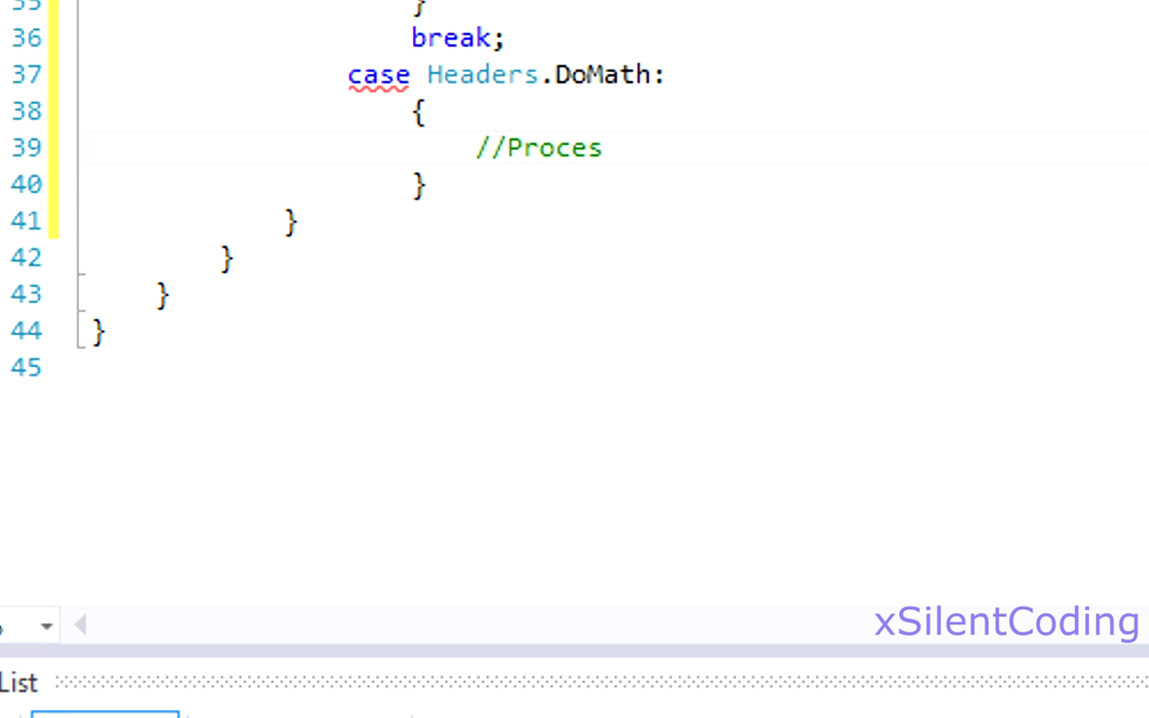
pyautogui.write('s DoMath')
pyautogui.write('break;')
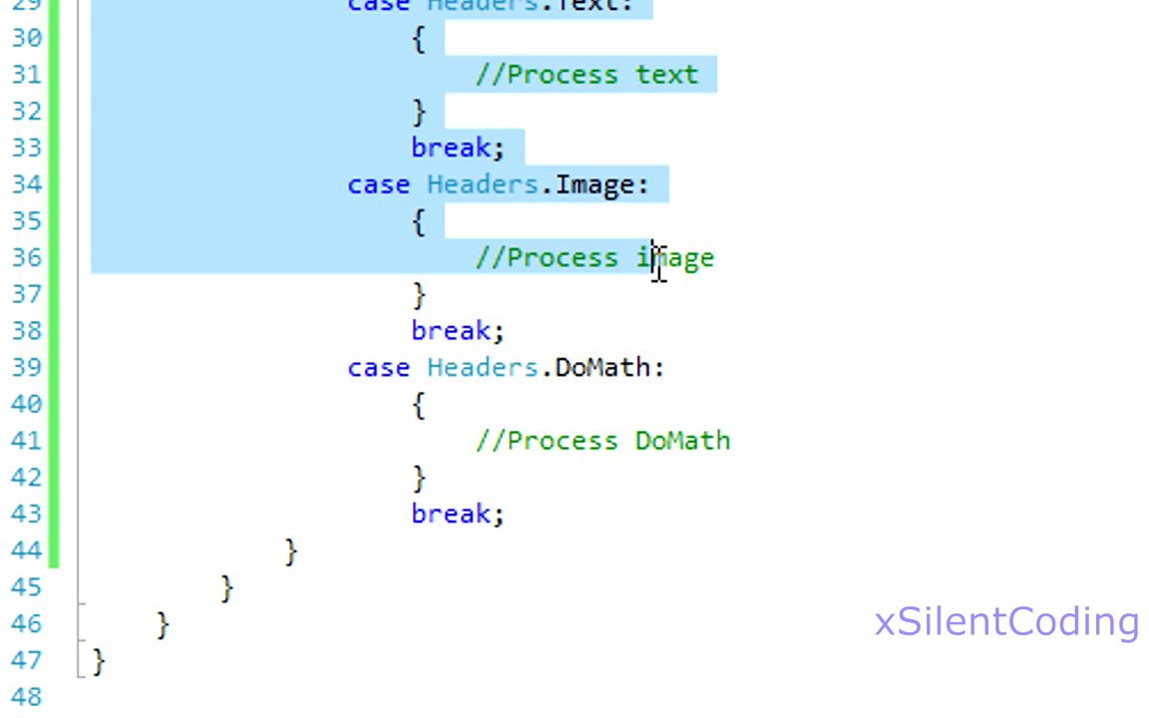
# In the Text case, read string text = pr.ReadString() and print 'Our received string: {0}'
pyautogui.click(818, 35)
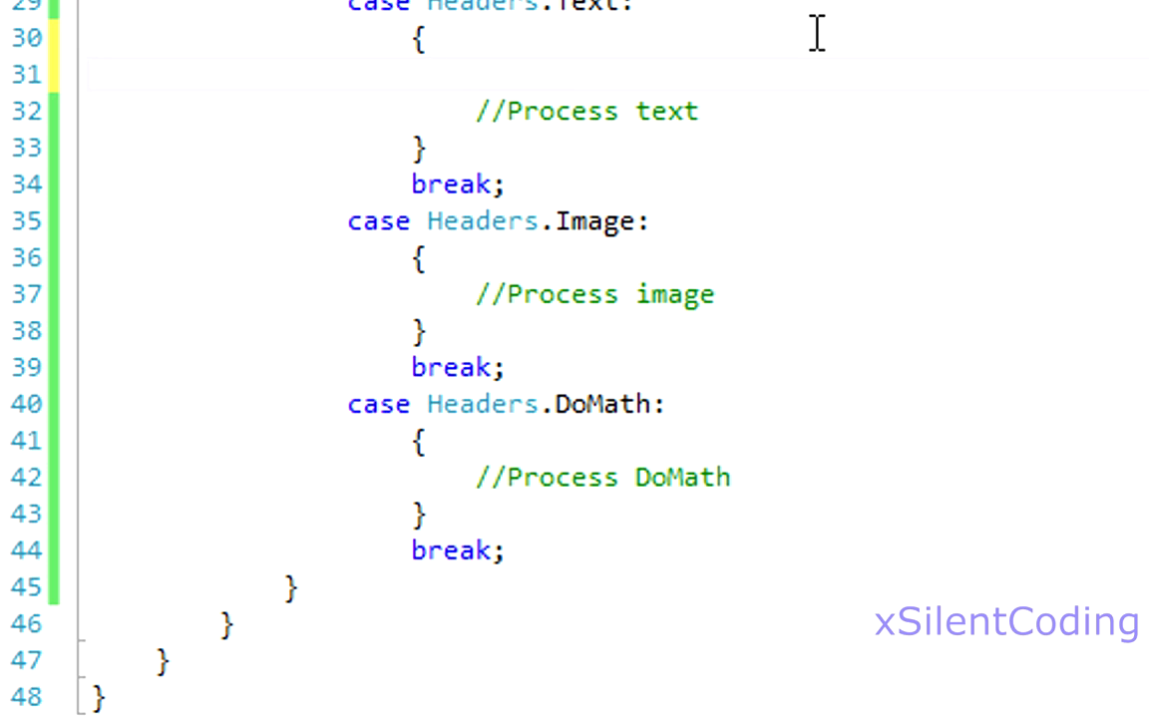
pyautogui.write('Conso')
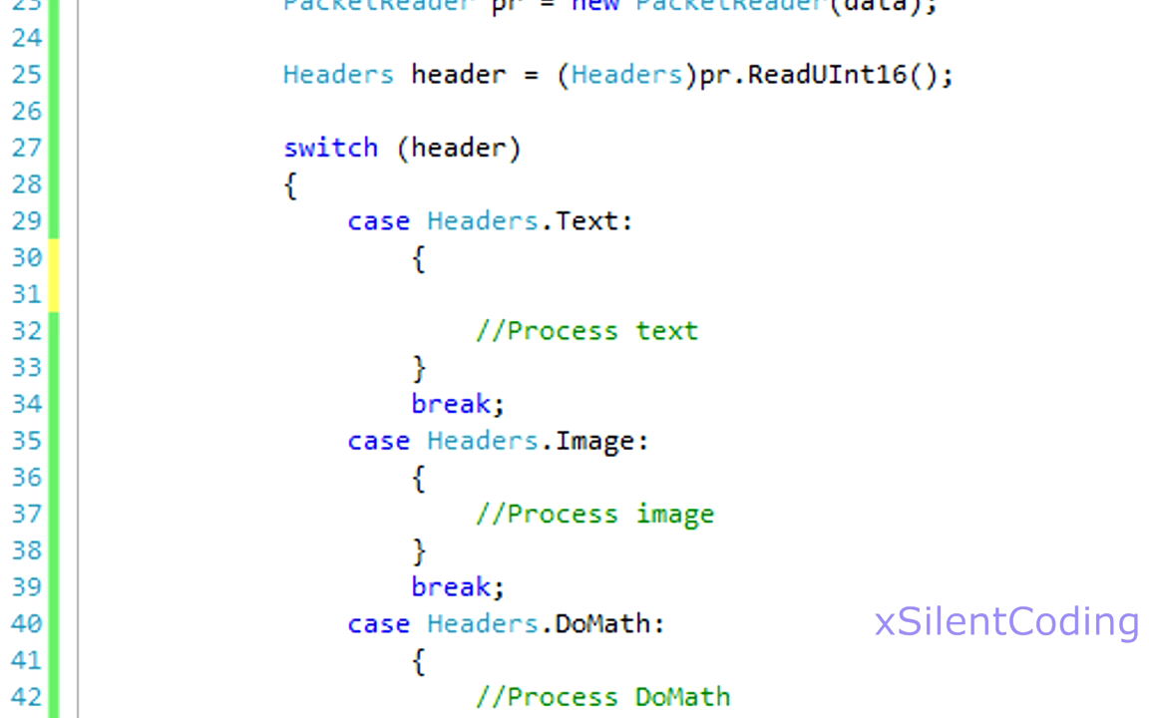
pyautogui.moveTo(625, 284)
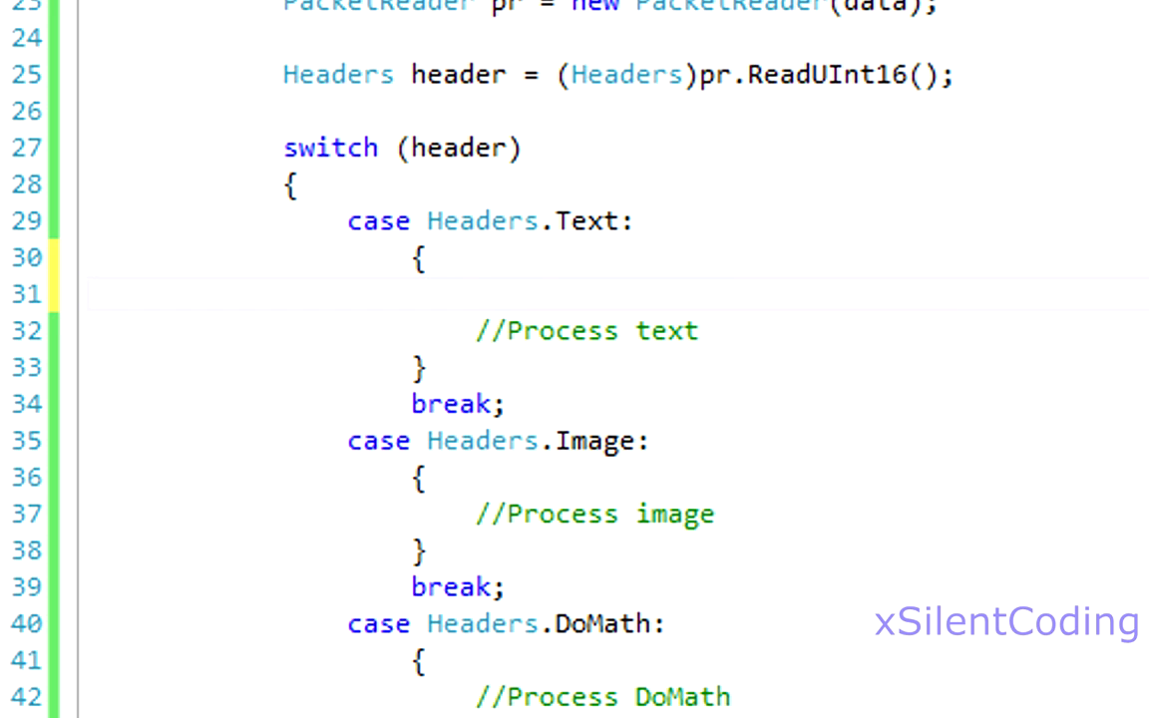
pyautogui.click(479, 293)
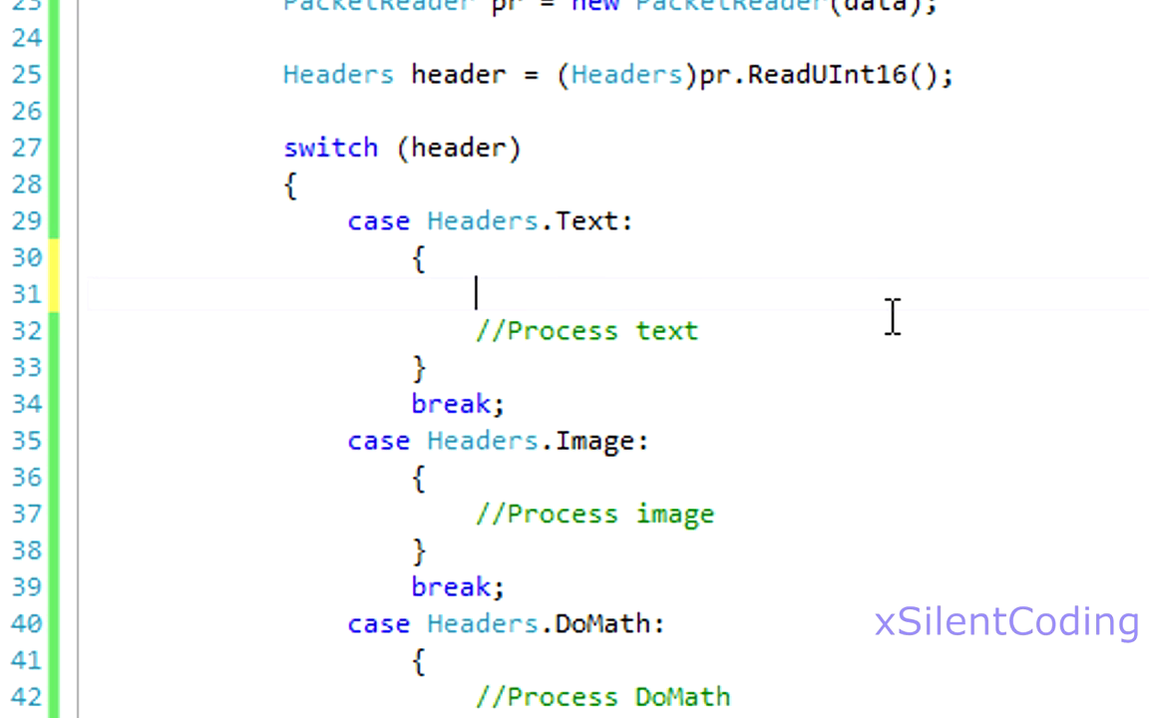
pyautogui.write('string text = p')
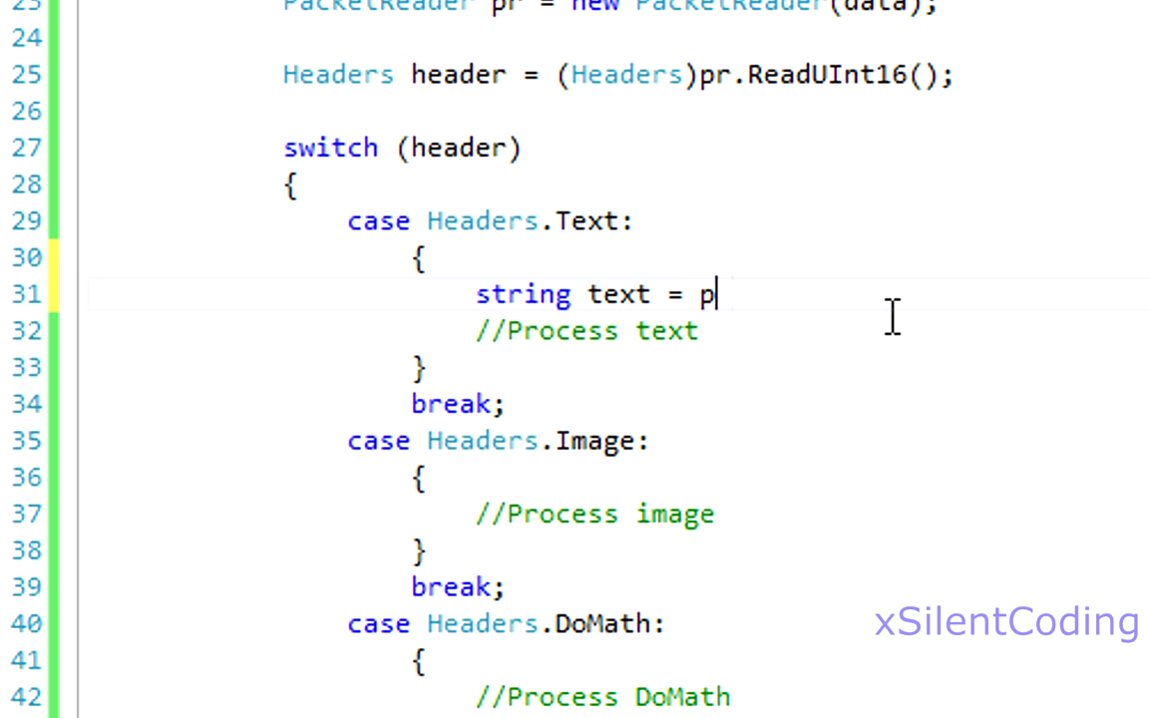
pyautogui.write('r.ReadString();')
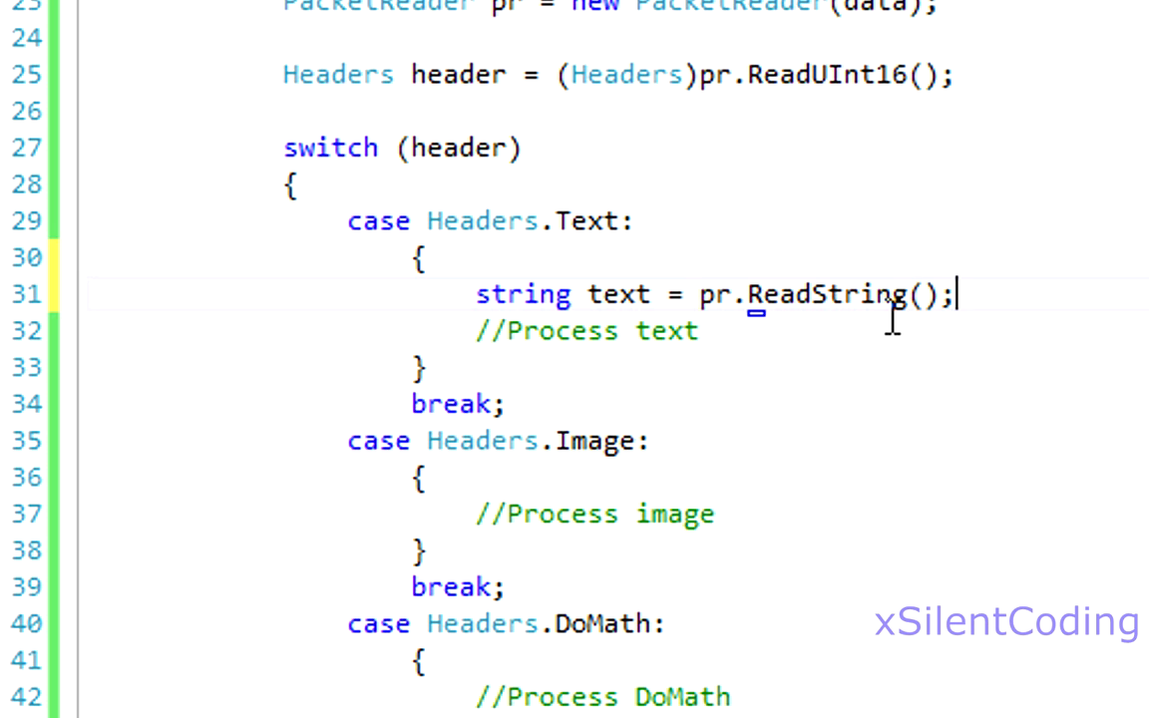
pyautogui.write('Console.WriteLine("Our recei')
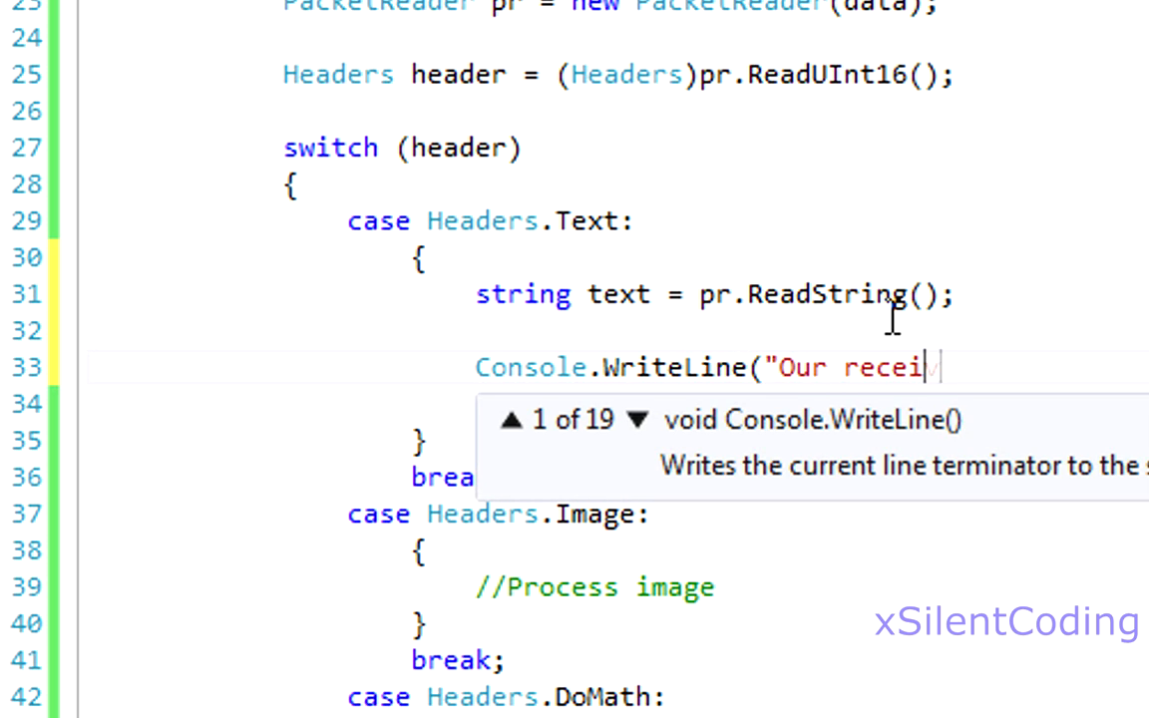
pyautogui.write('ved st')
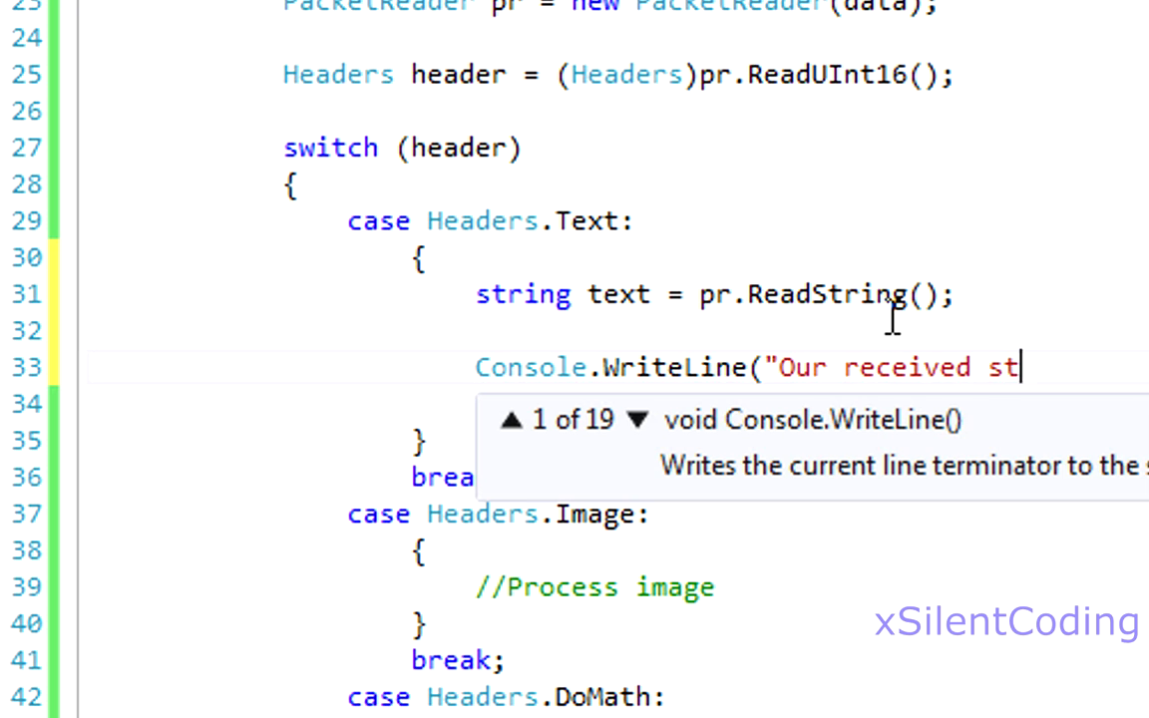
pyautogui.write('ring: {0}",')
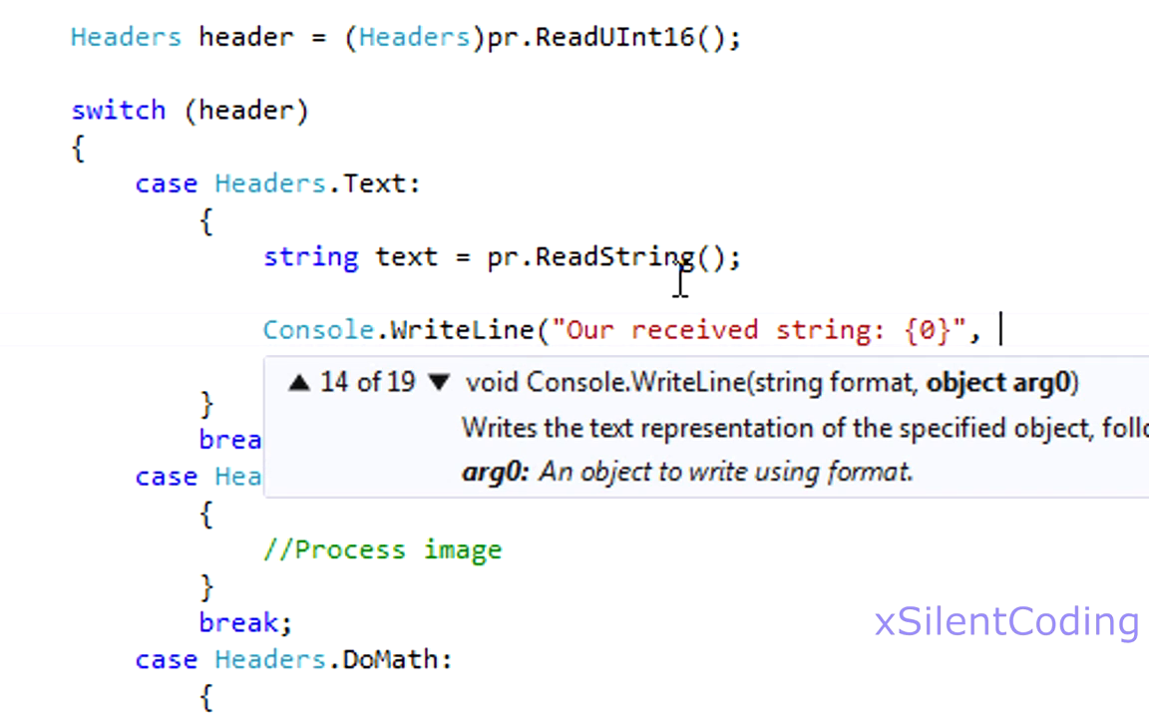
pyautogui.write('text);')
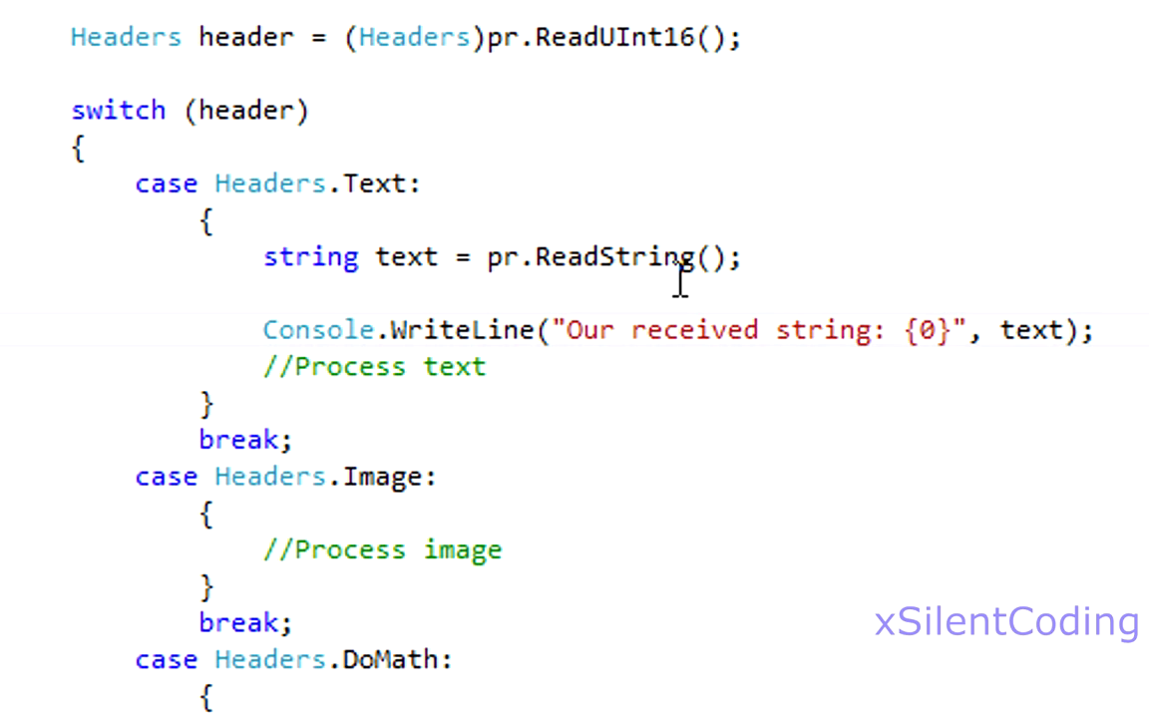
pyautogui.scroll(-3)
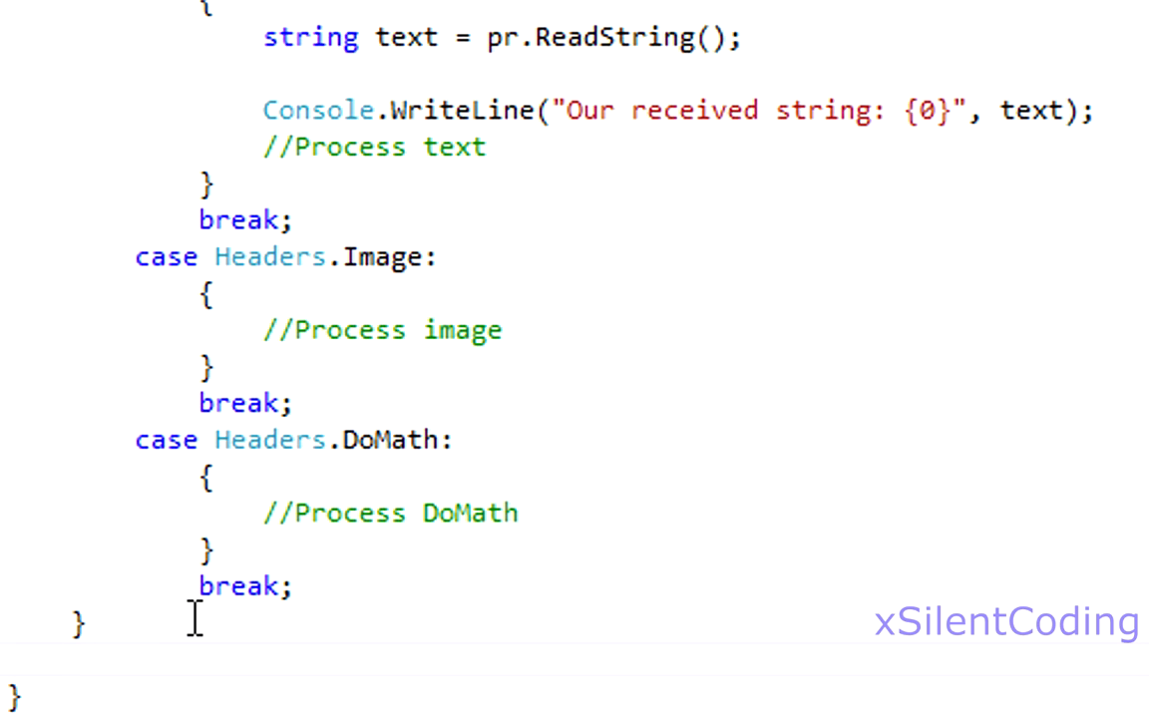
# Add Console.Read() below the header switch so the console window stays open
pyautogui.write('Console.ReadLine());')
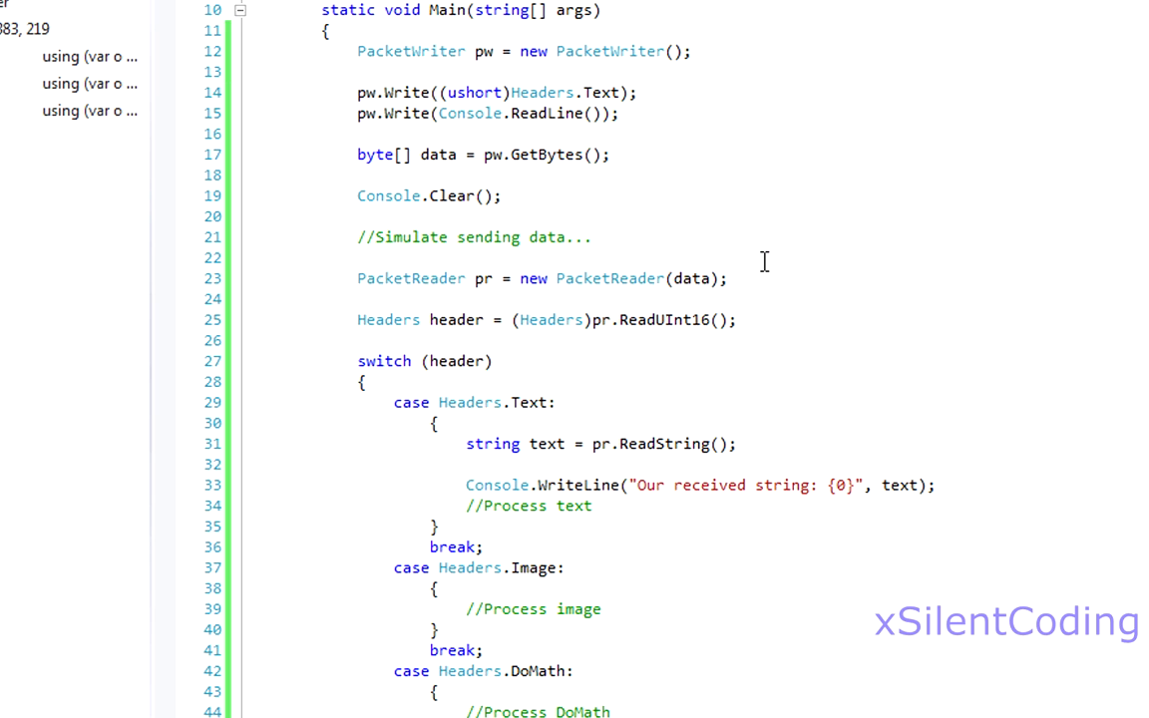
# Delete the DoMath placeholder comment and the two Text packet write lines
pyautogui.scroll(-3)
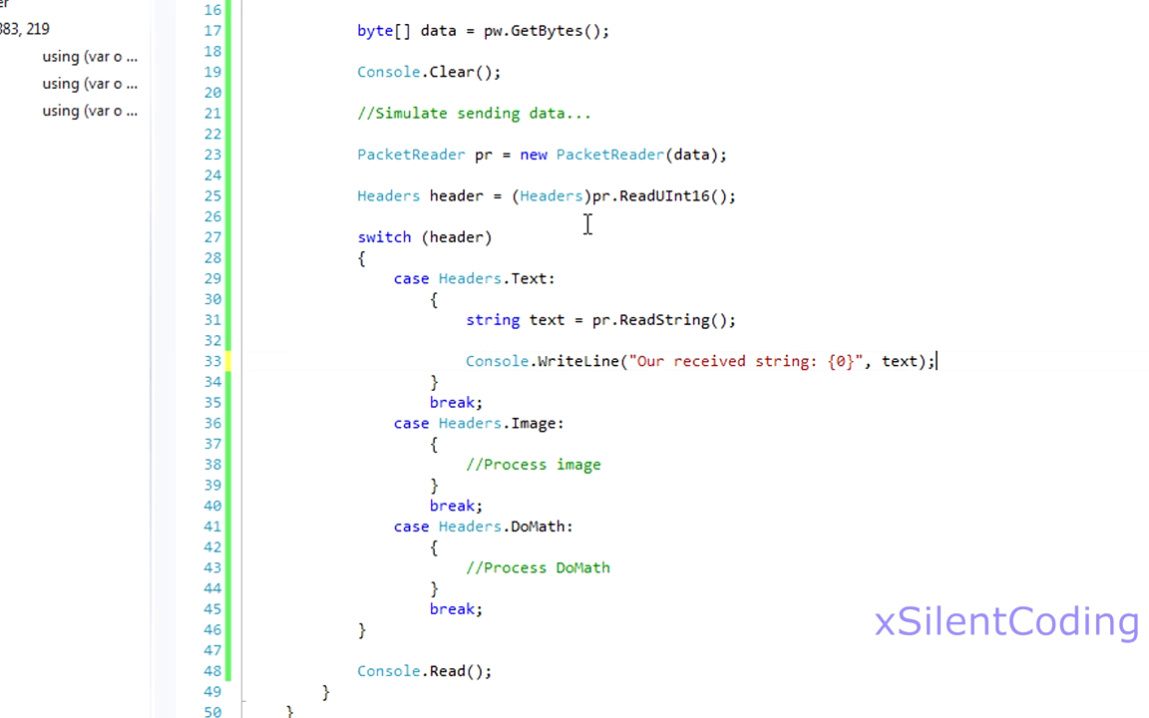
pyautogui.moveTo(690, 220)
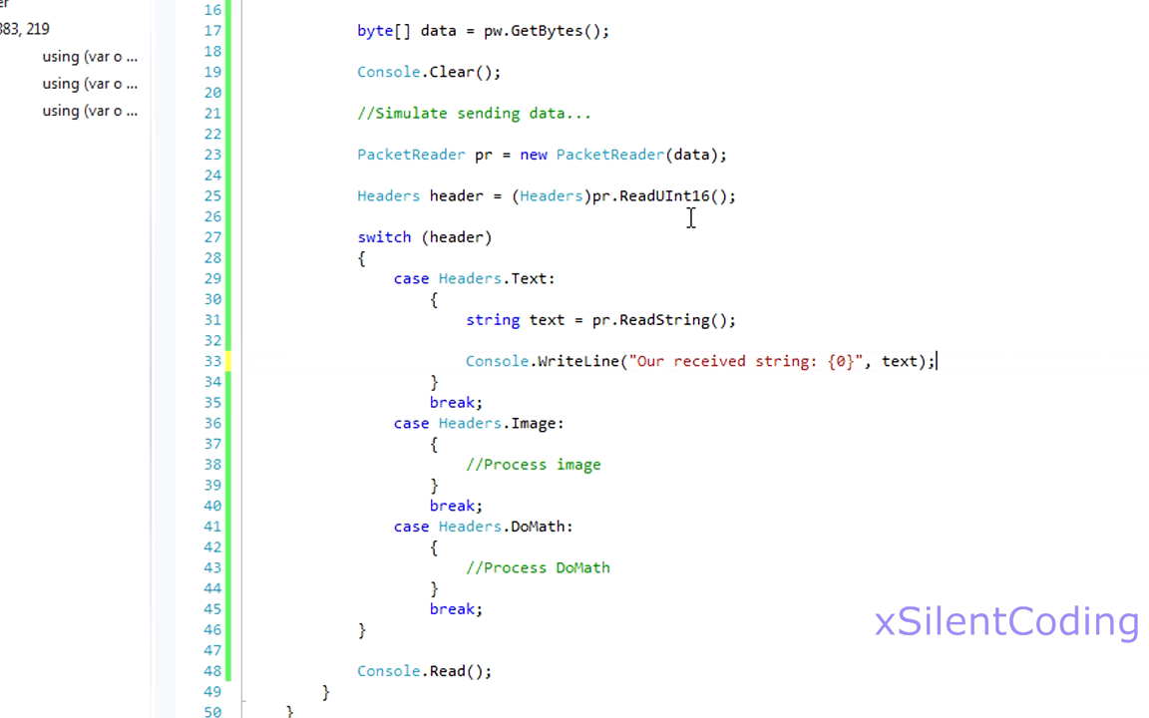
pyautogui.scroll(-3)
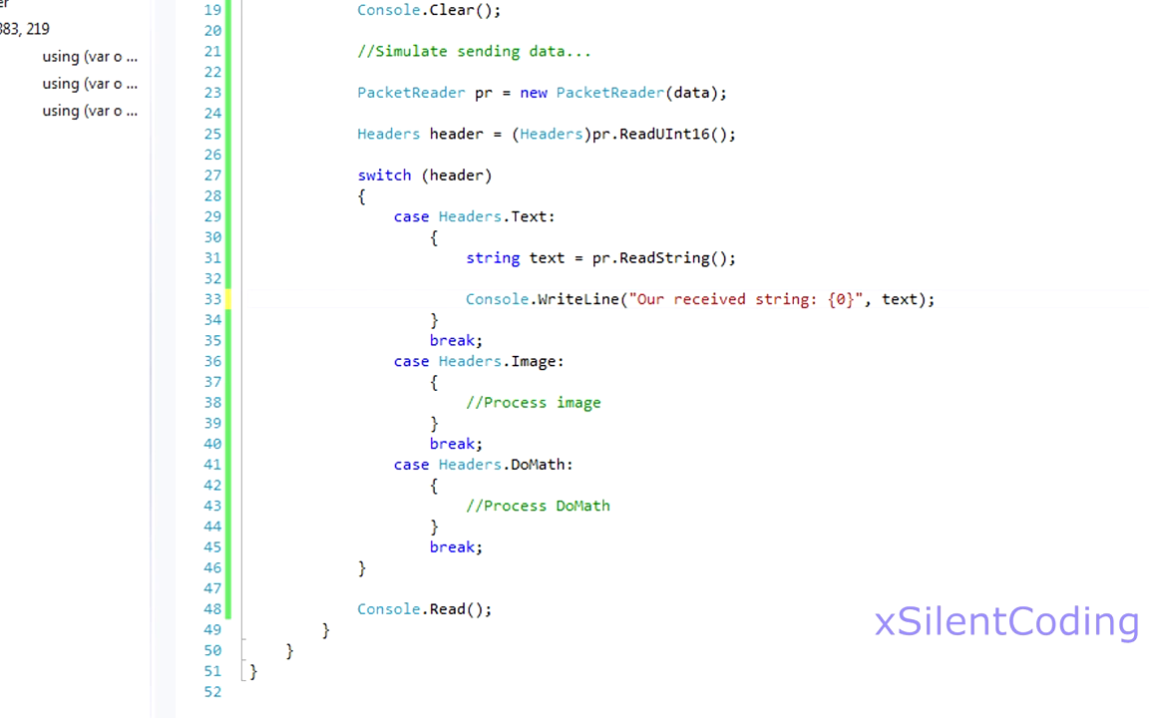
pyautogui.click(937, 299)
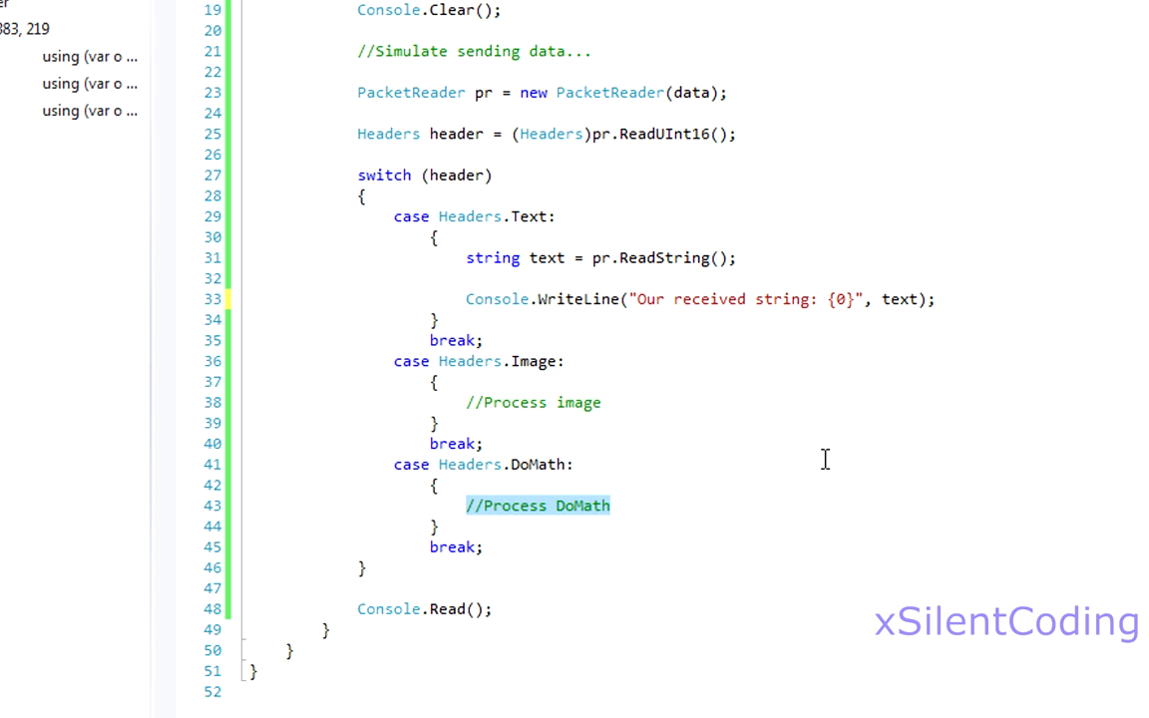
pyautogui.press('Delete')
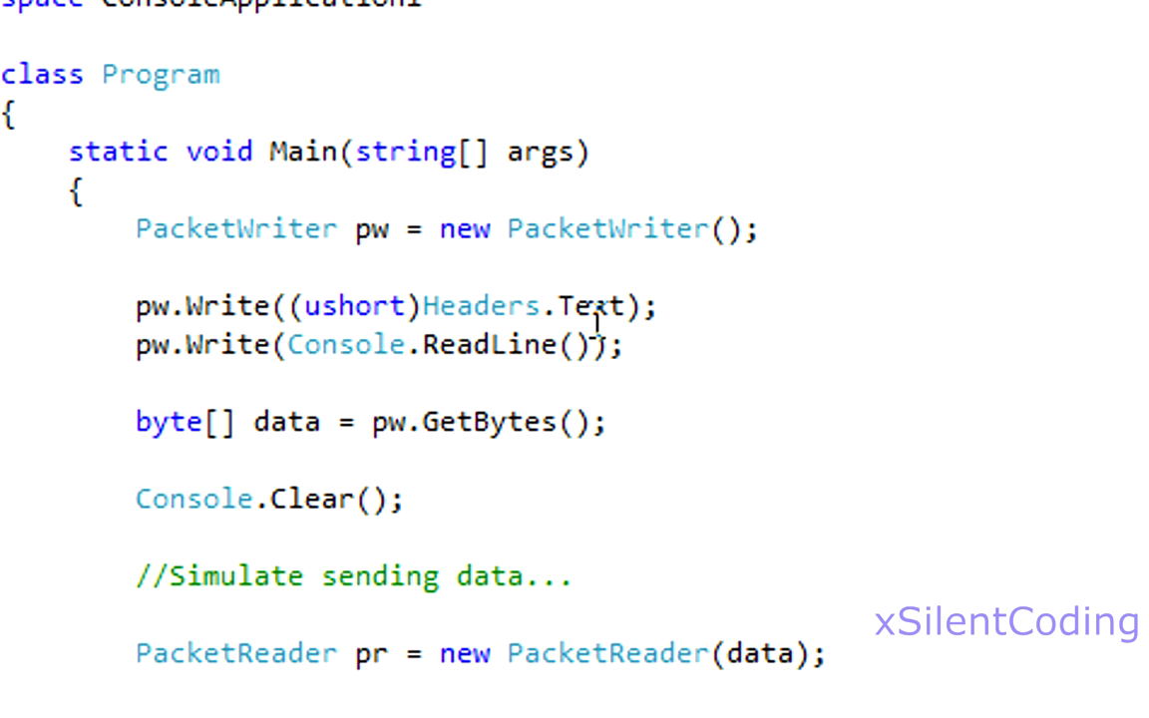
pyautogui.moveTo(130, 307); pyautogui.dragTo(635, 346)
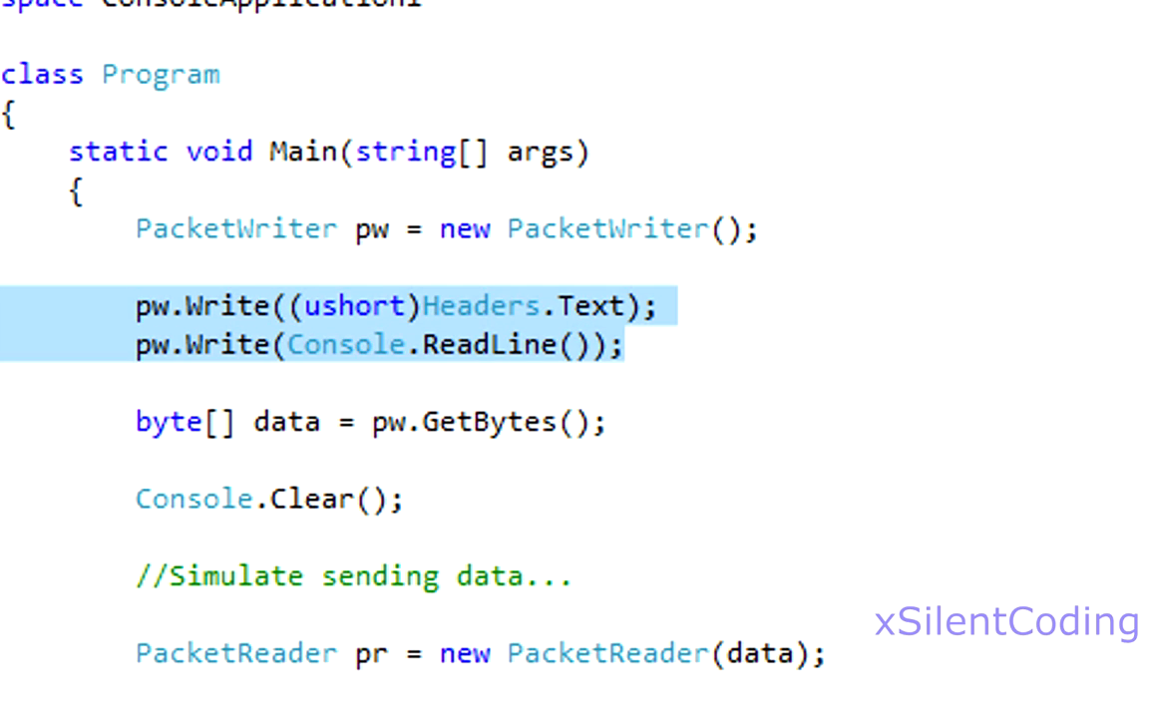
pyautogui.press('Delete')
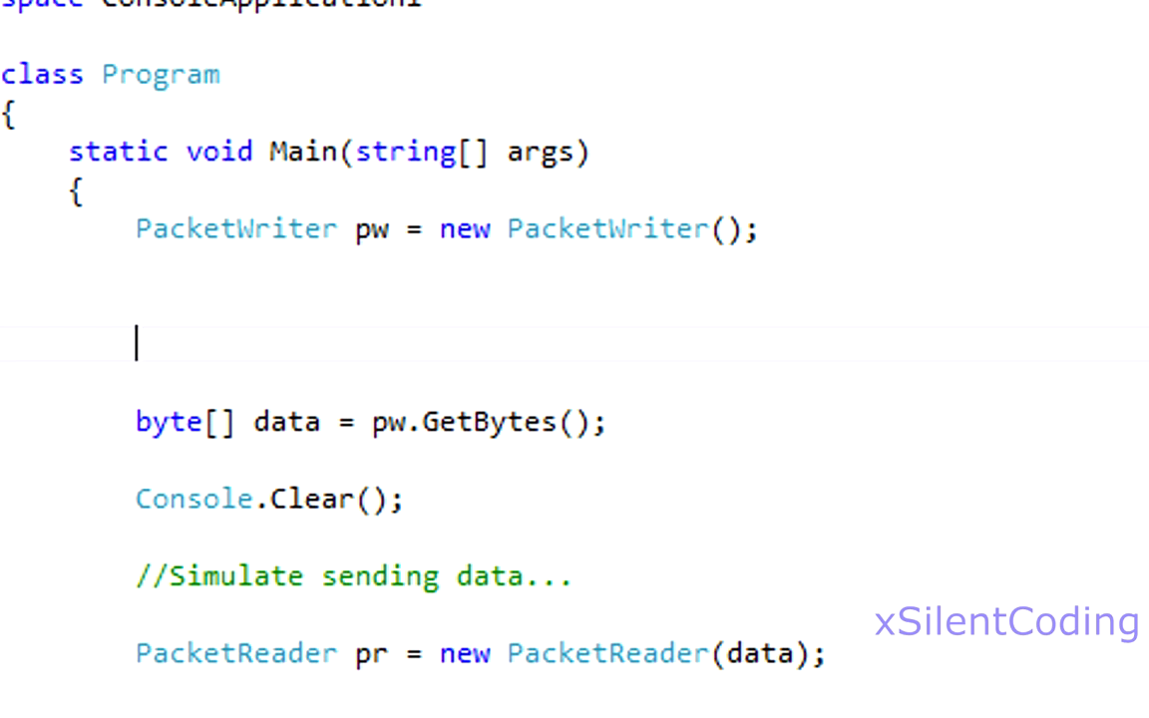
# Write the DoMath header into the packet with pw.Write((ushort)Headers.DoMath)
pyautogui.write('pw.')
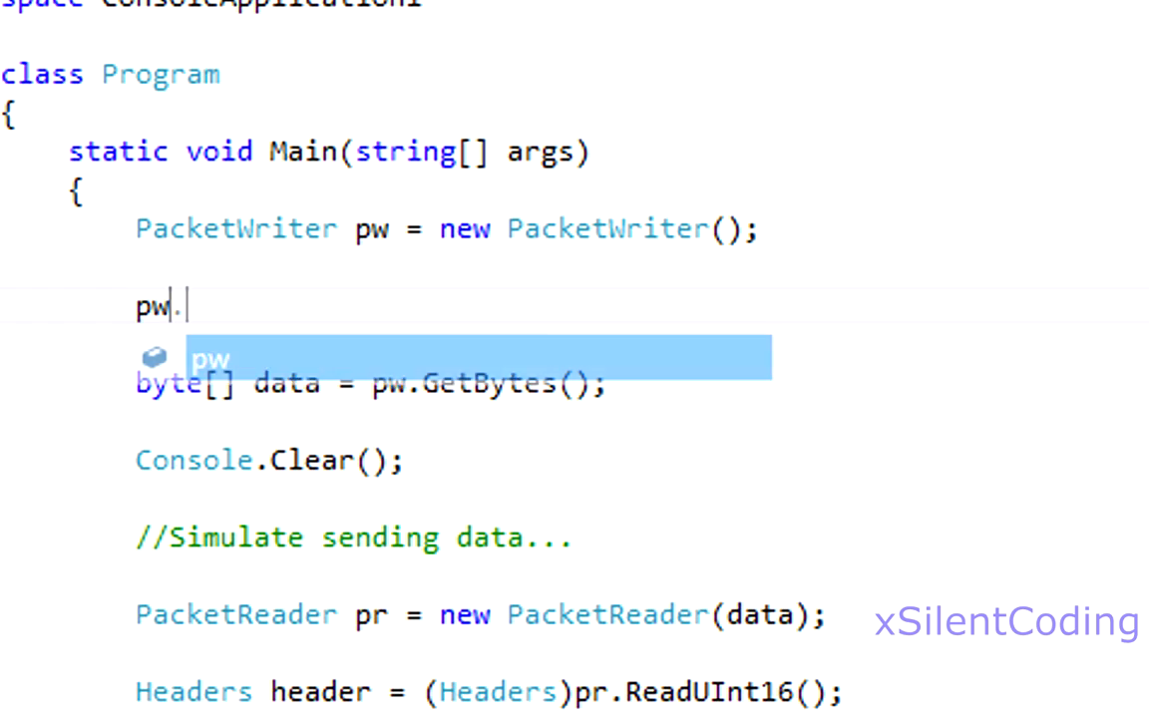
pyautogui.write('Write((')
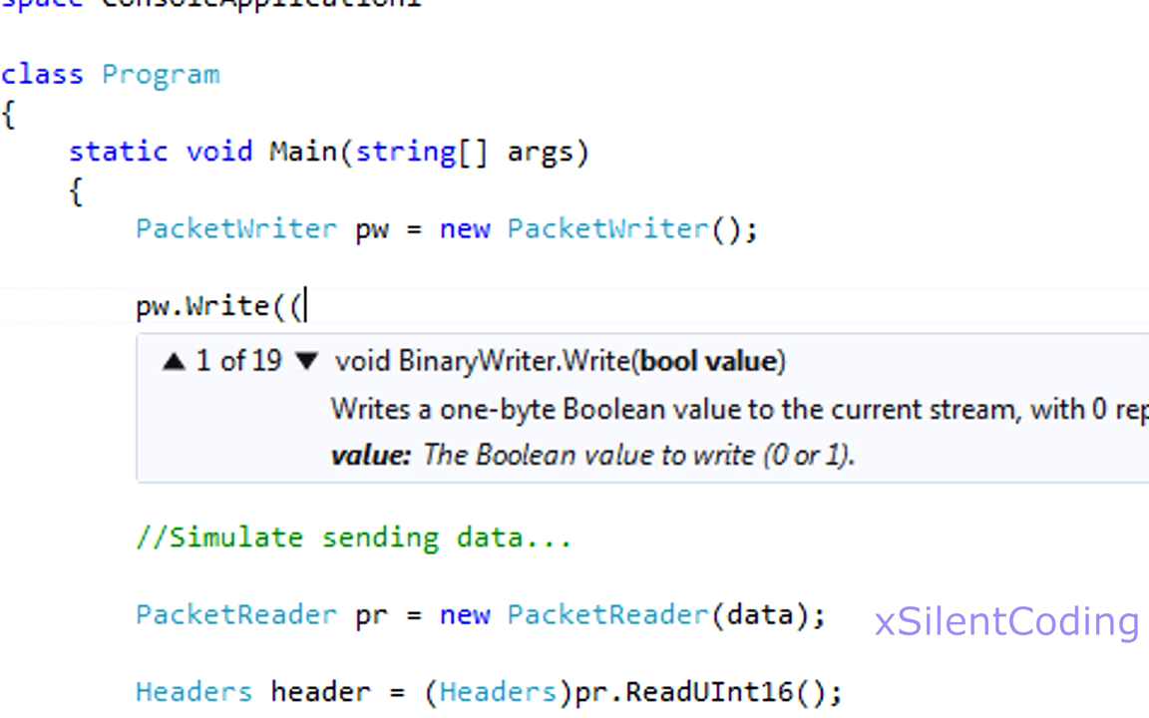
pyautogui.write('Headers.')
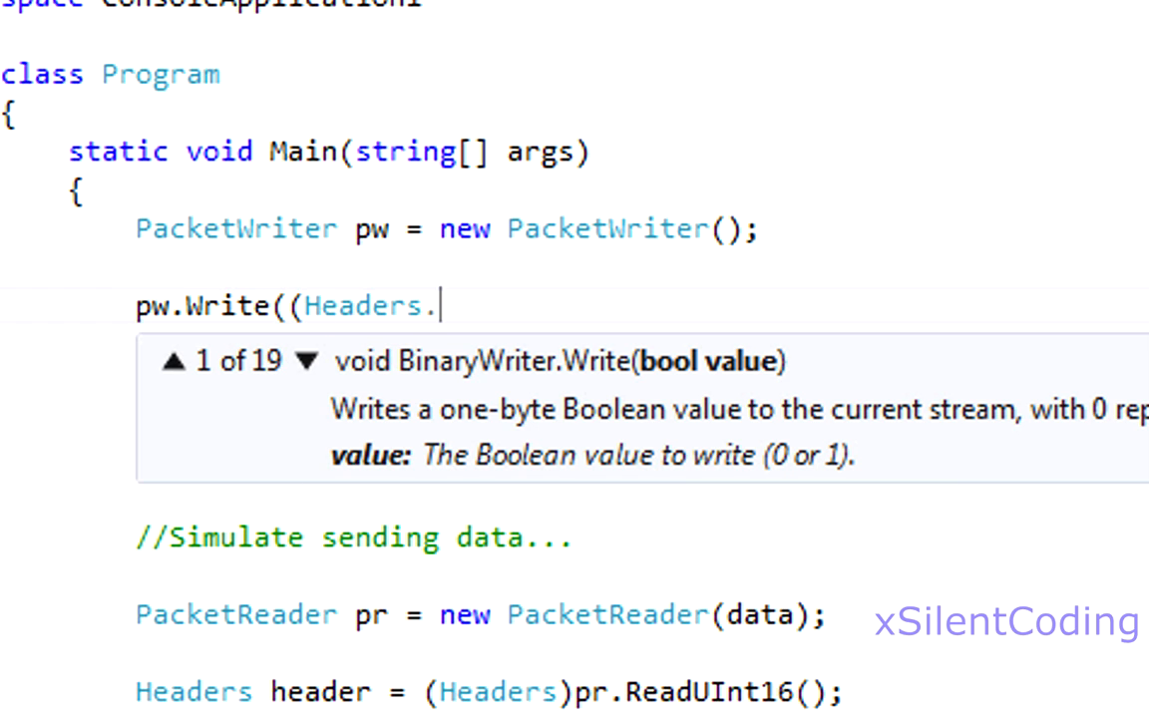
pyautogui.write('.')
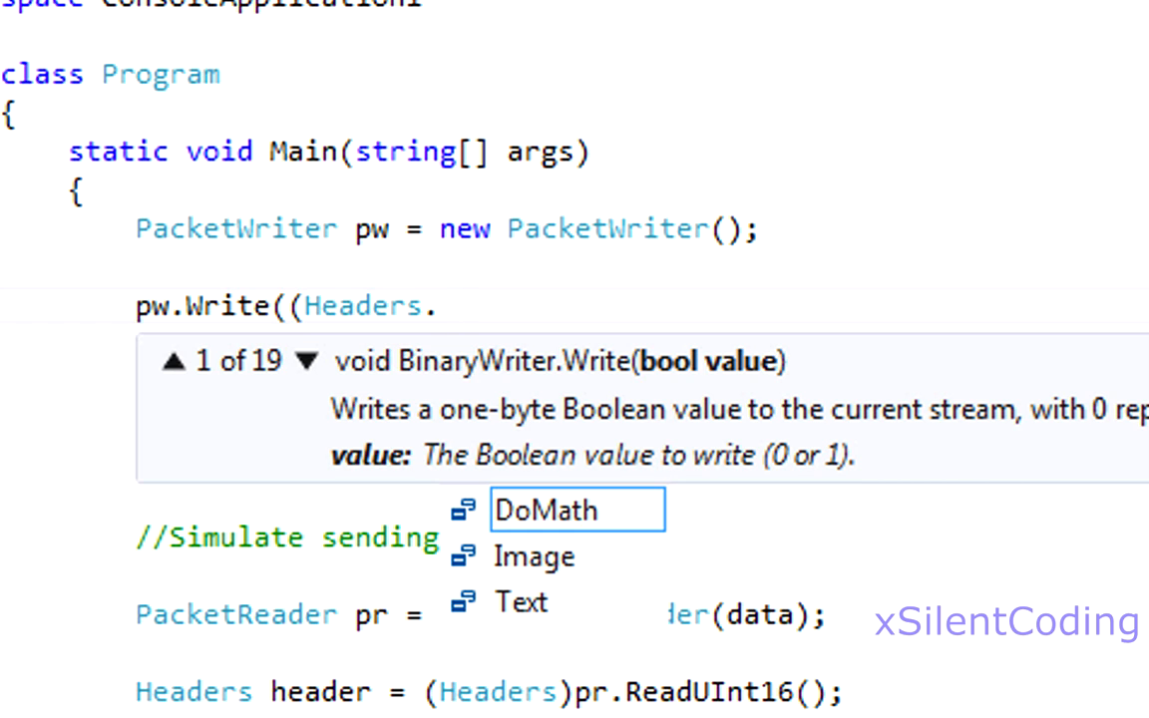
pyautogui.write('us')
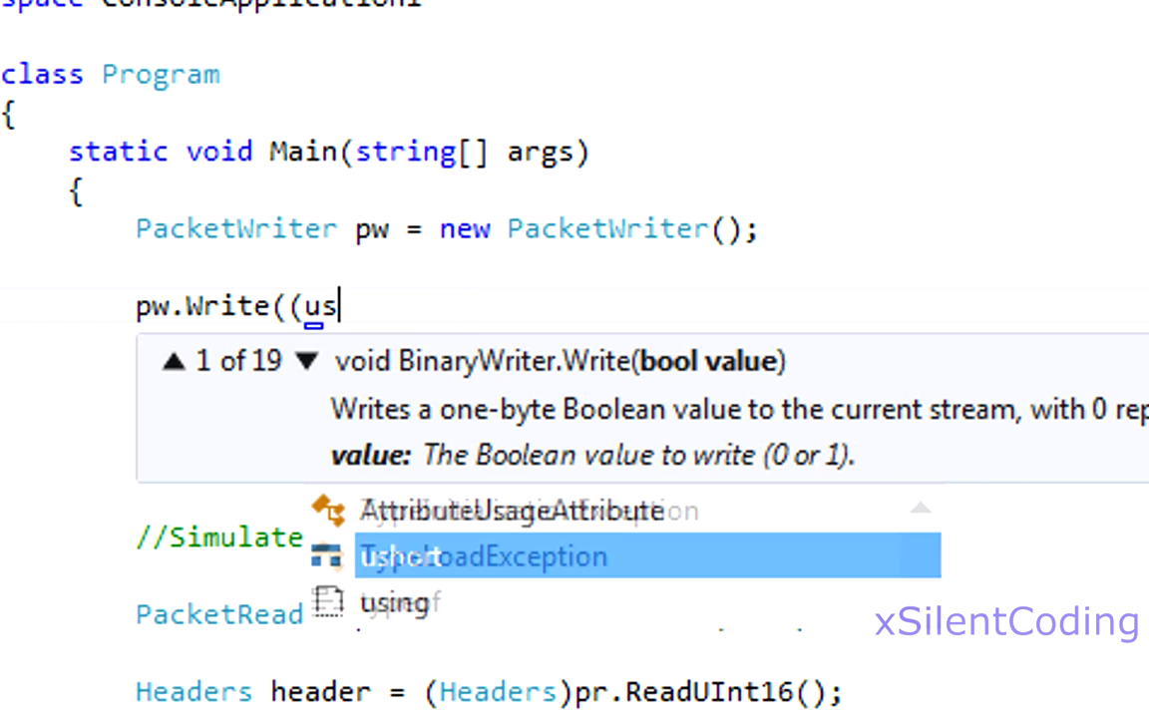
pyautogui.write('hort)Headers.DoMath);')
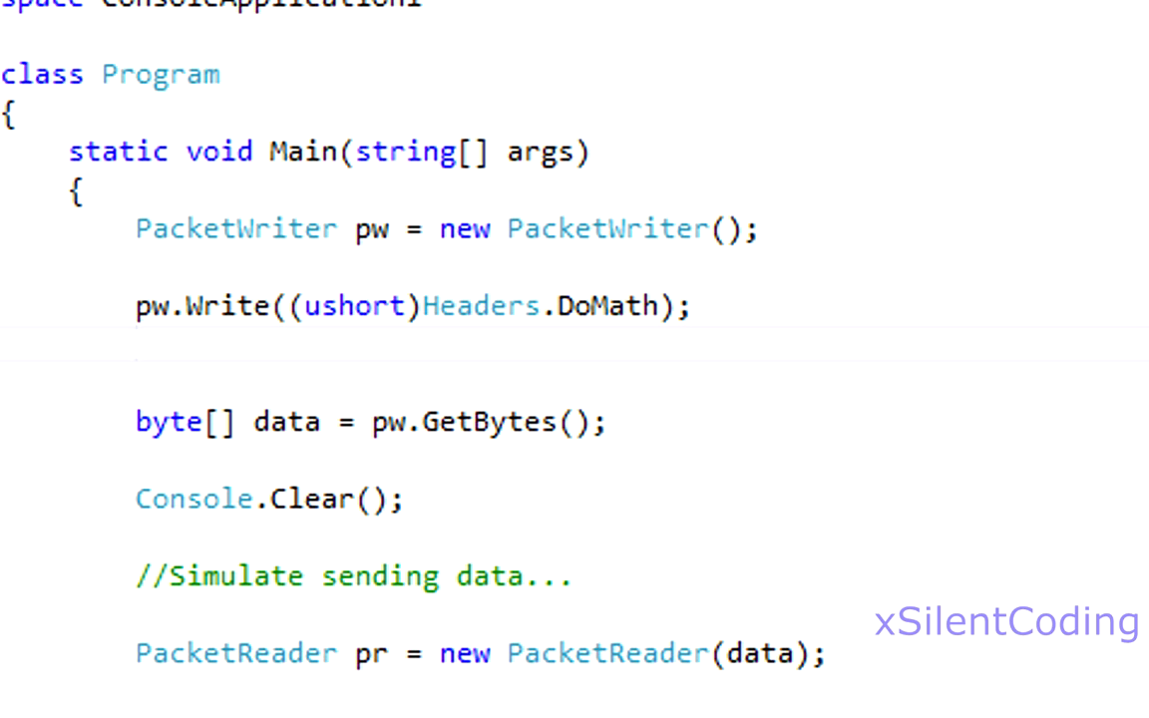
# Add pw.Write(int.Parse(Console.ReadLine())) lines for the two input numbers
pyautogui.click(141, 354)
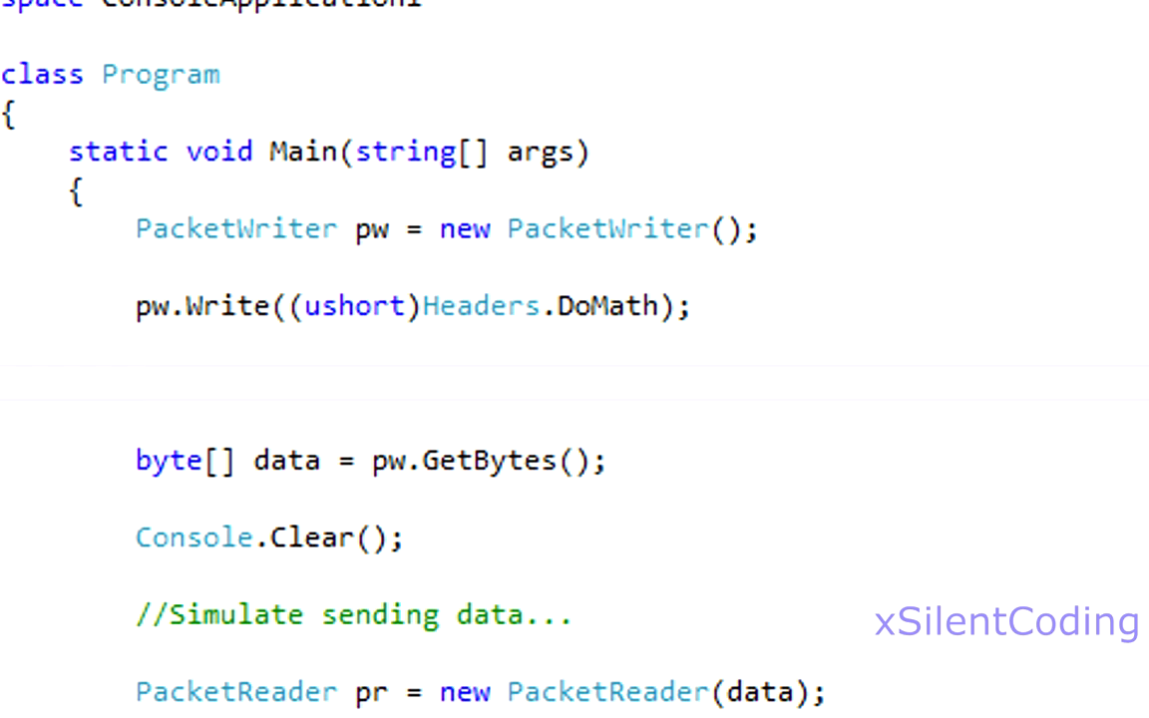
pyautogui.write('pw.Write(int.Pa')
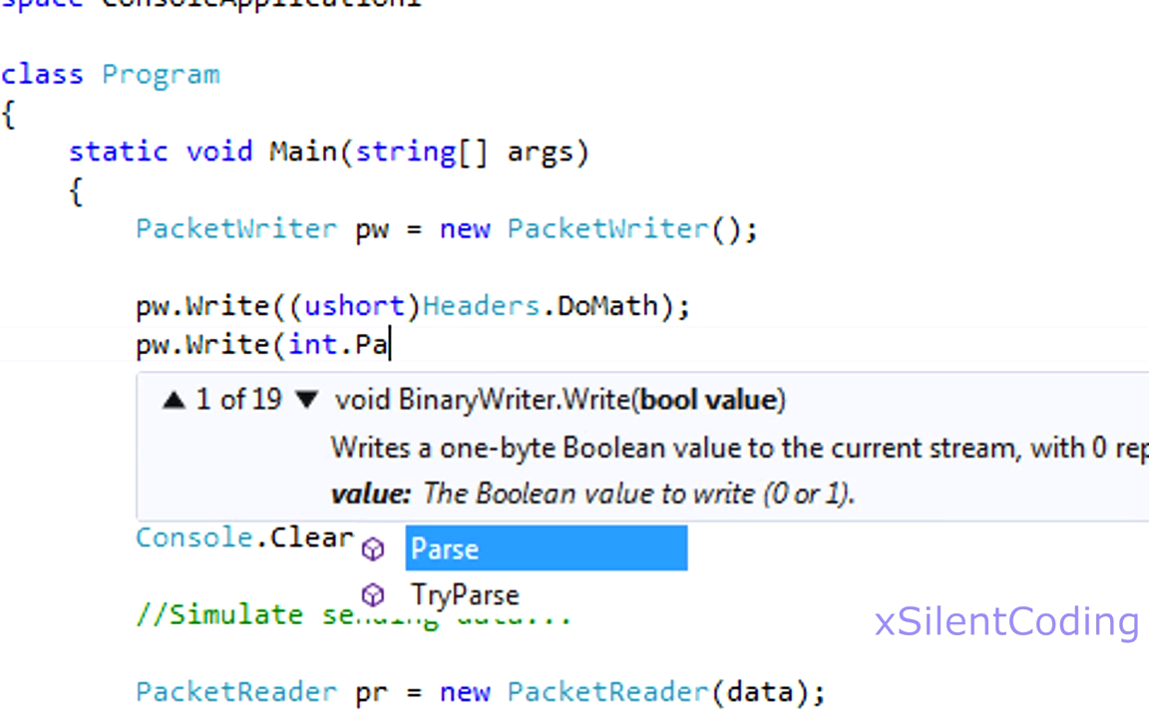
pyautogui.write('rse(Console.re')
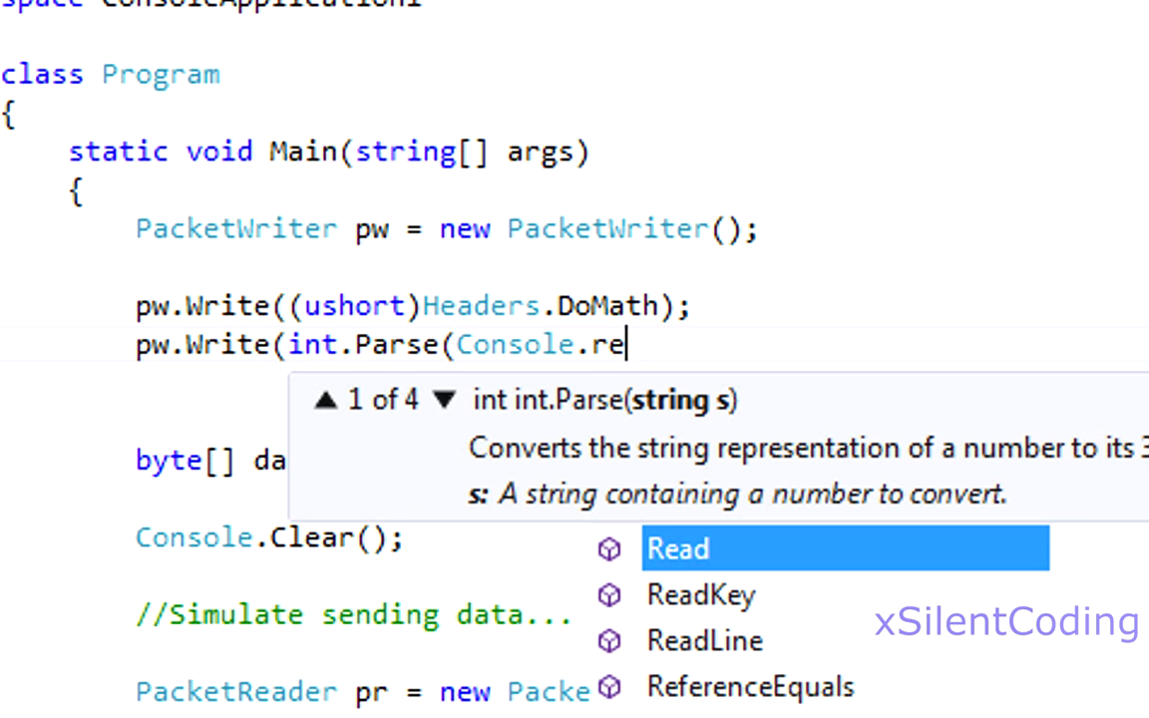
pyautogui.write('ReadLine())')
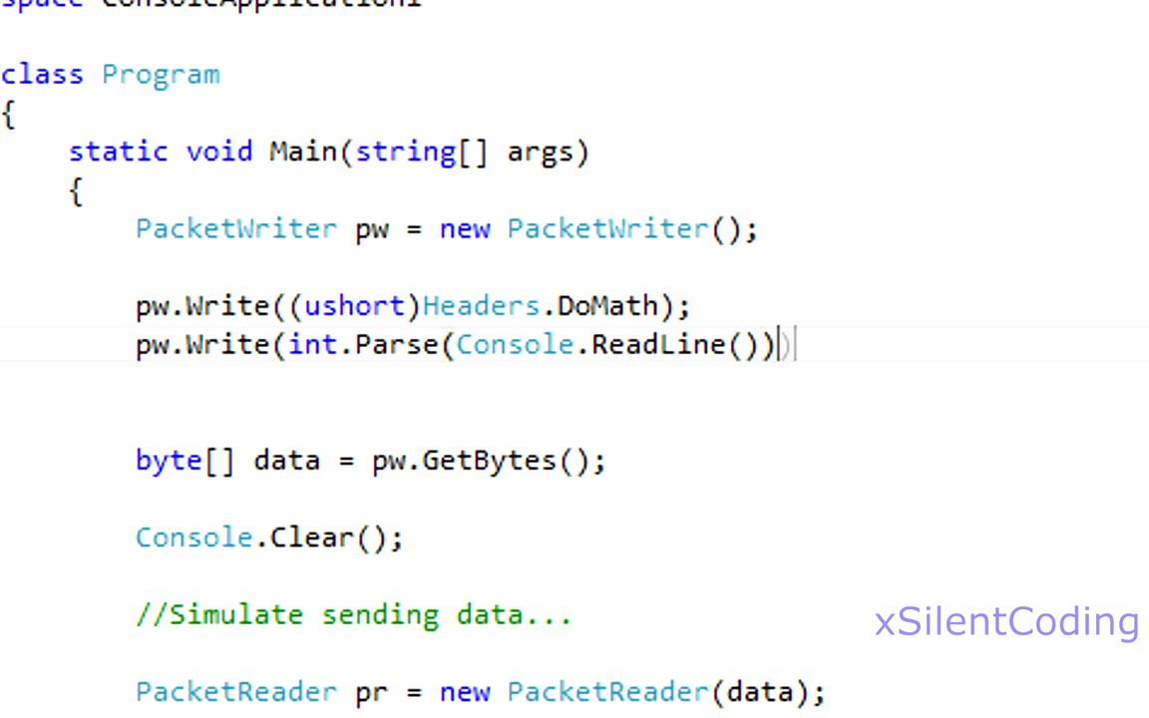
pyautogui.write(');')
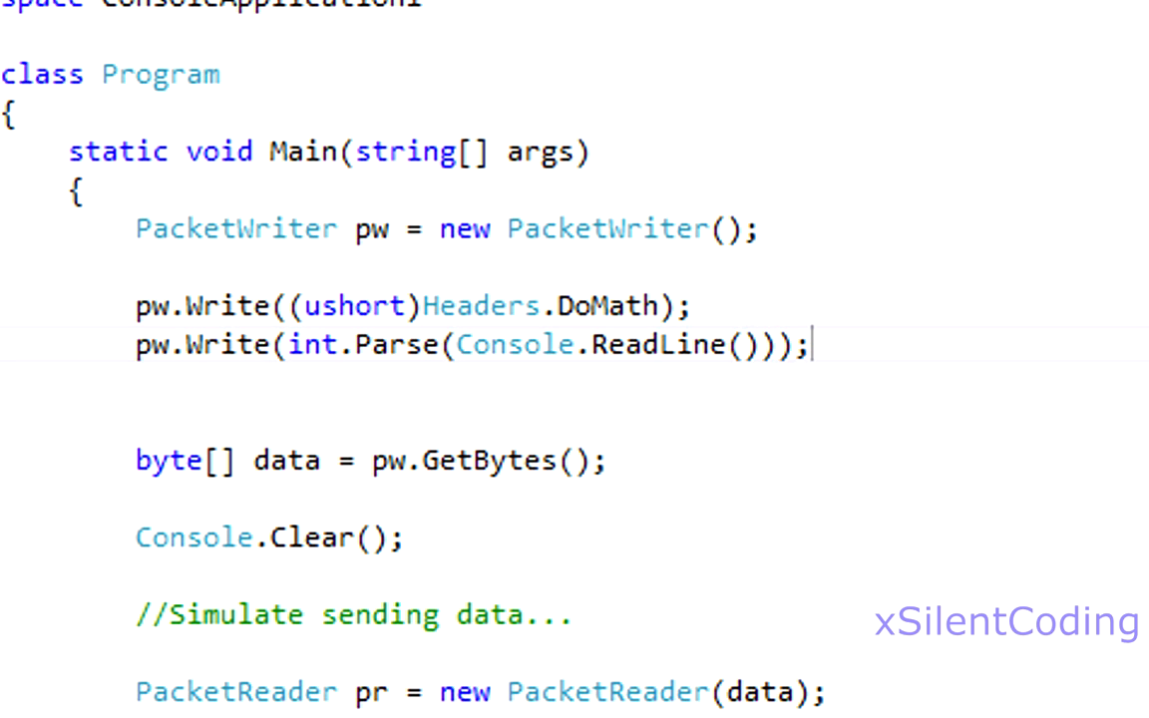
pyautogui.write('pw.Write(int.Parse(Console.ReadLine()));')
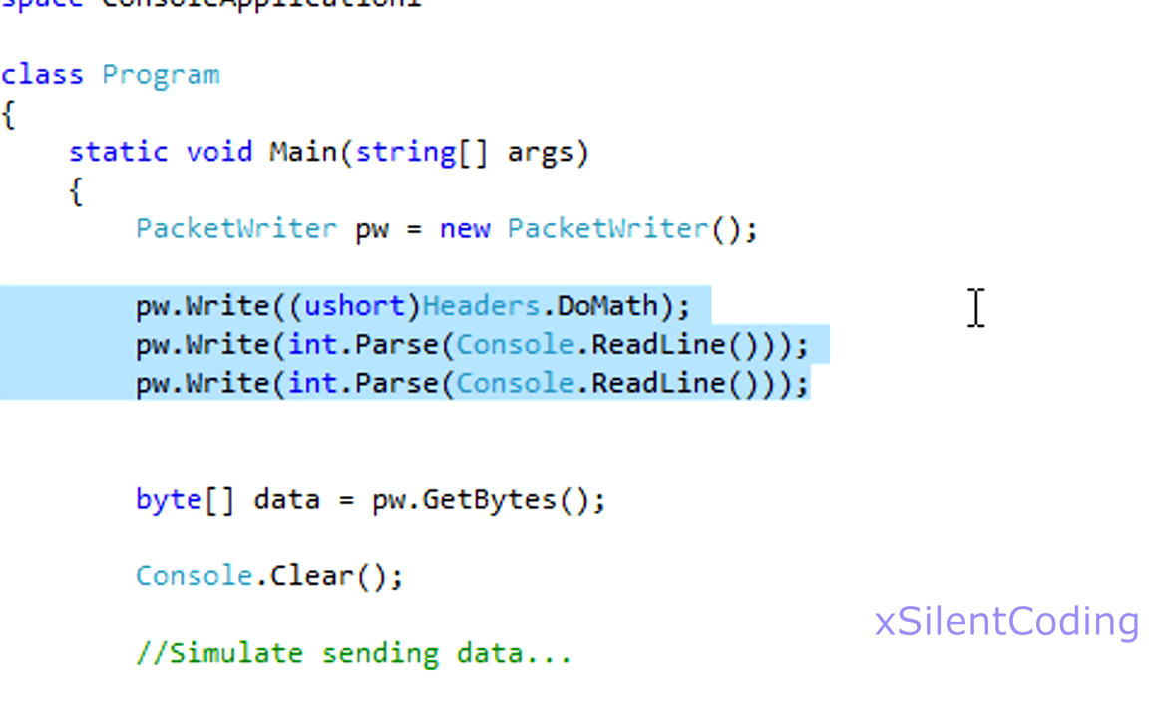
# Add pw.Write((ushort)MathHeaders.Addition) after the DoMath header write
pyautogui.scroll(-3)
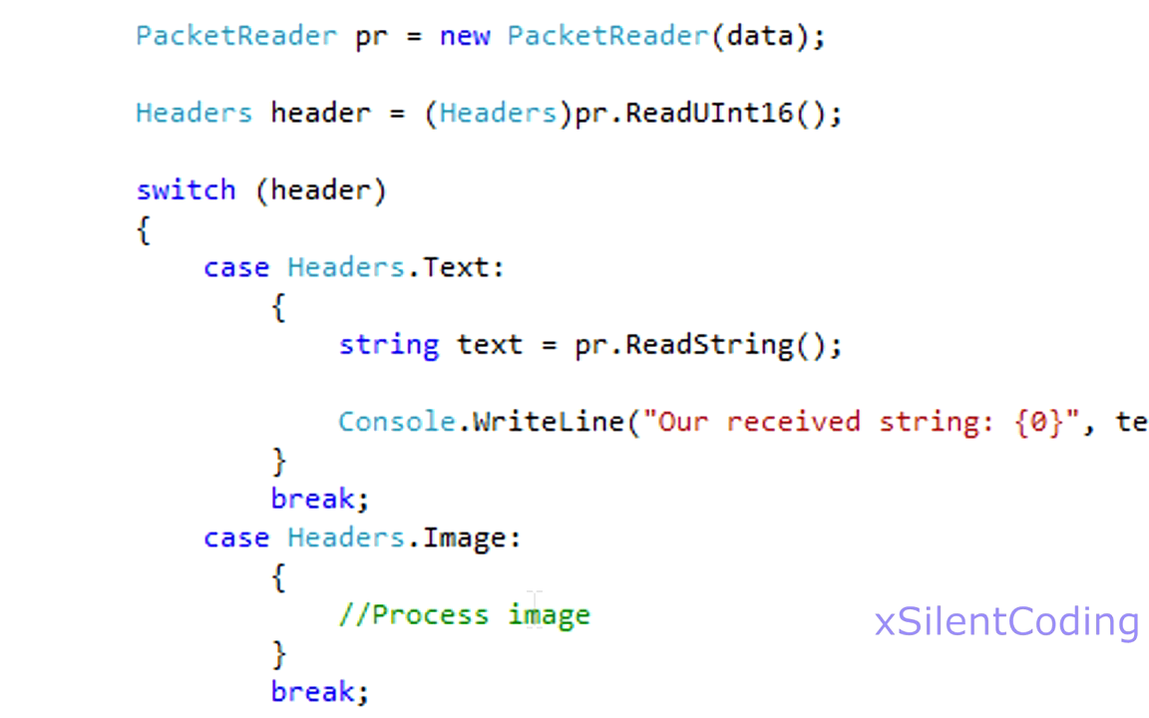
pyautogui.moveTo(892, 137)
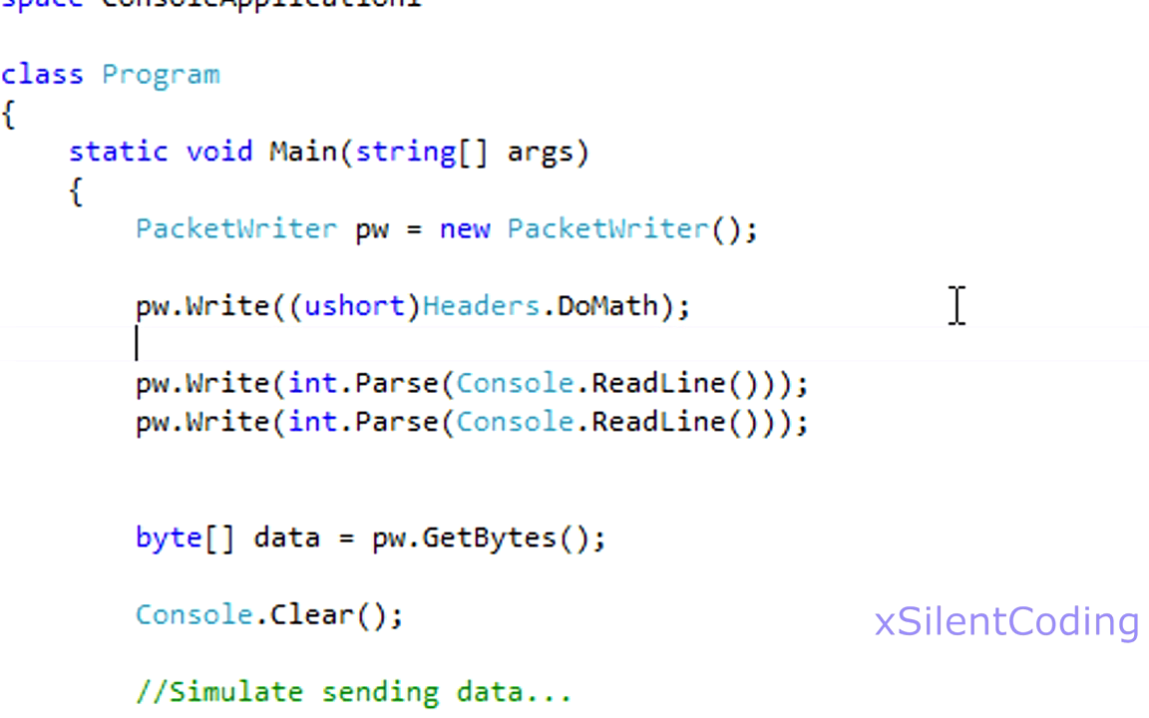
pyautogui.write('pw.Write')
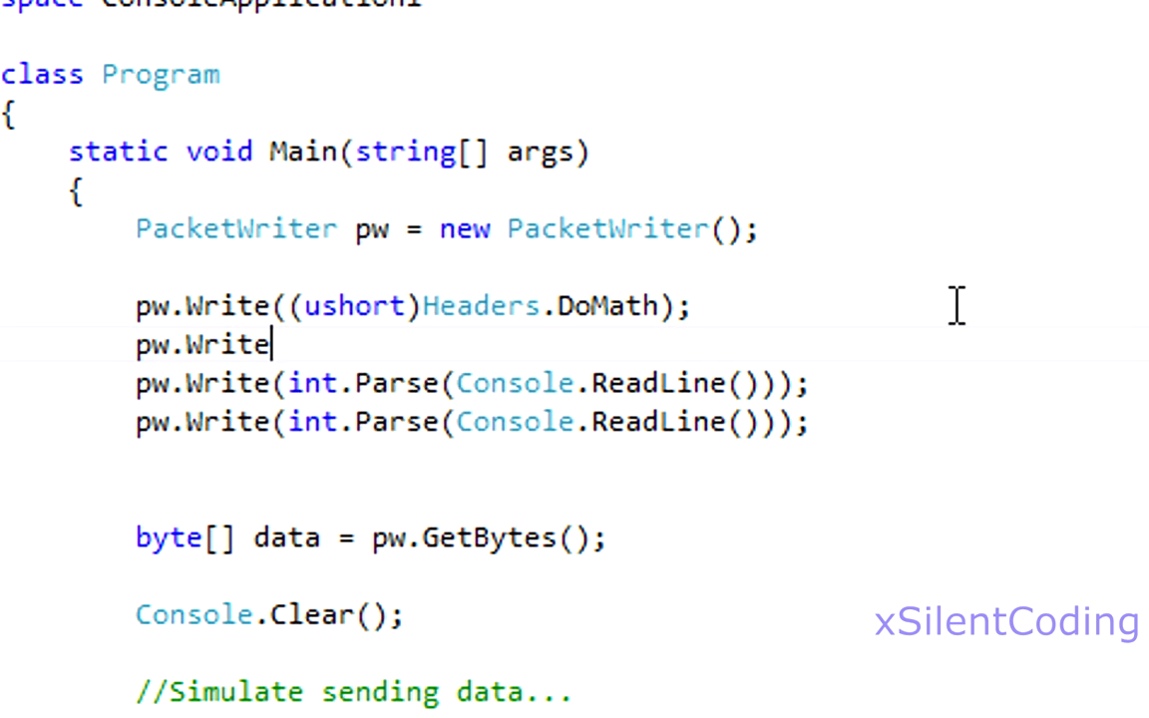
pyautogui.write('((ushort)Hea')
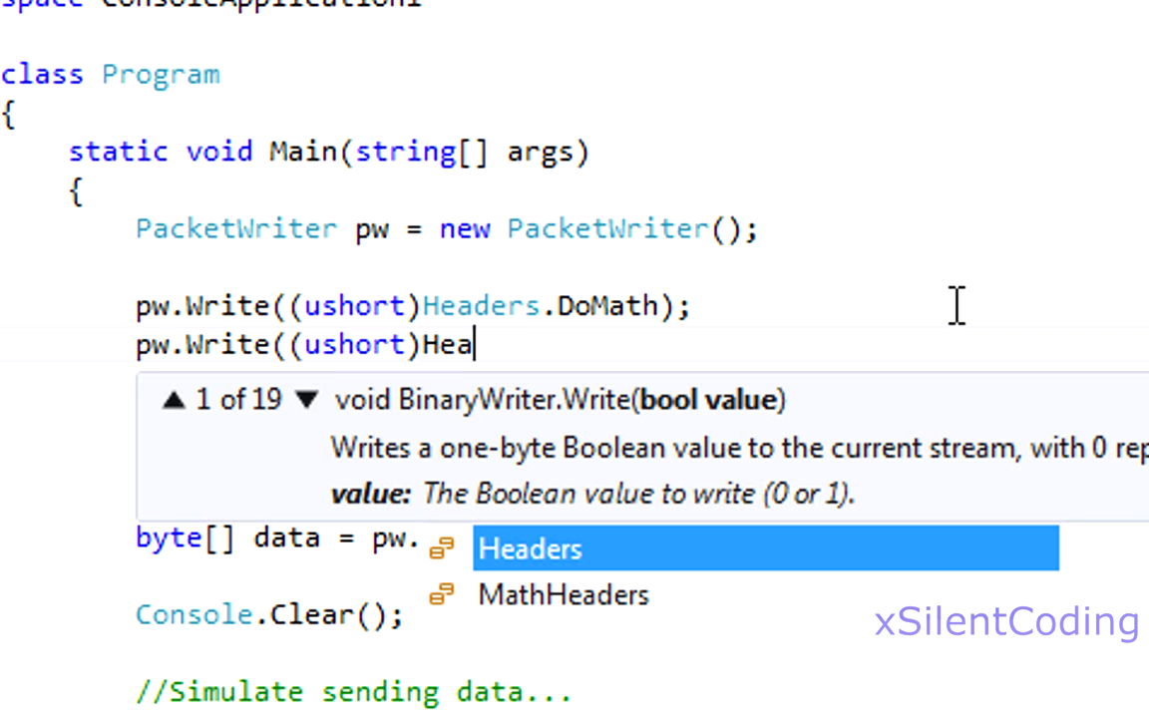
pyautogui.press('BackSpace')
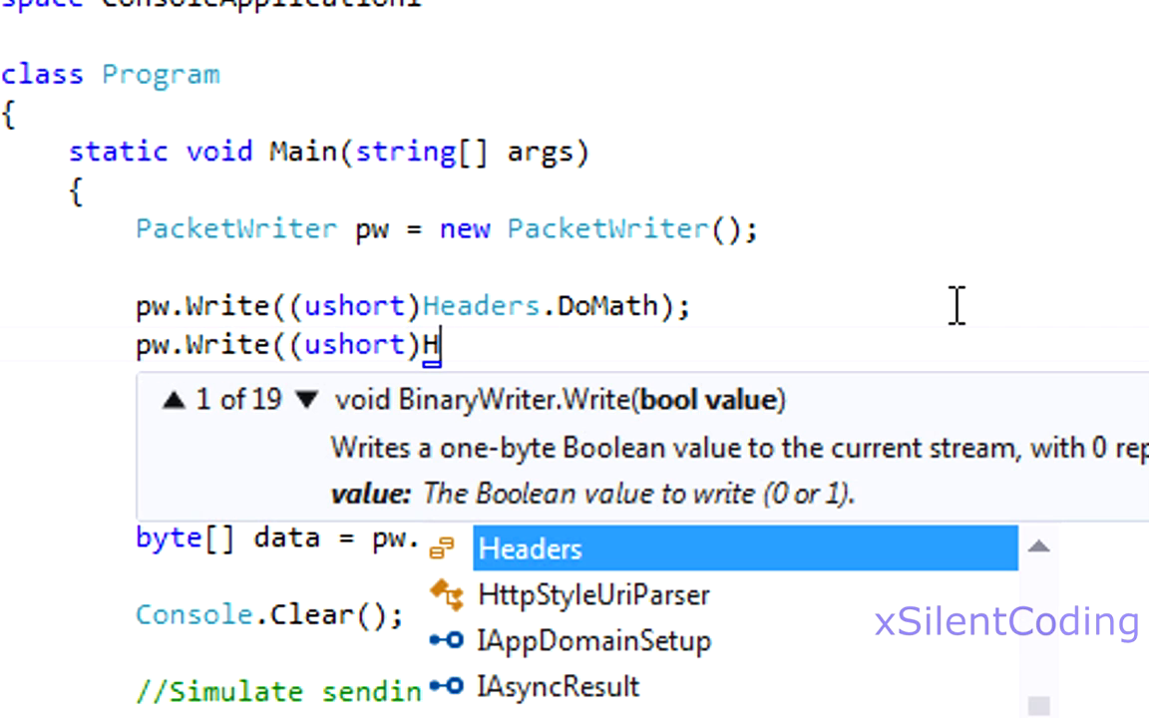
pyautogui.write('MathHeaders.Addition);')
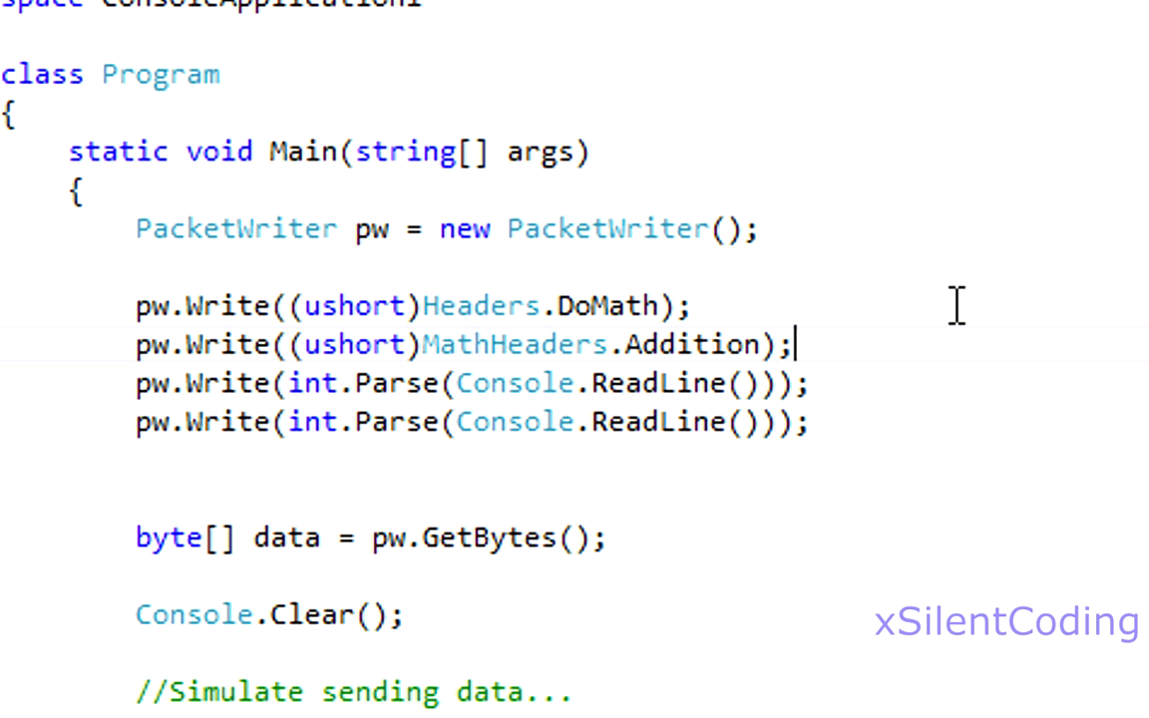
pyautogui.scroll(-3)
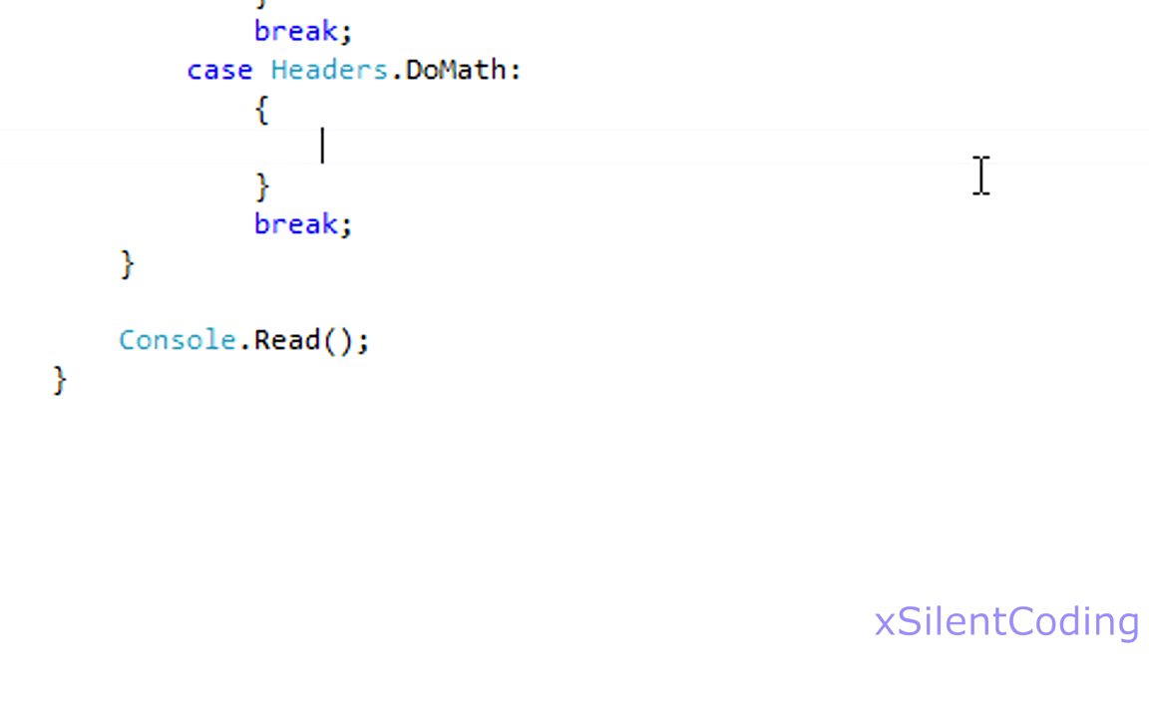
# Declare mathHeader as (MathHeaders)pr.ReadInt16() inside the DoMath case
pyautogui.write('s')
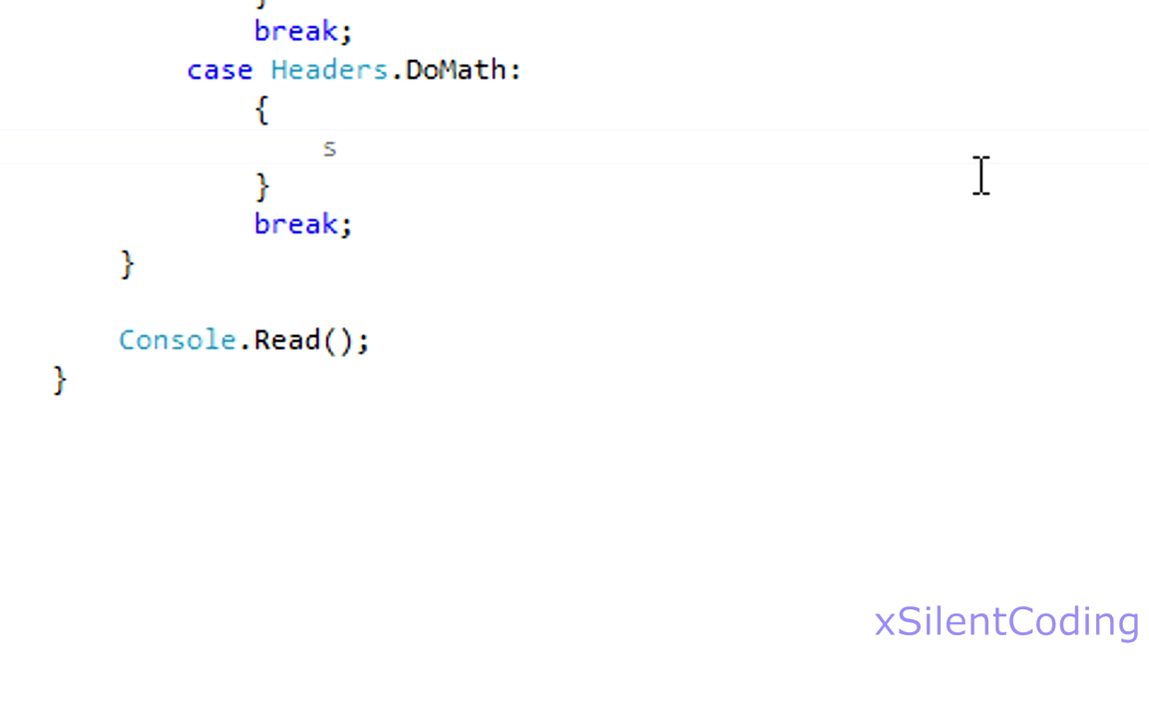
pyautogui.write('MathHeaders mat')
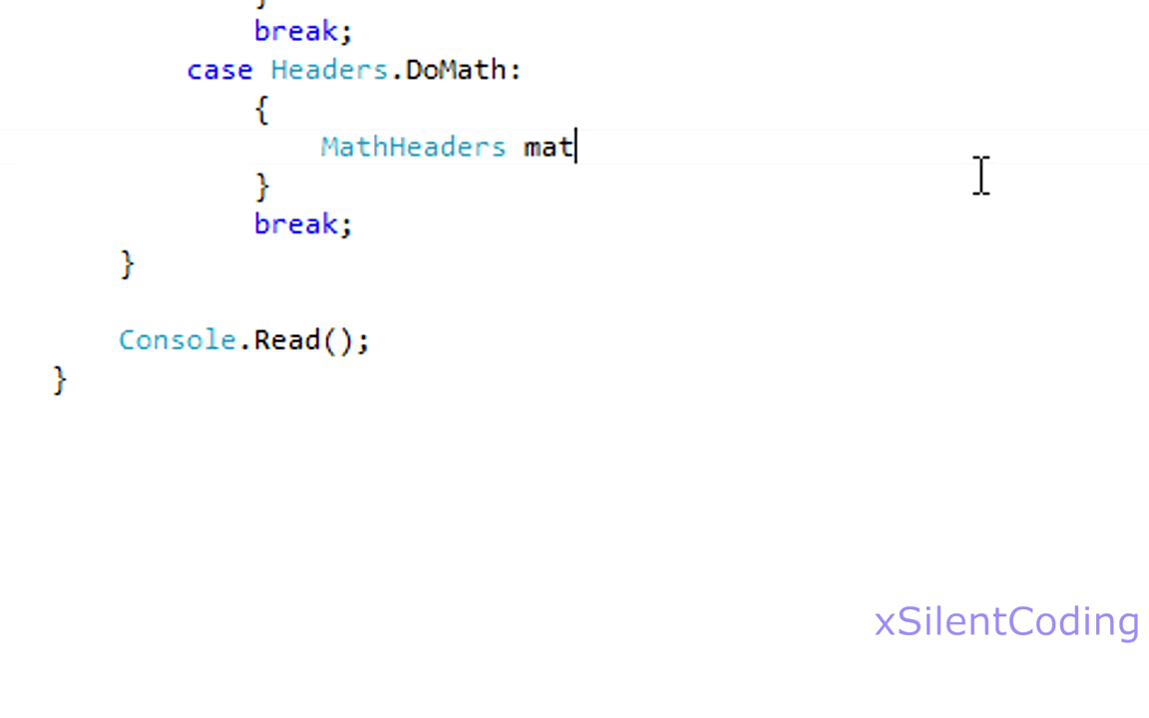
pyautogui.write('hHeader = (')
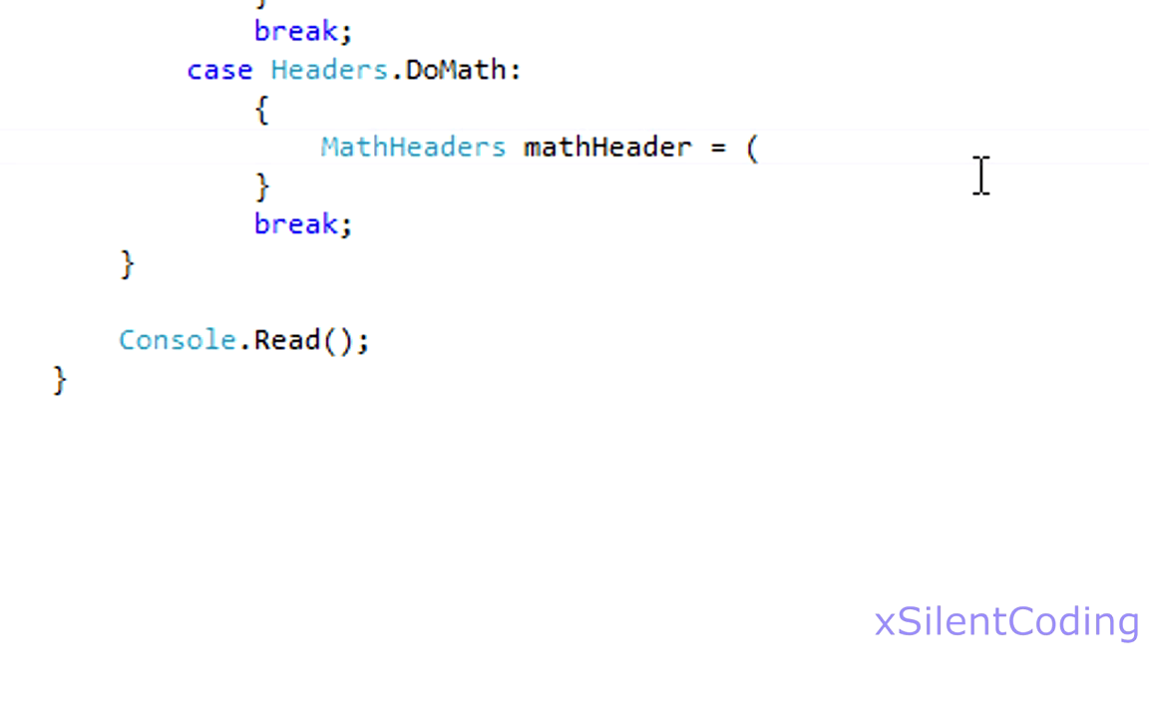
pyautogui.write('MathHeaders)p')
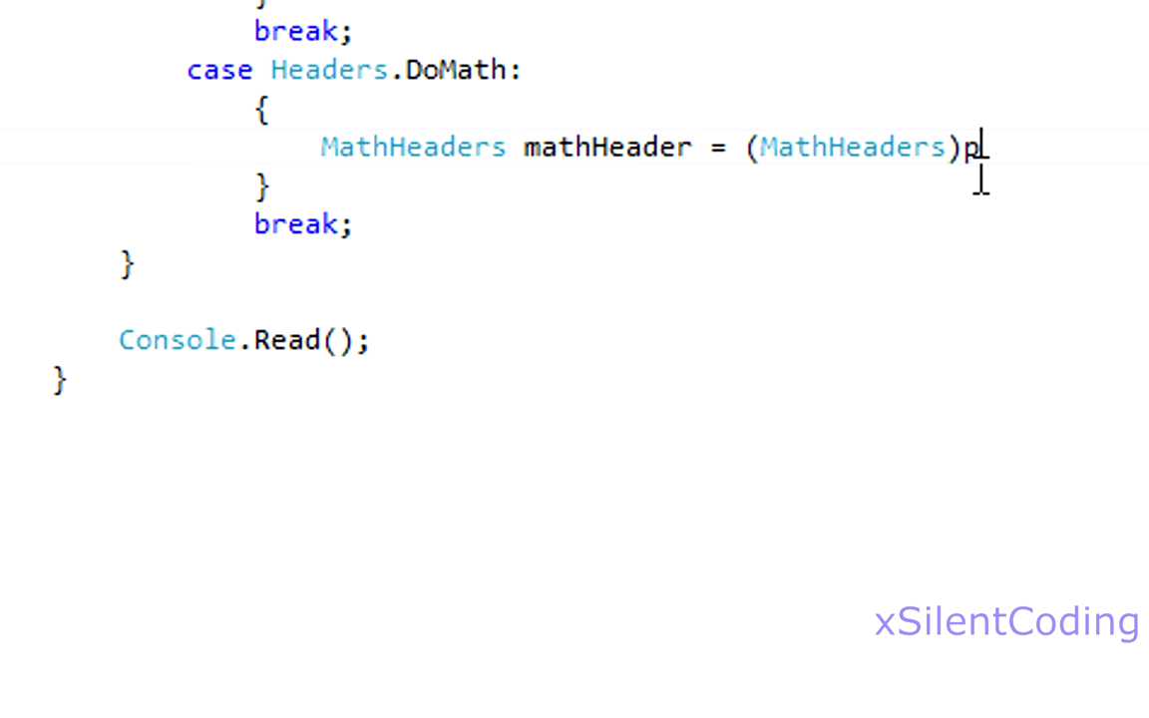
pyautogui.write('r.readint')
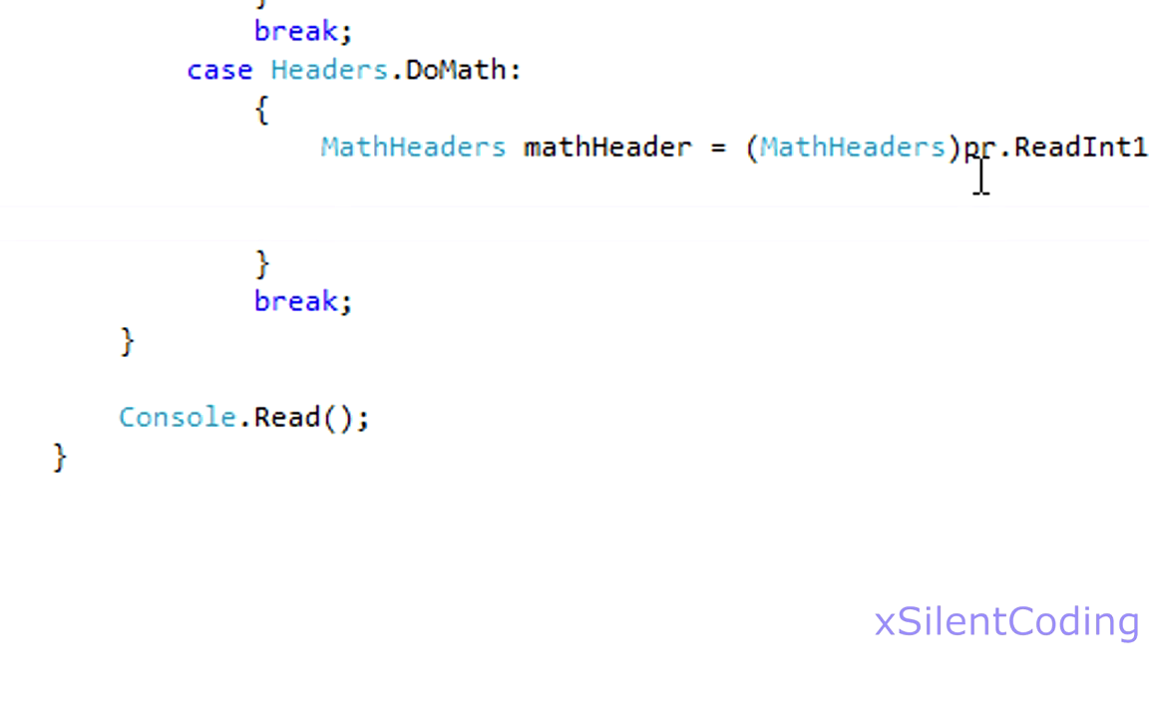
# Add switch (mathHeader) with Addition, Division, Multiplication and Subtraction cases ending in break
pyautogui.write('switch')
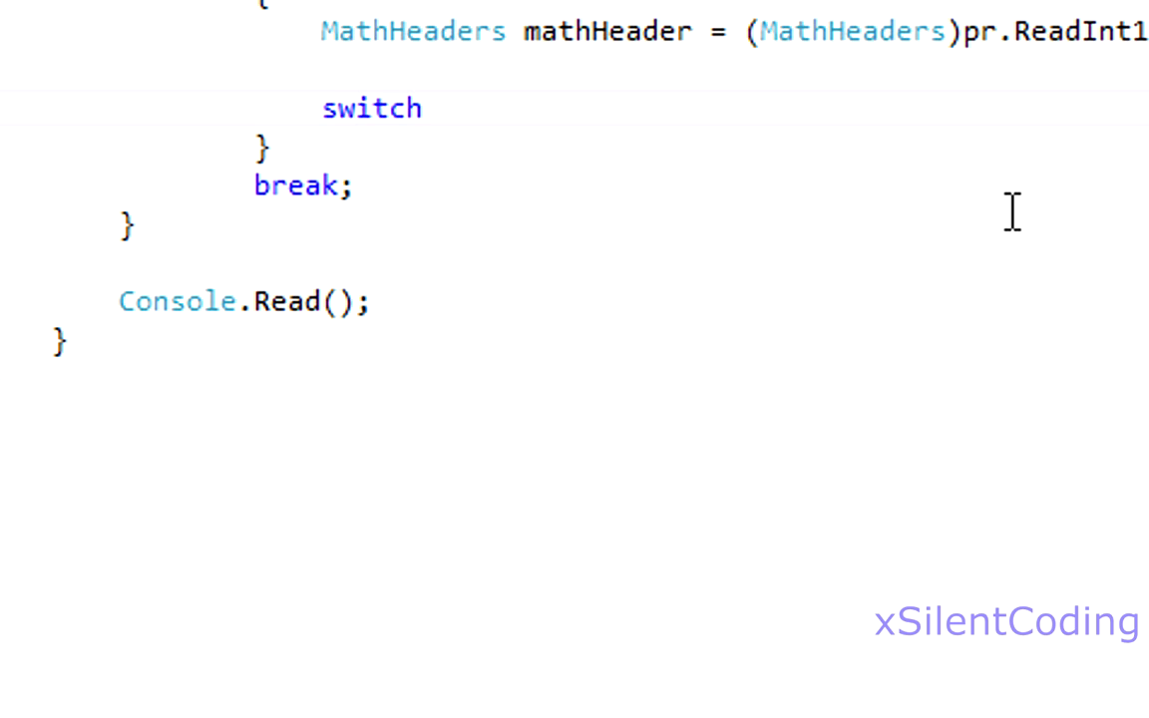
pyautogui.write('(mathHeader)')
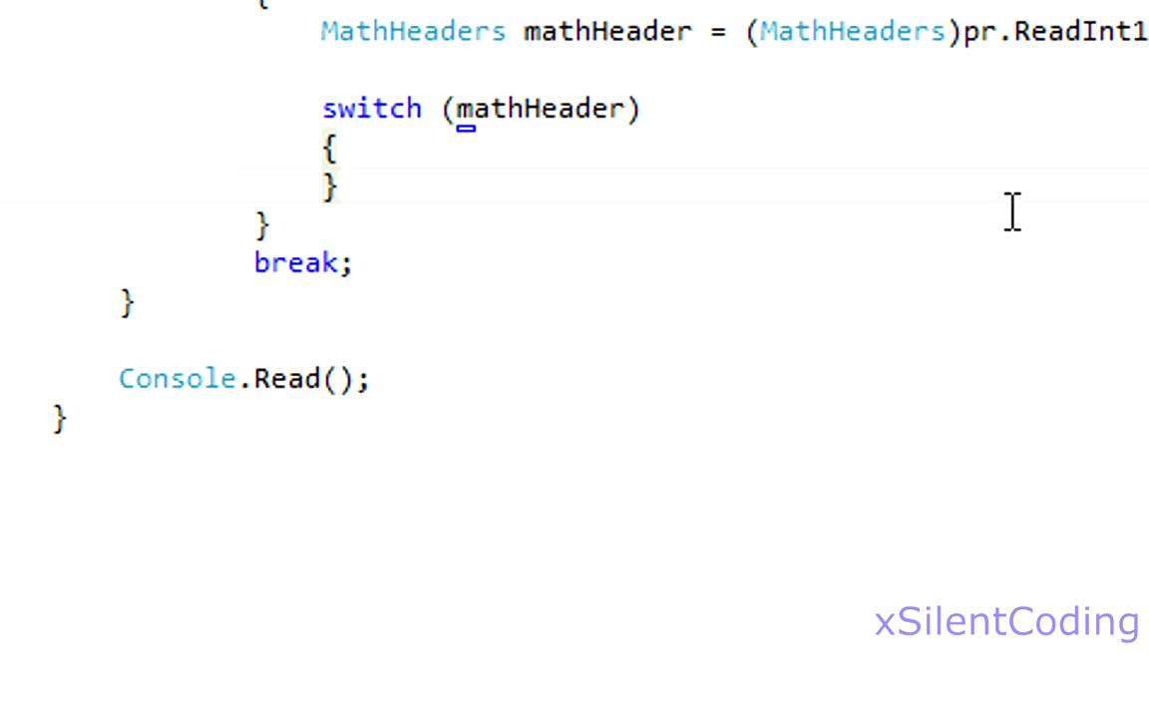
pyautogui.write('case MathHeaders.Addition')
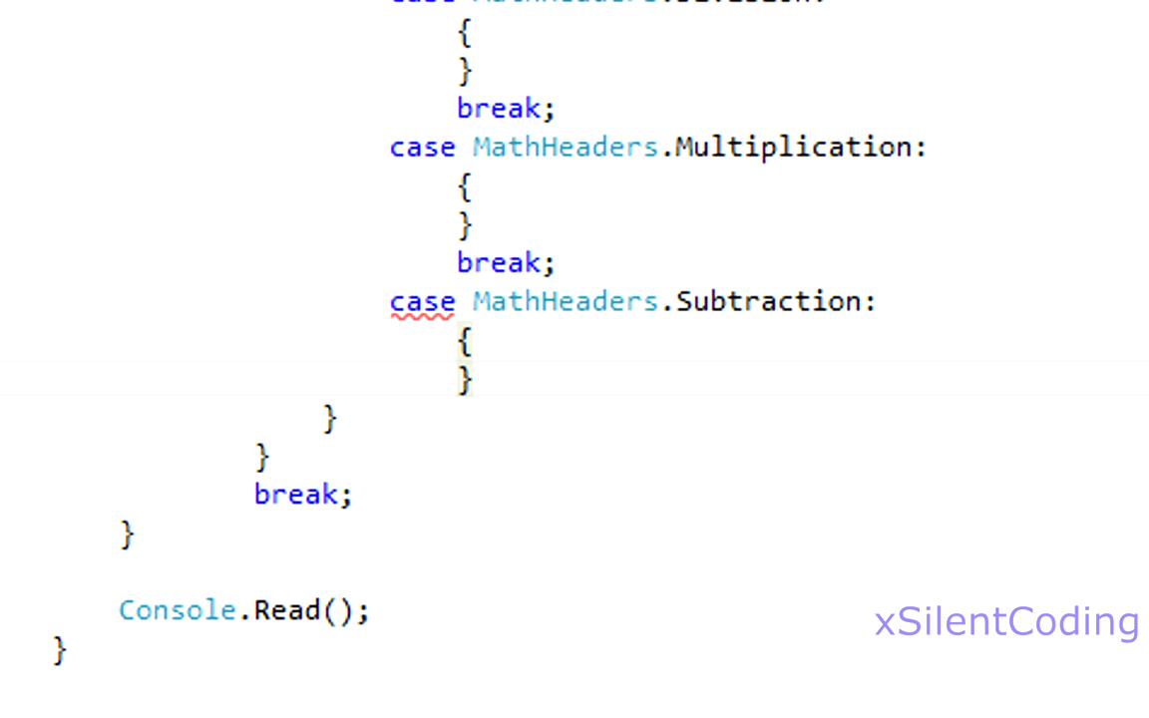
pyautogui.write('breajl')
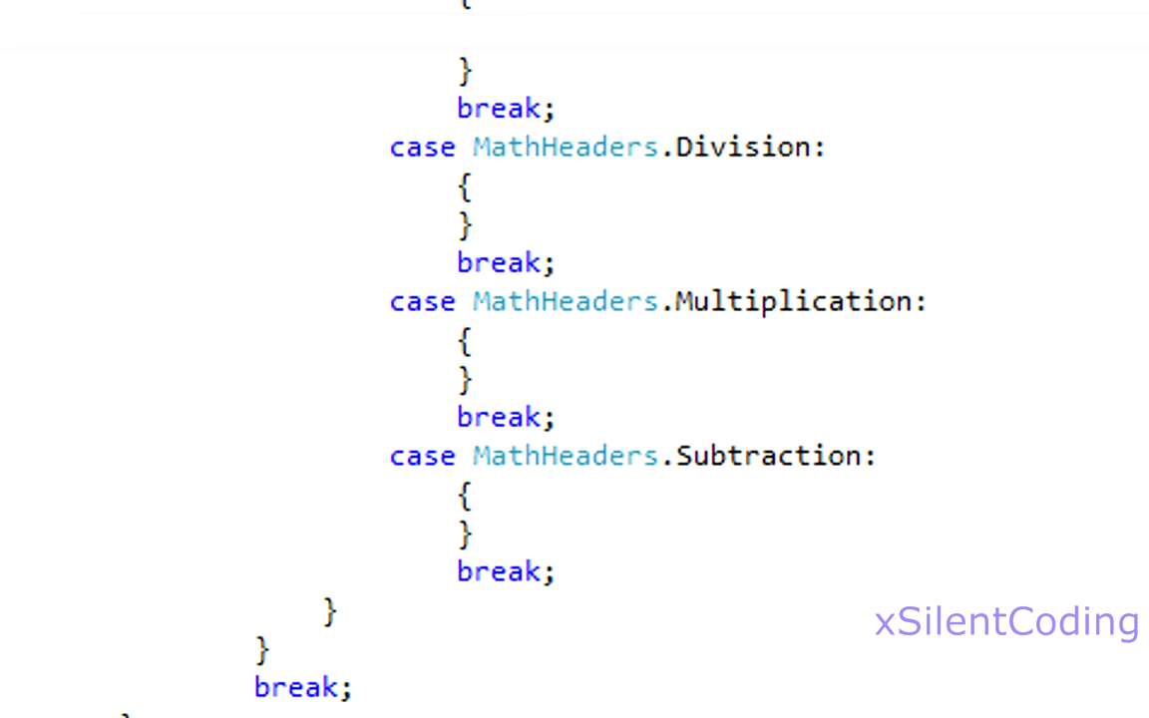
# Read num1 and num2 with pr.ReadInt32() and sum them into val
pyautogui.write('int num1')
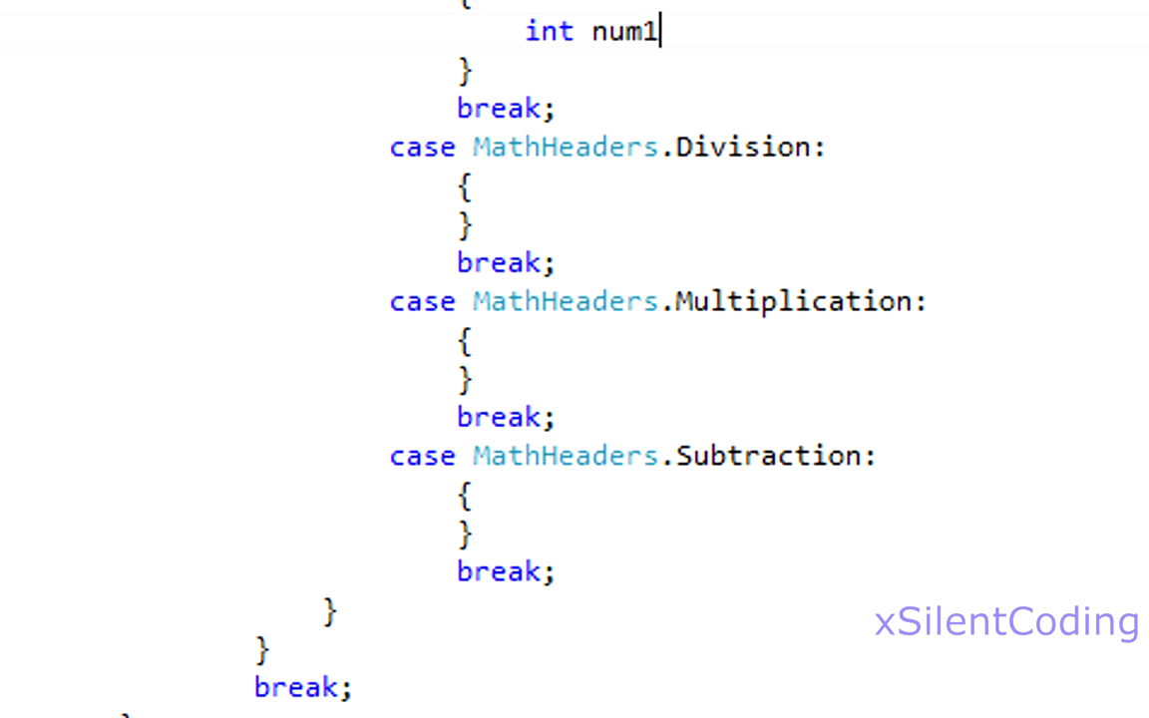
pyautogui.write('= pr.readint32();')
pyautogui.write('int num2 =')
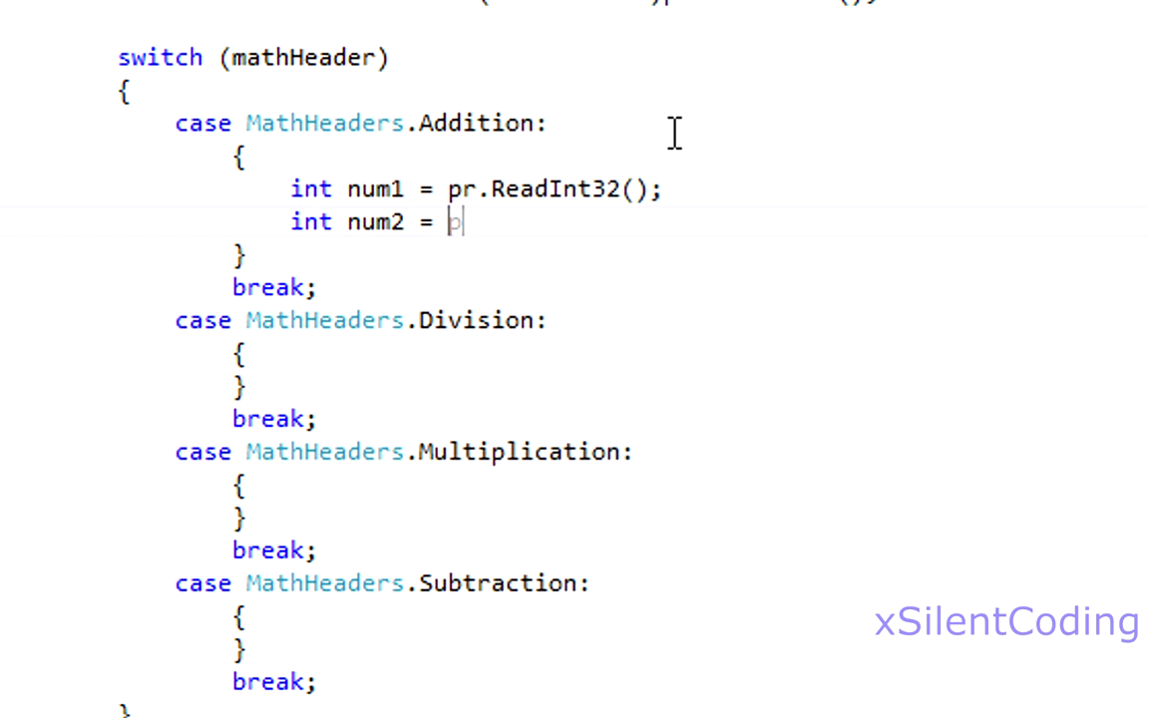
pyautogui.write('pr.reads')
pyautogui.write('int v')
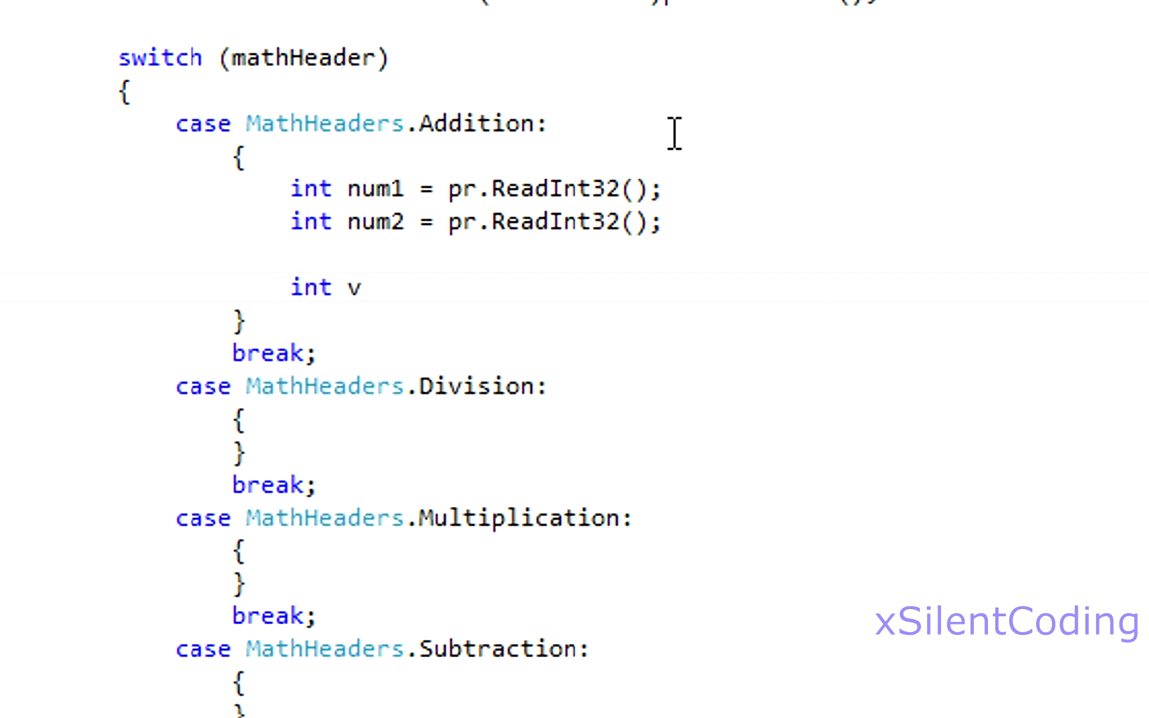
pyautogui.write('al = num1 + num2;')
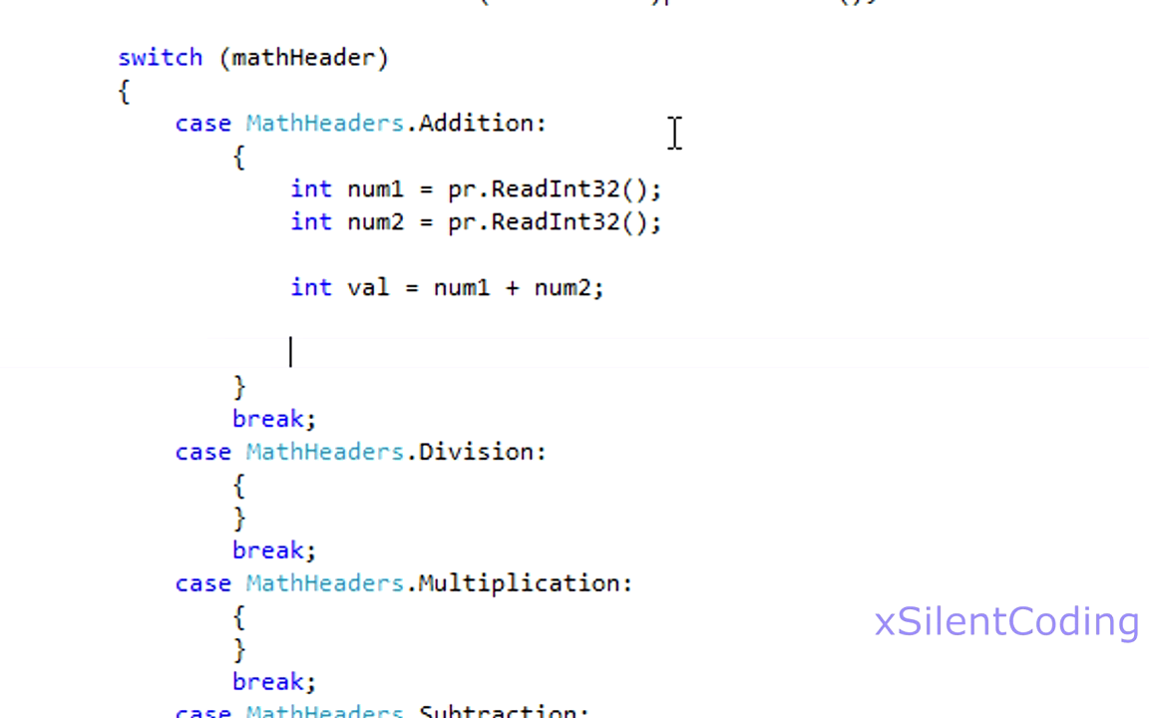
# Print the sum with Console.WriteLine("Output value is: {0} From {1} + {2}", val, num1...)
pyautogui.write('Console.WriteLine(')
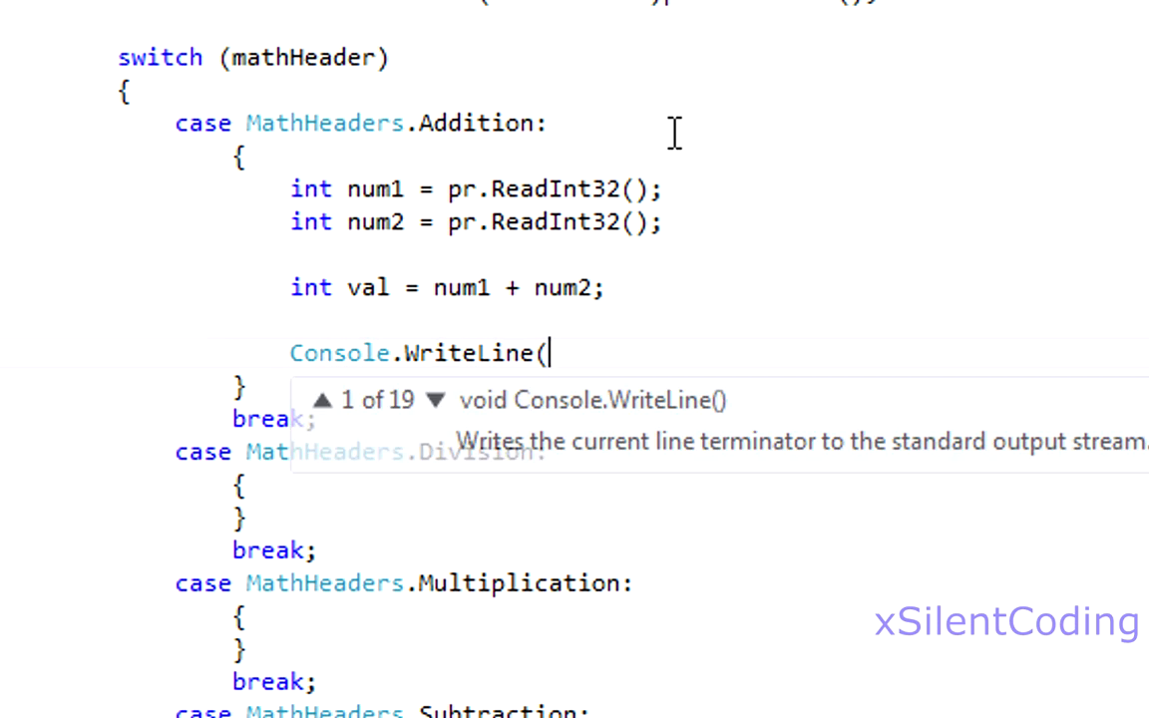
pyautogui.write('"Out')
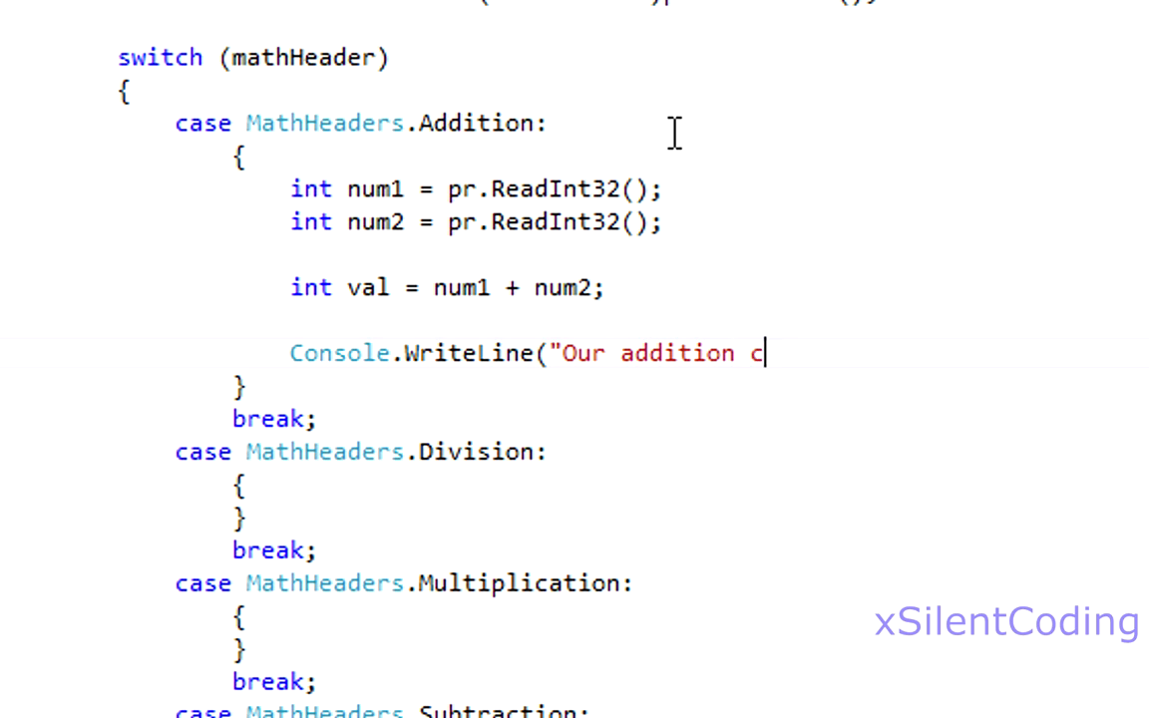
pyautogui.write('value is:')
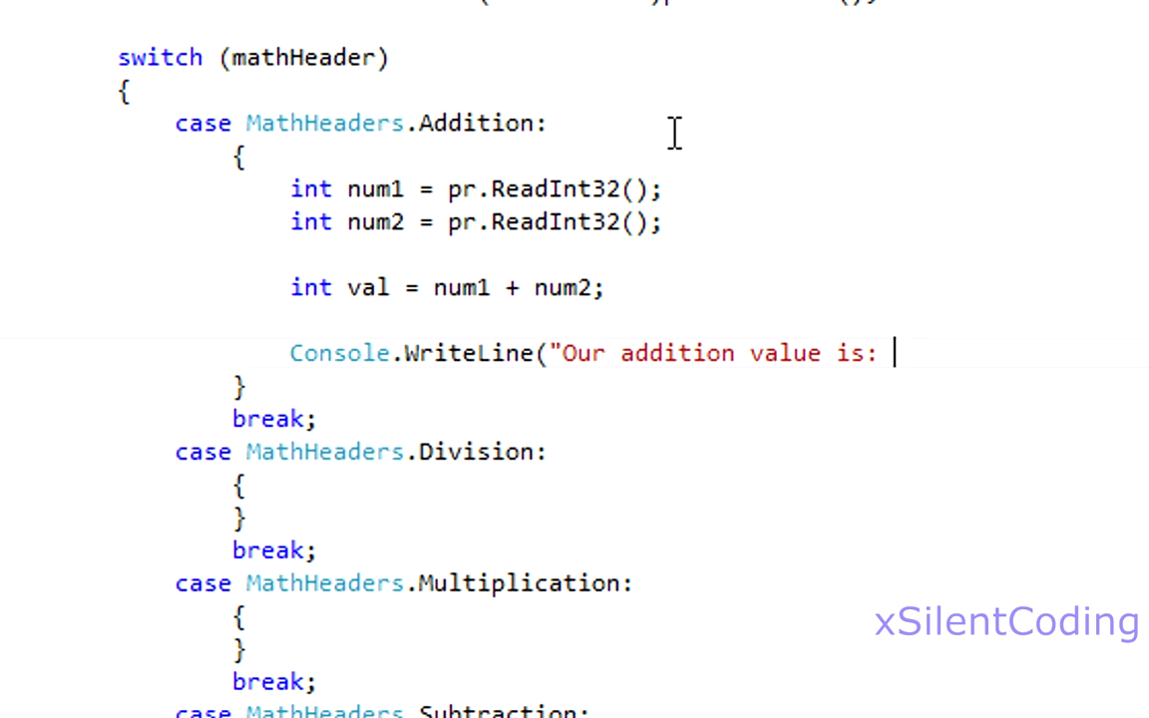
pyautogui.write('{0} From')
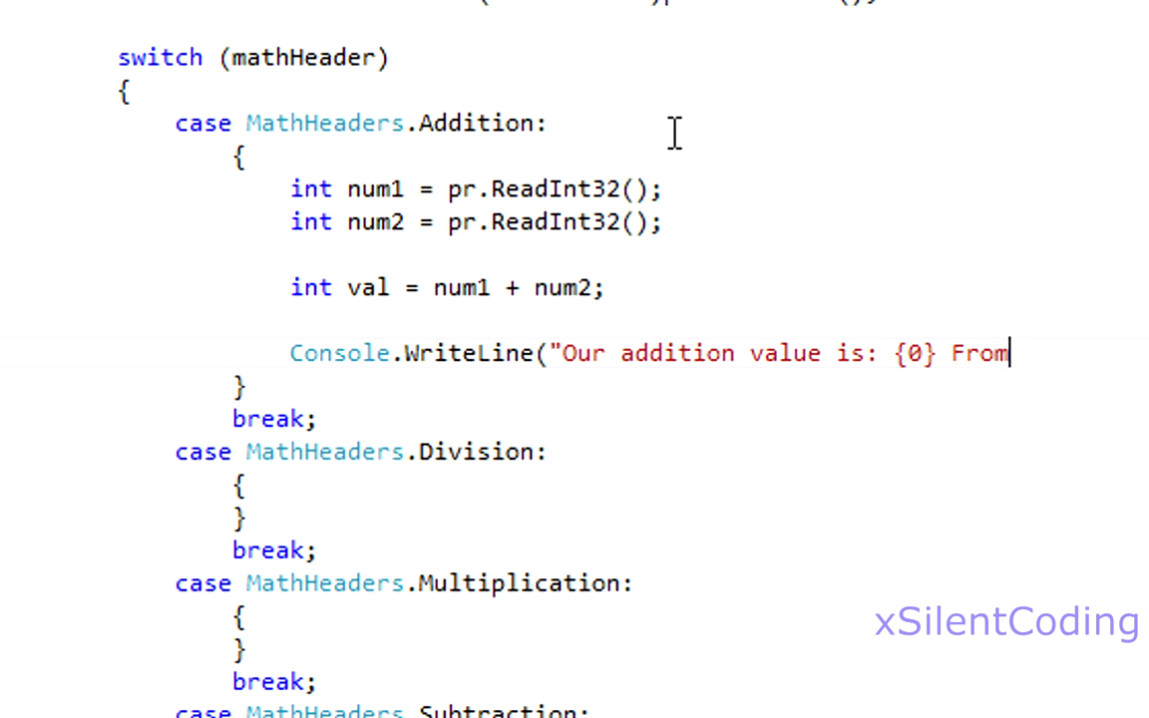
pyautogui.write('{')
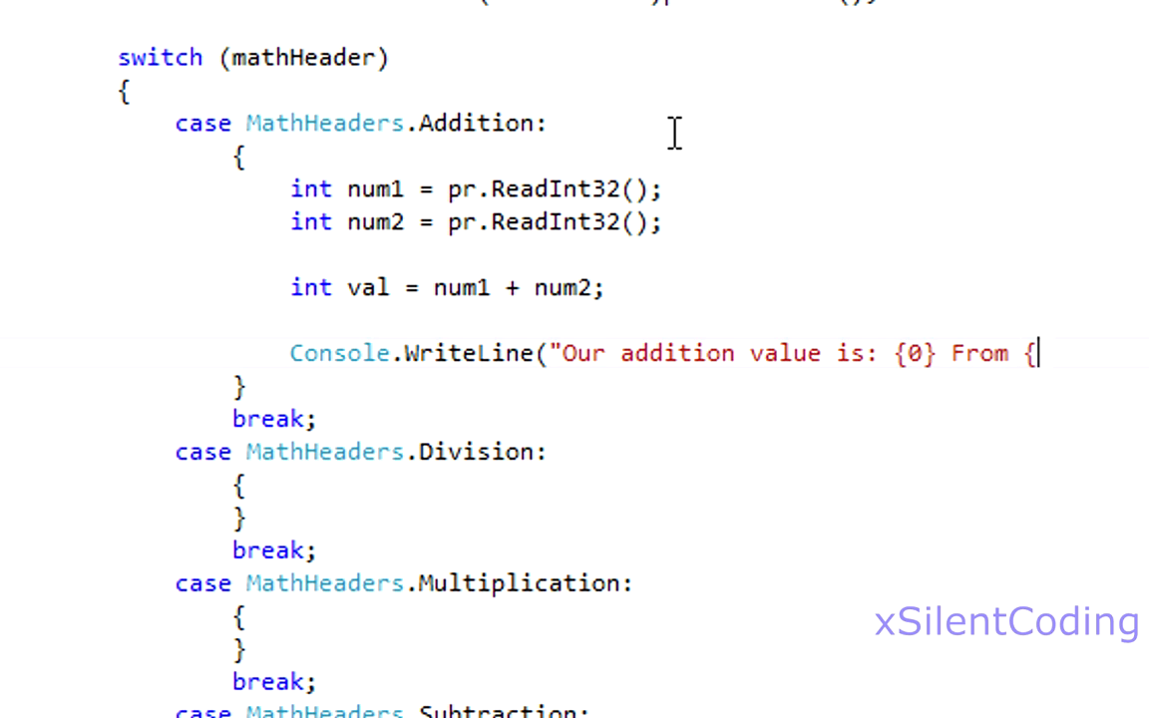
pyautogui.write('1} + {2')
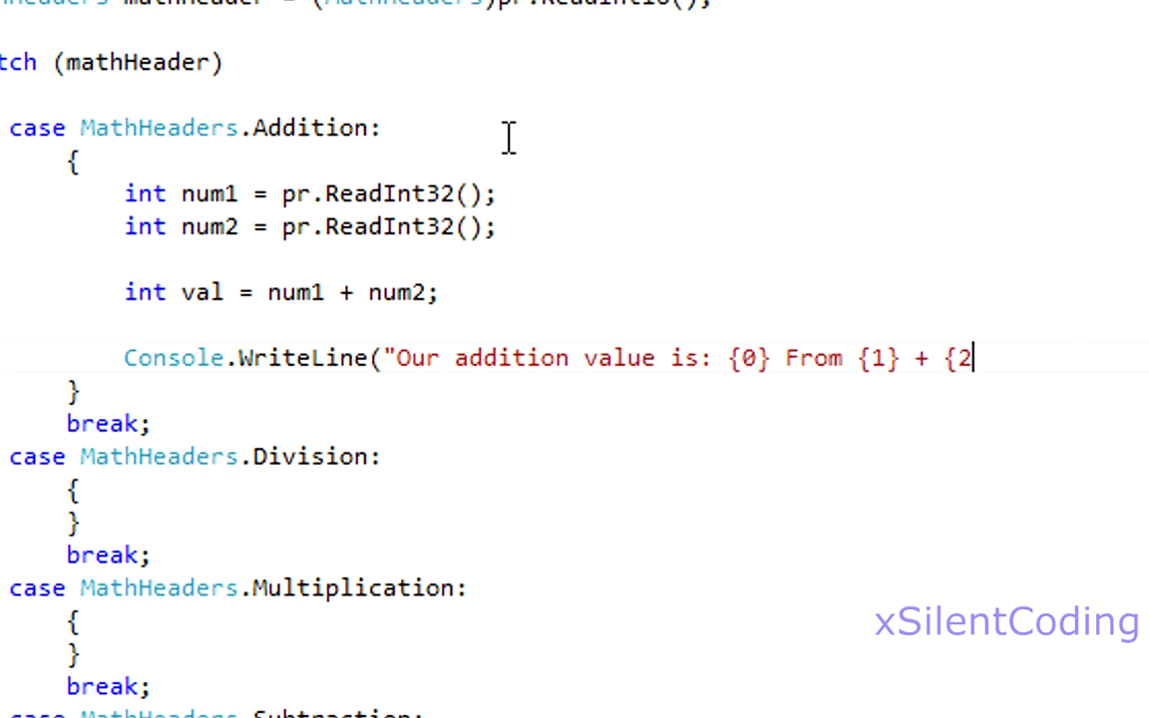
pyautogui.write('}",')
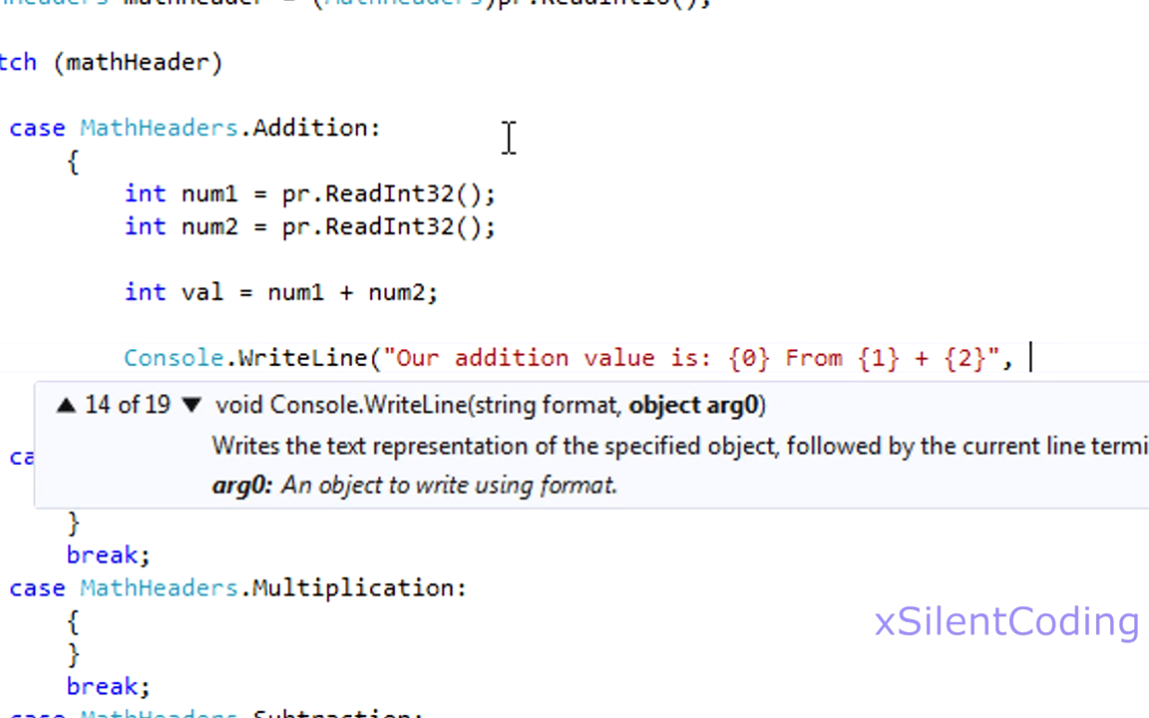
pyautogui.write('val, n')
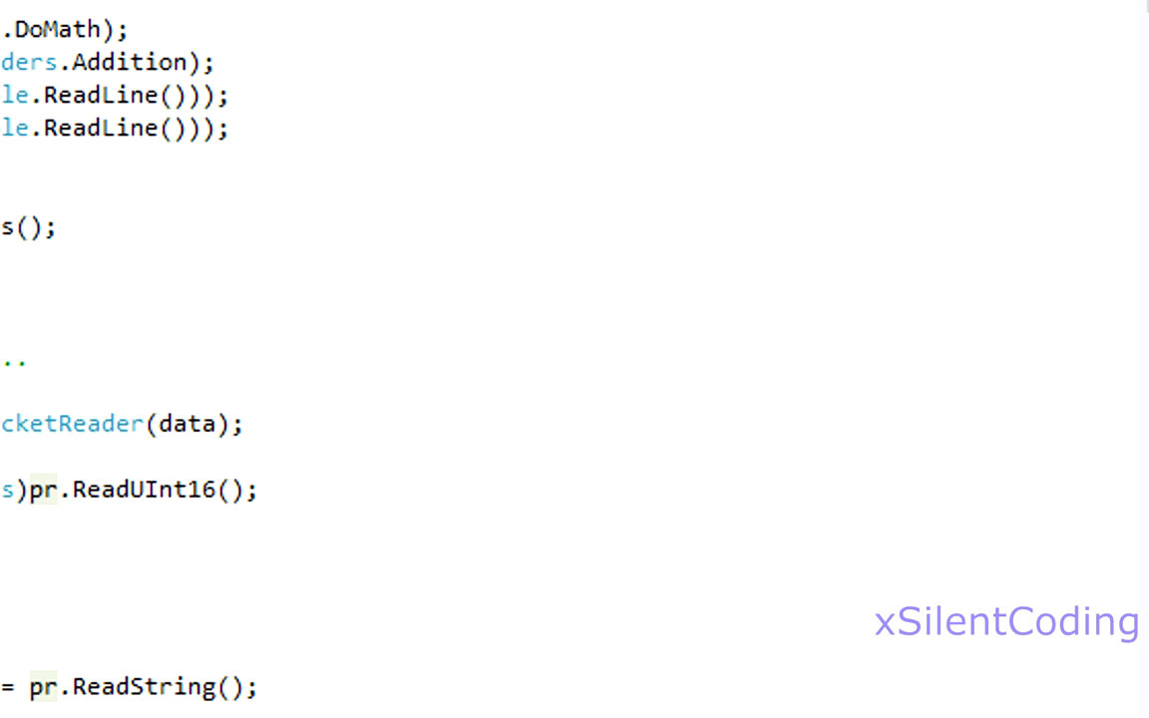
pyautogui.moveTo(5, 30); pyautogui.dragTo(230, 135)
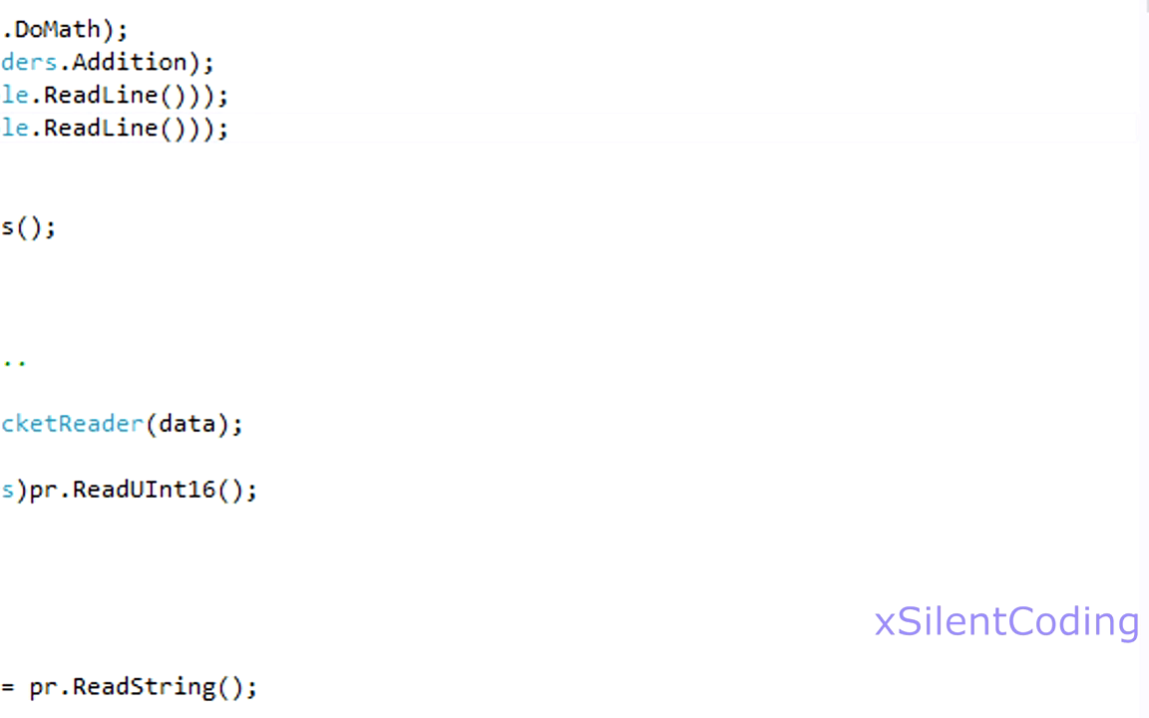
pyautogui.scroll(-3)
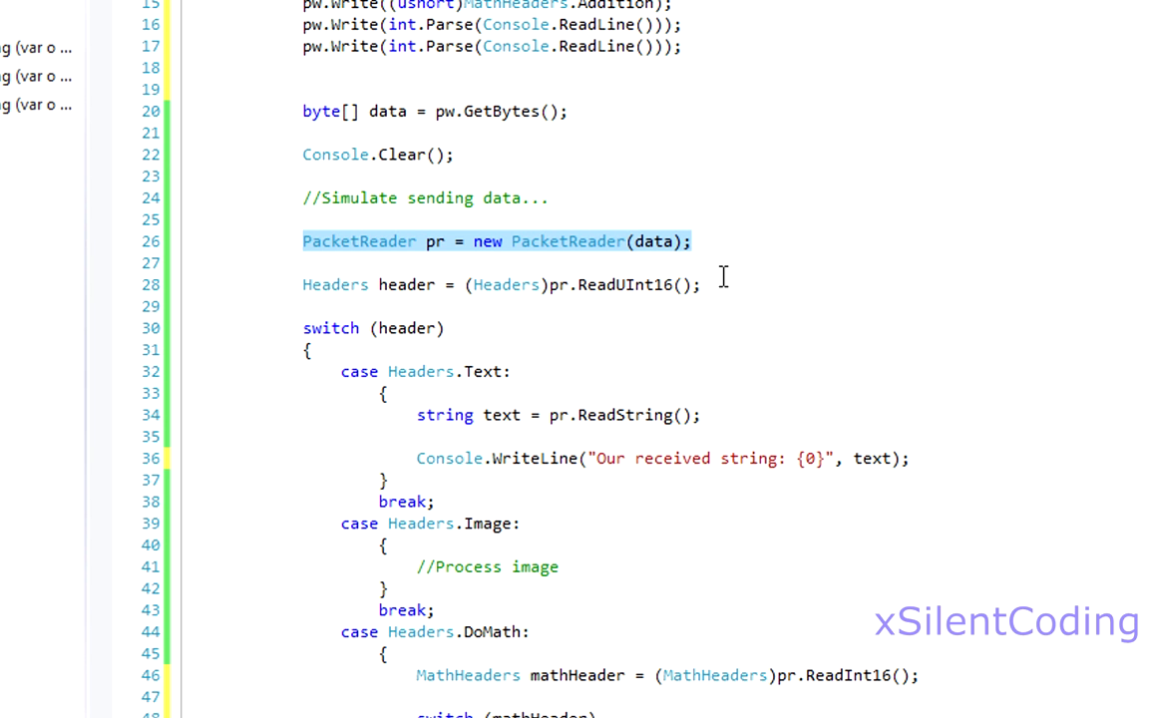
pyautogui.scroll(-3)
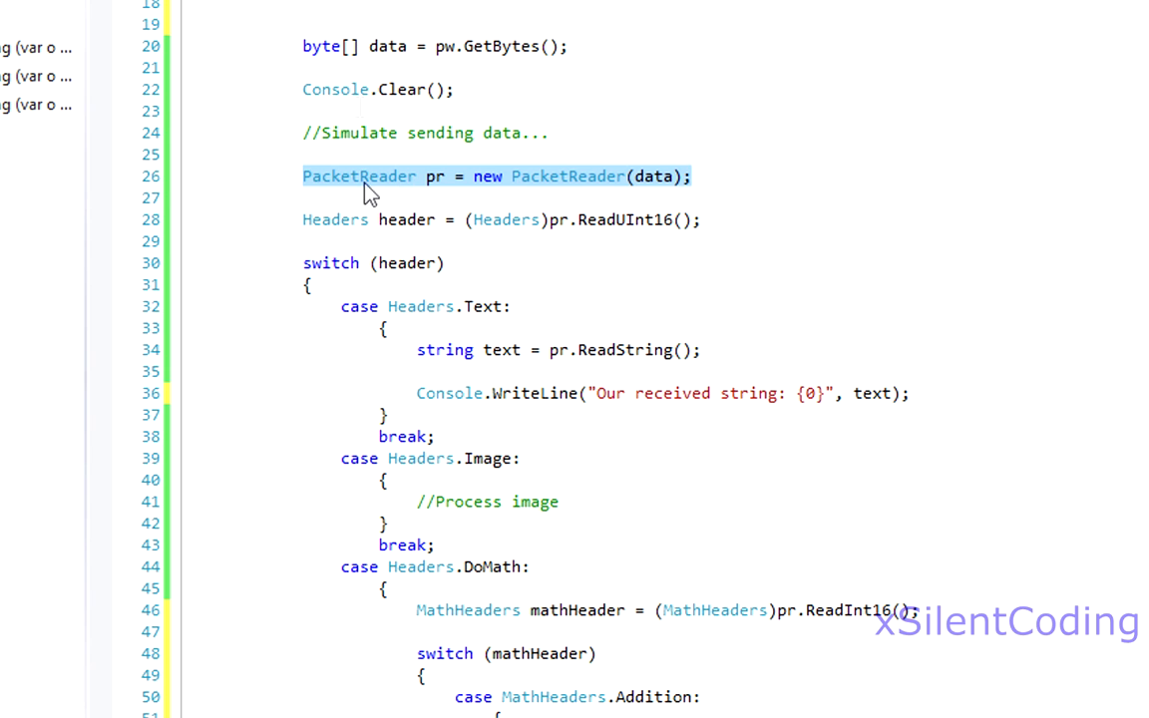